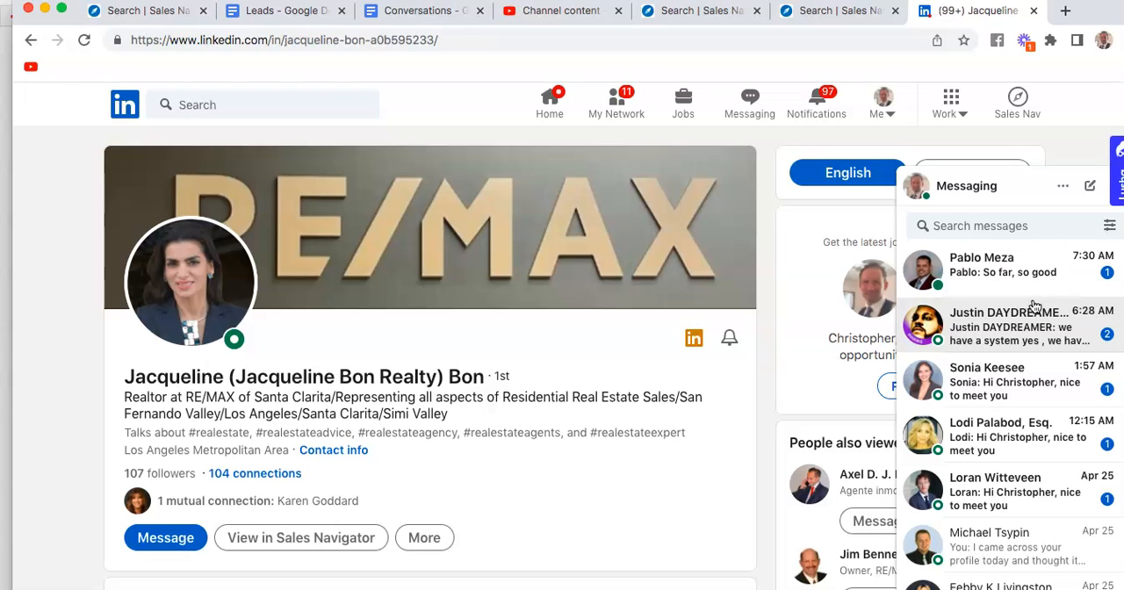
mouse_move(987, 278)
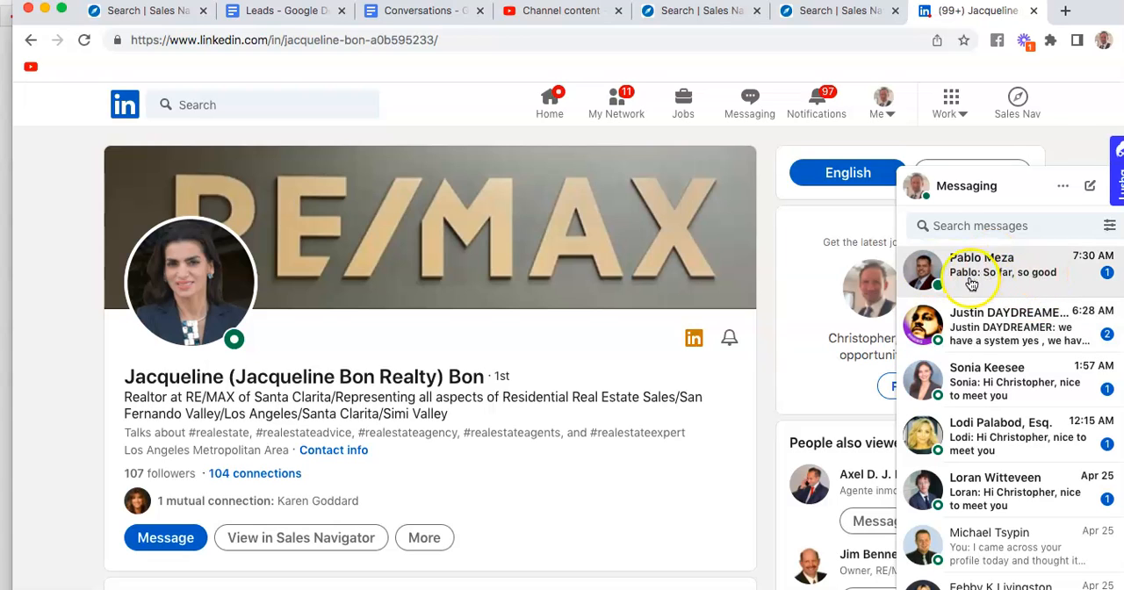
mouse_move(1054, 281)
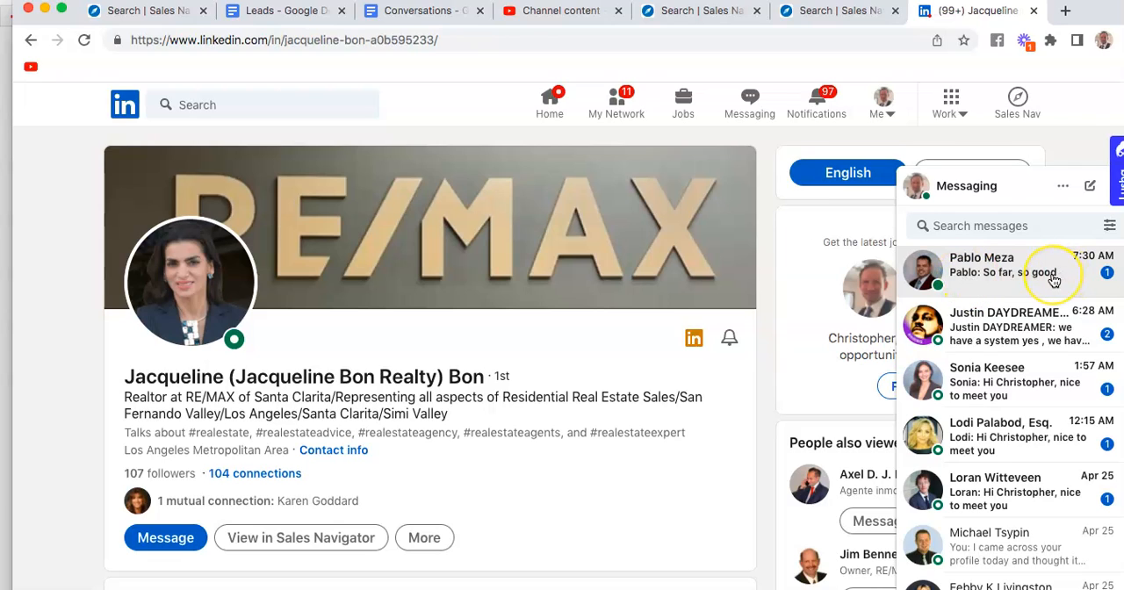
mouse_move(1054, 276)
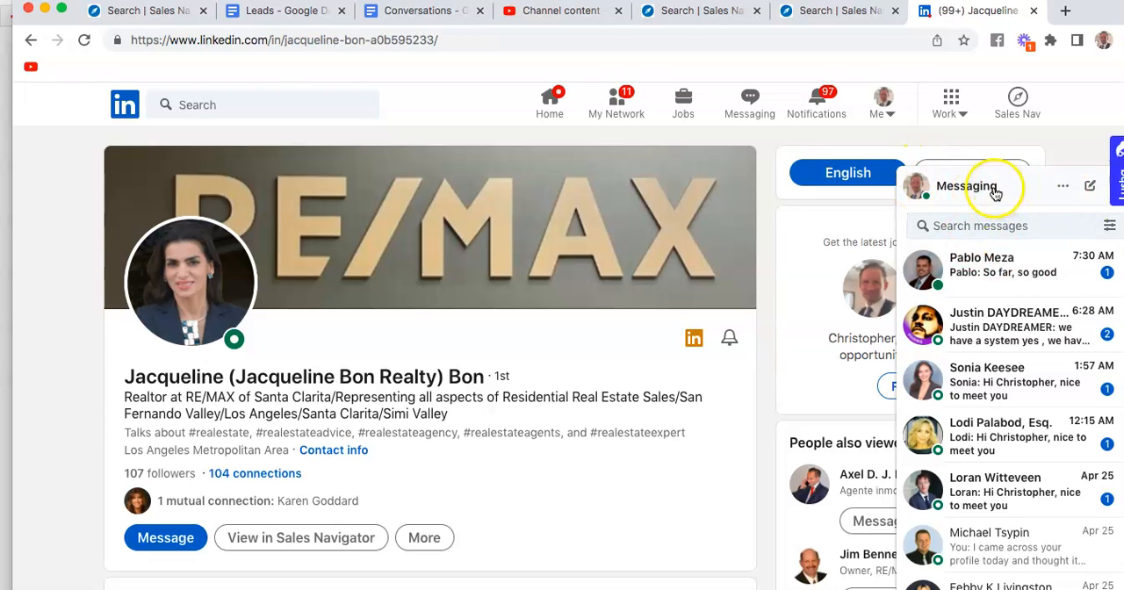
mouse_move(1032, 509)
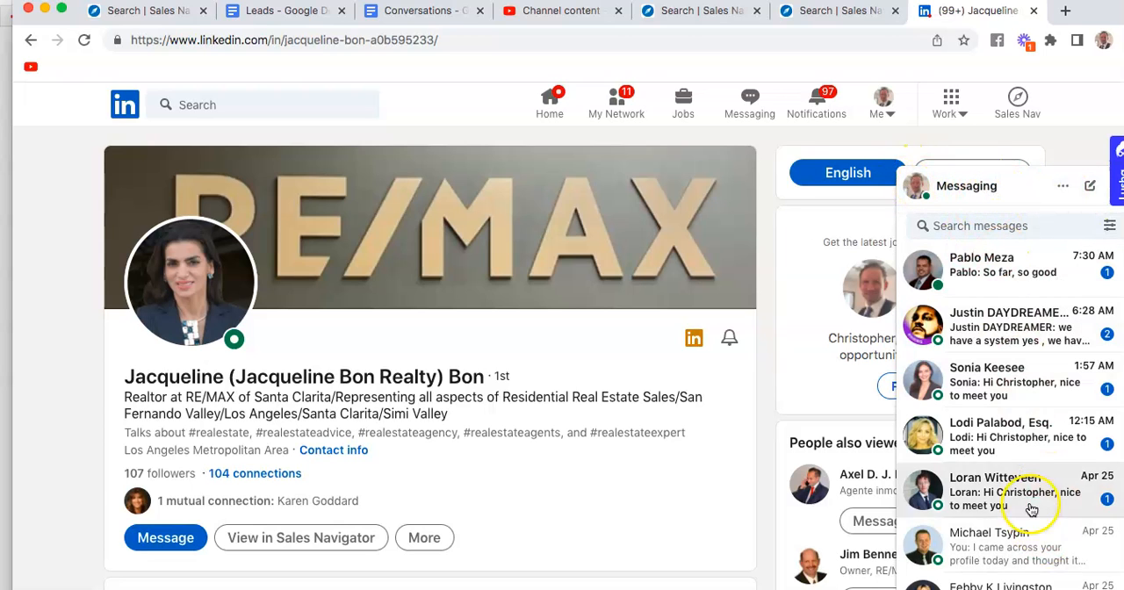
scroll(down, 3)
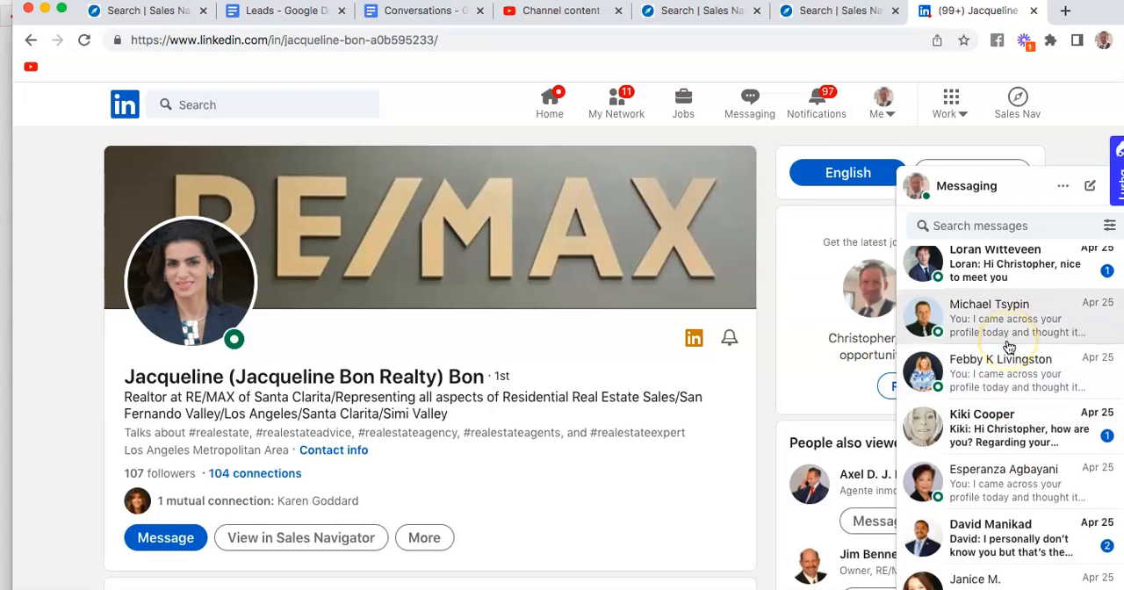
scroll(down, 3)
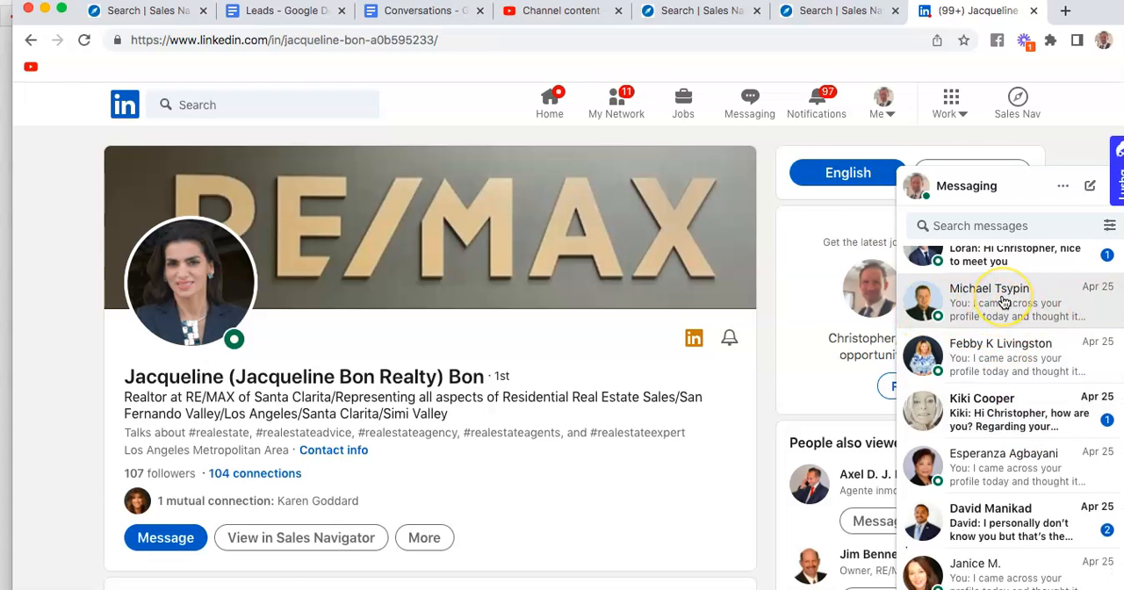
click(1001, 302)
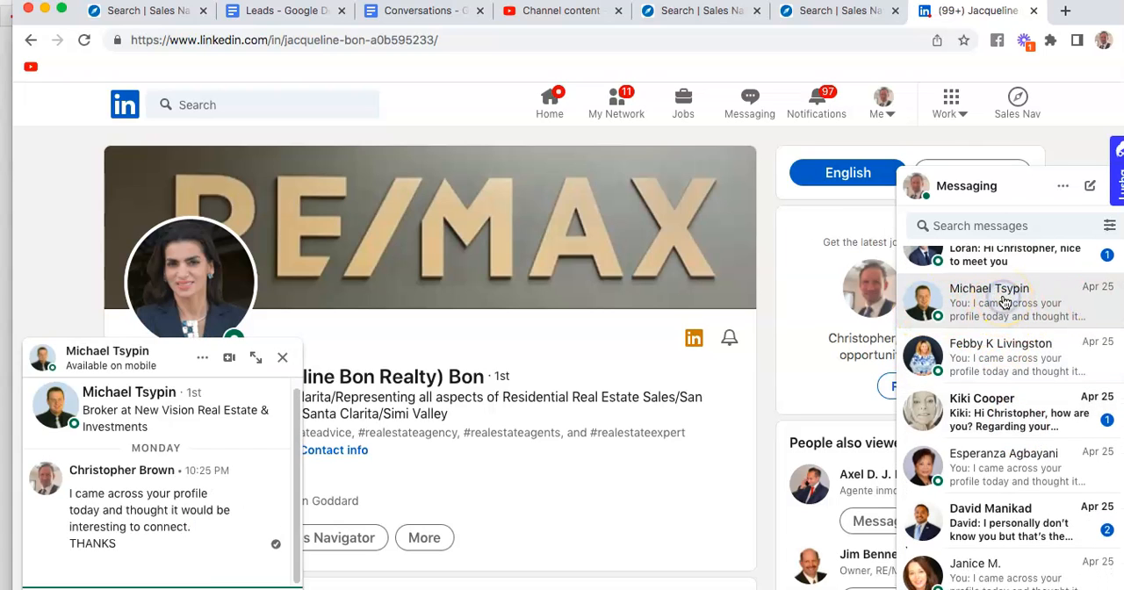
mouse_move(70, 506)
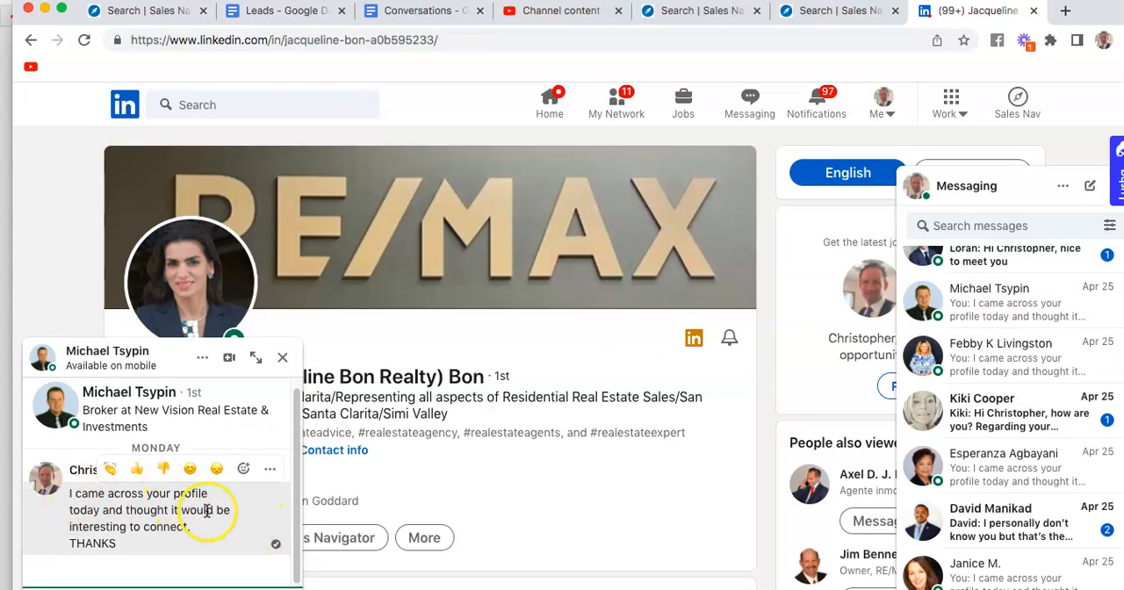
mouse_move(206, 509)
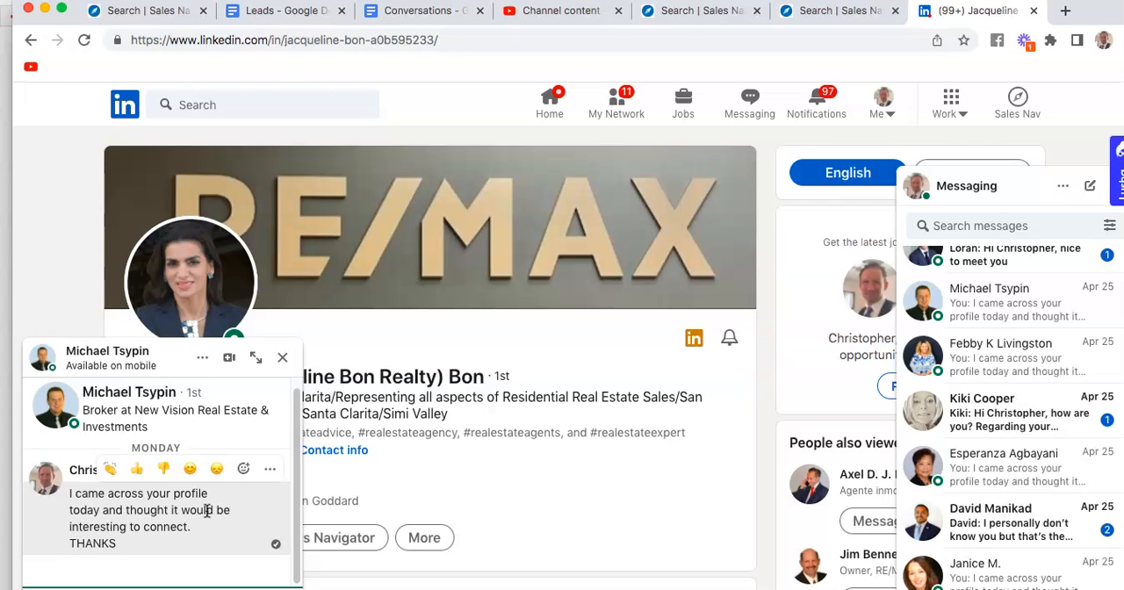
scroll(up, 3)
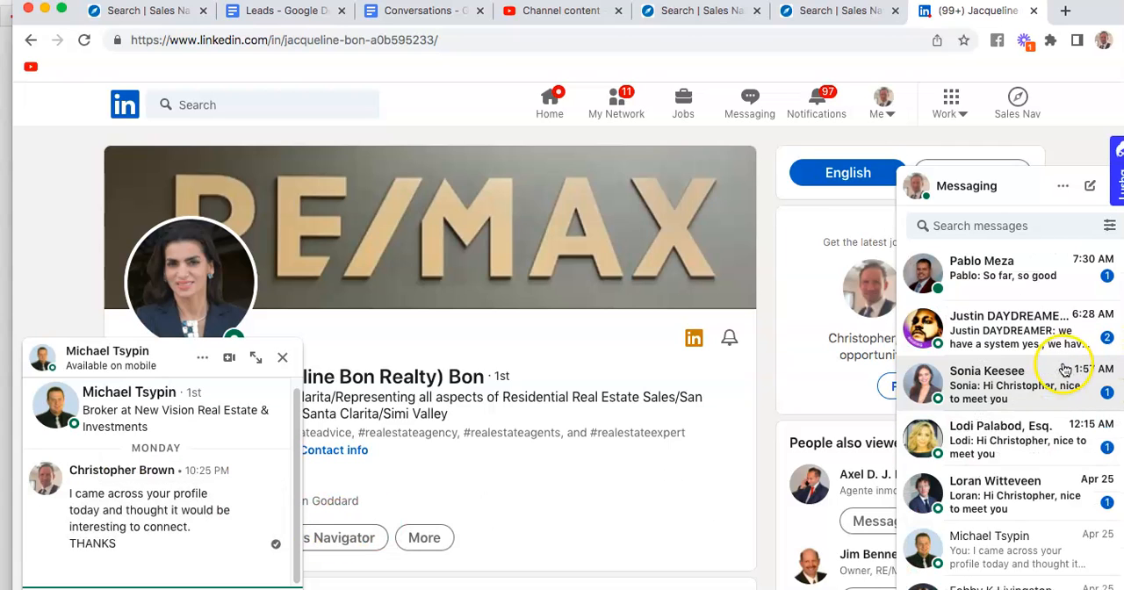
mouse_move(1001, 274)
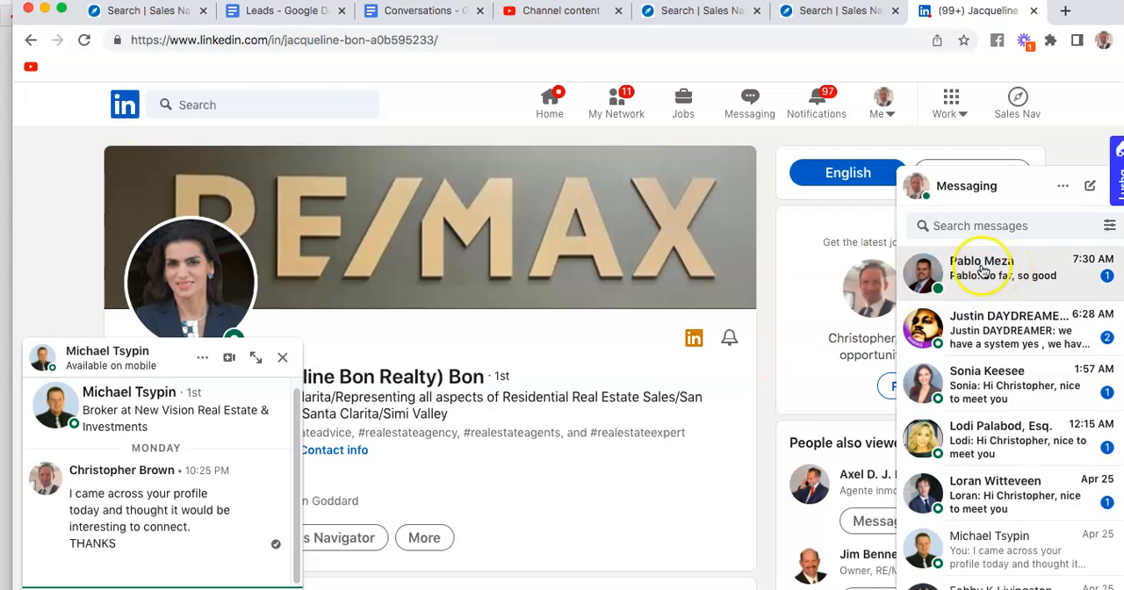
scroll(down, 3)
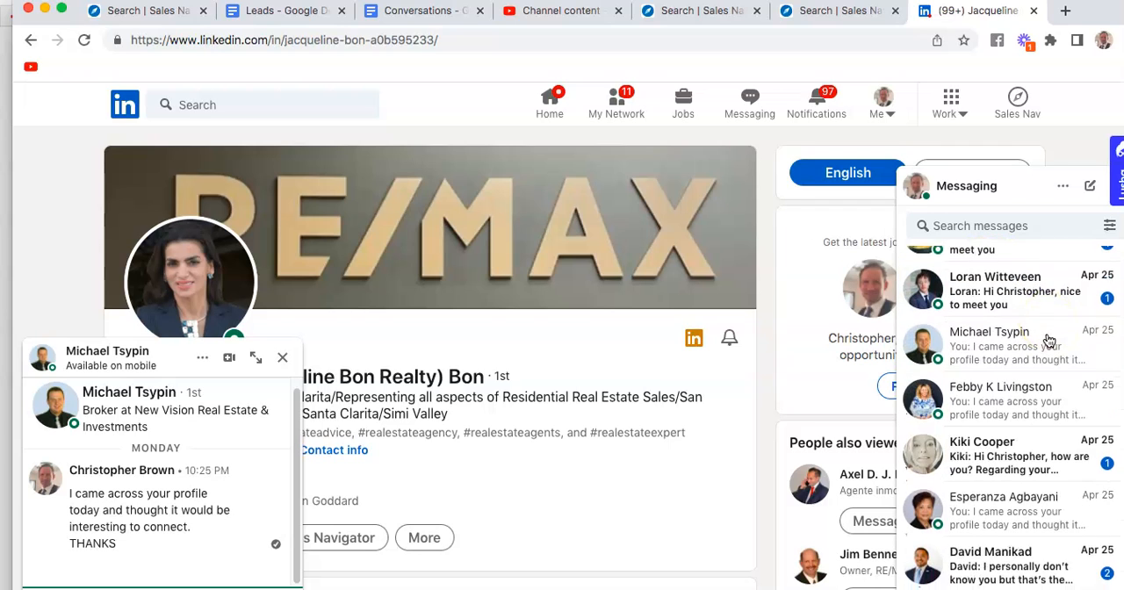
scroll(down, 3)
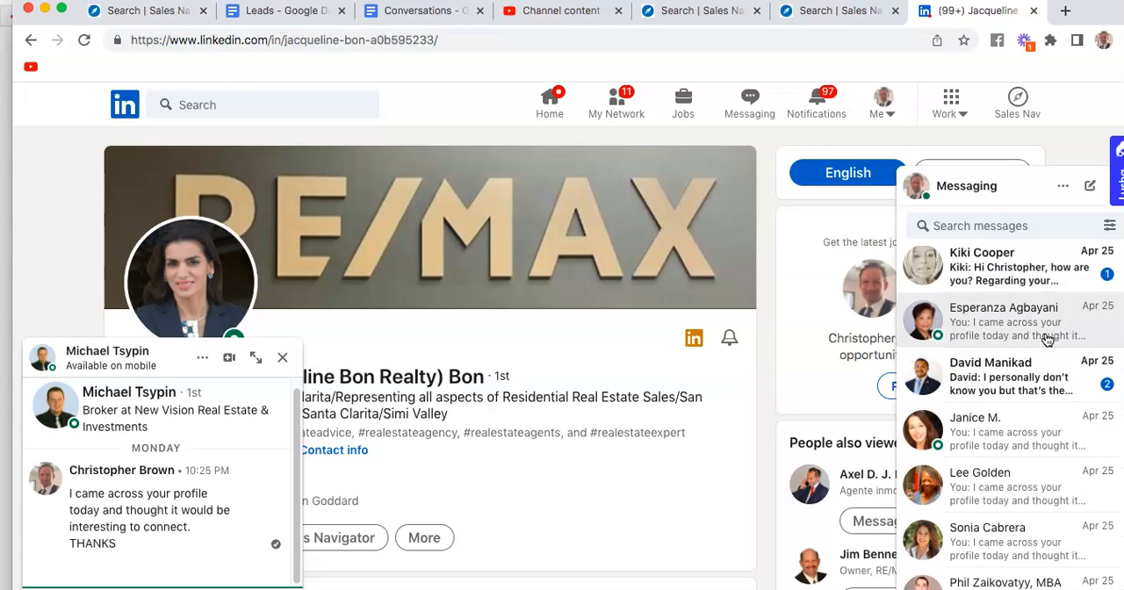
scroll(down, 3)
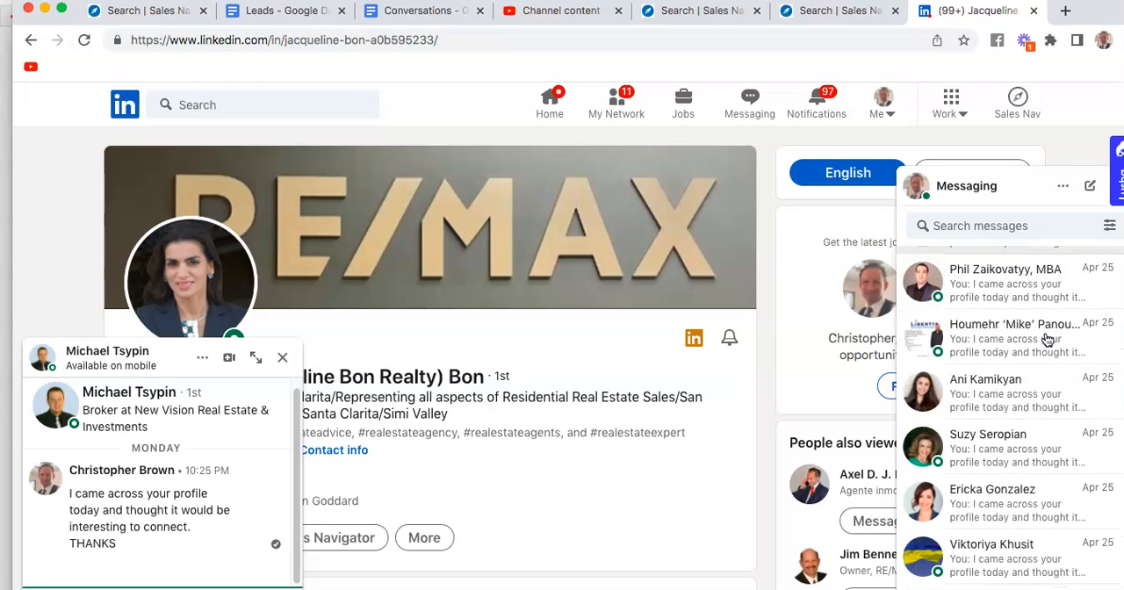
scroll(down, 3)
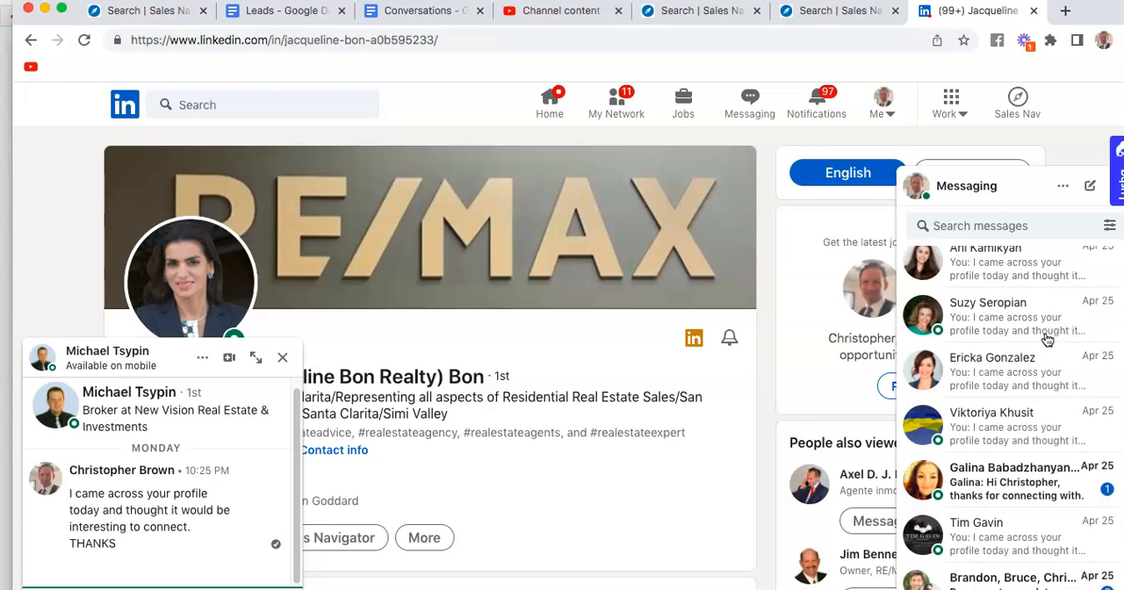
scroll(down, 3)
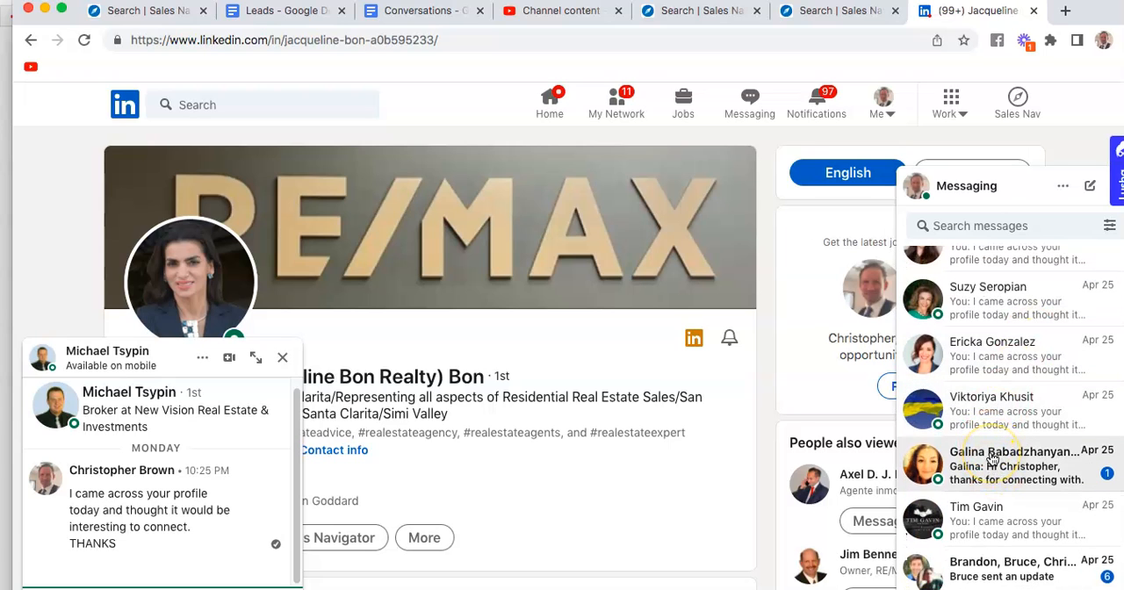
click(1010, 465)
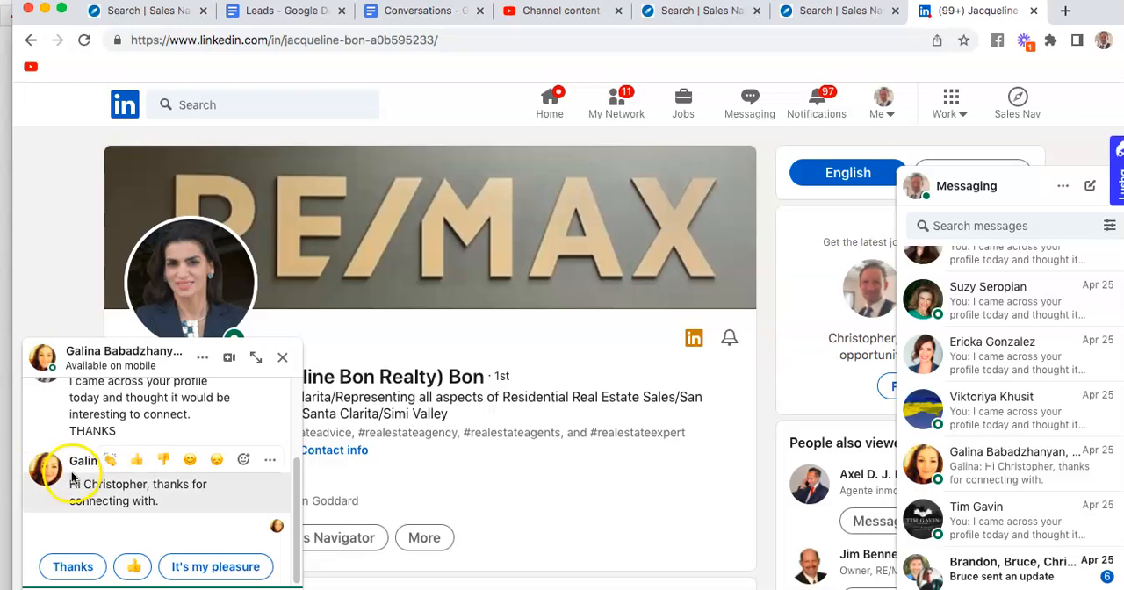
mouse_move(72, 478)
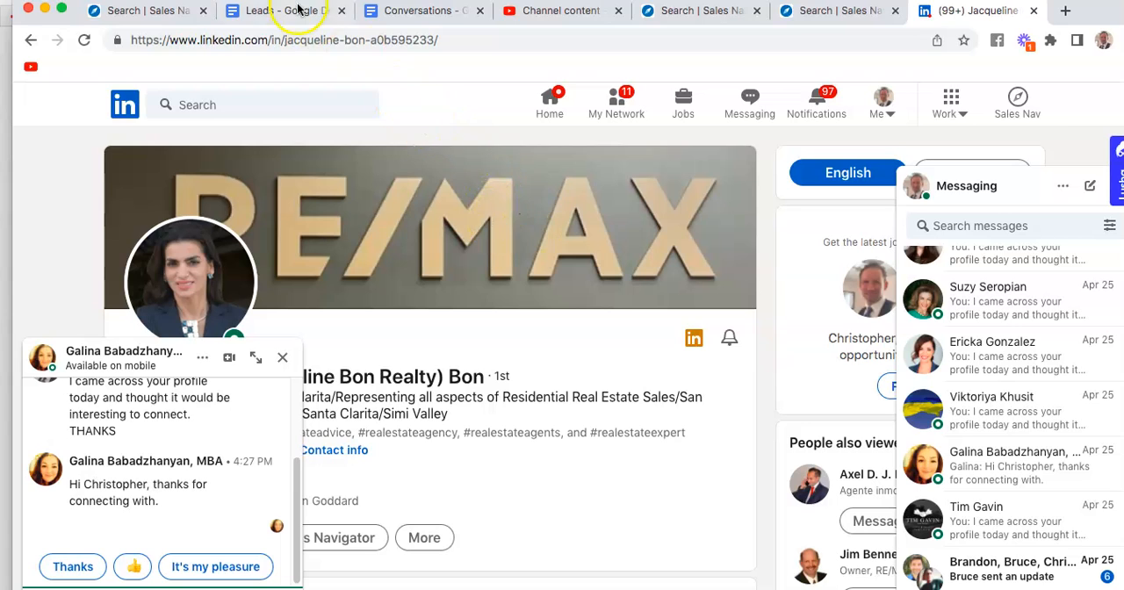
Browse the Leads table up to its header, then switch to the Conversations document.
click(281, 10)
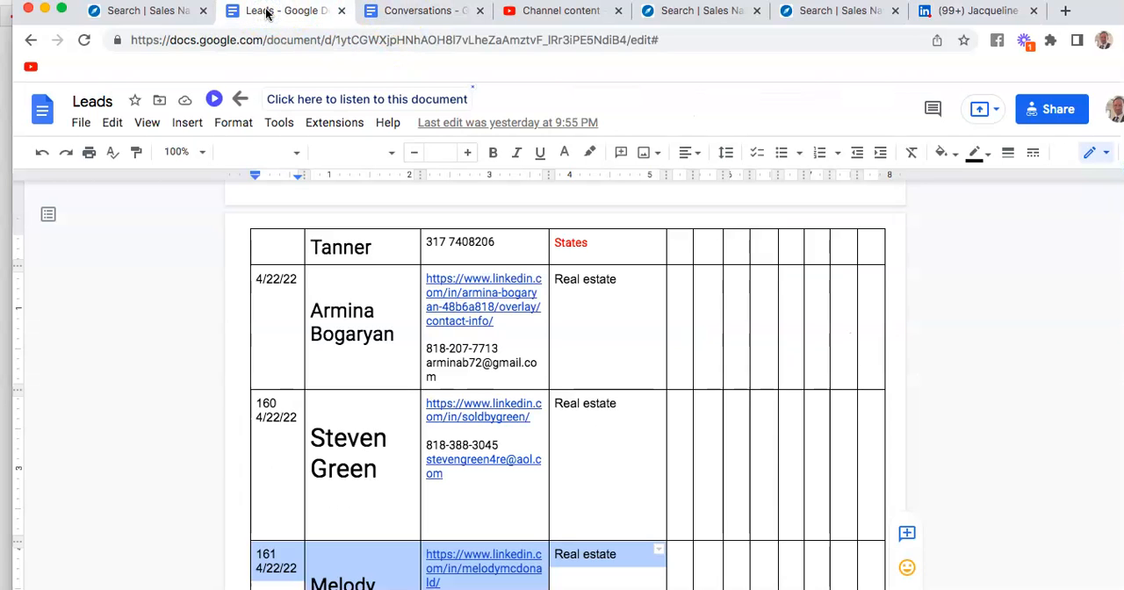
scroll(up, 3)
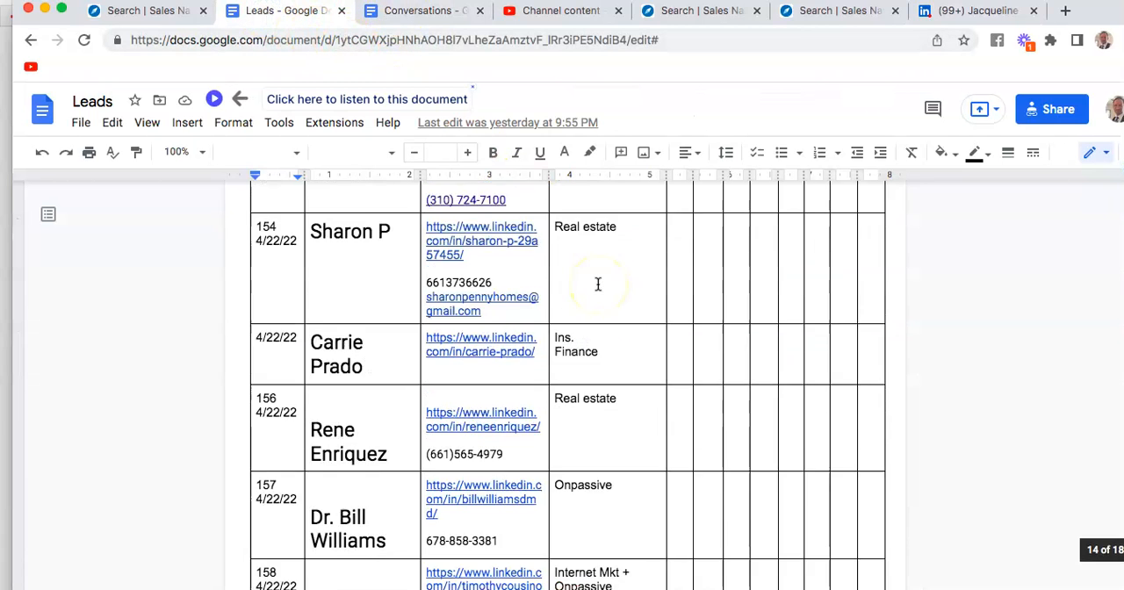
scroll(up, 3)
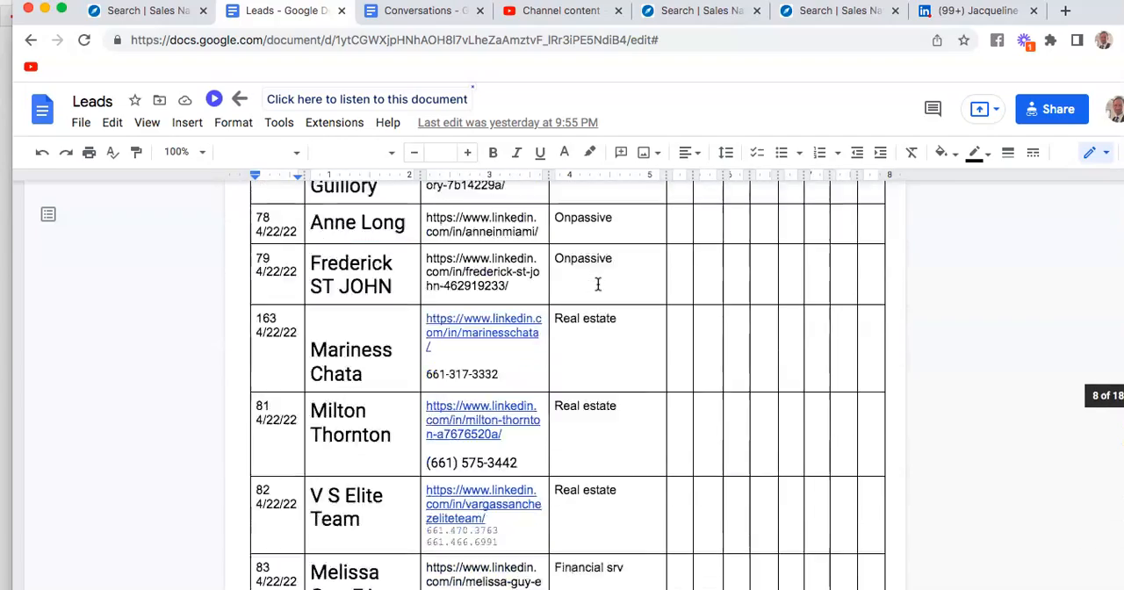
scroll(up, 3)
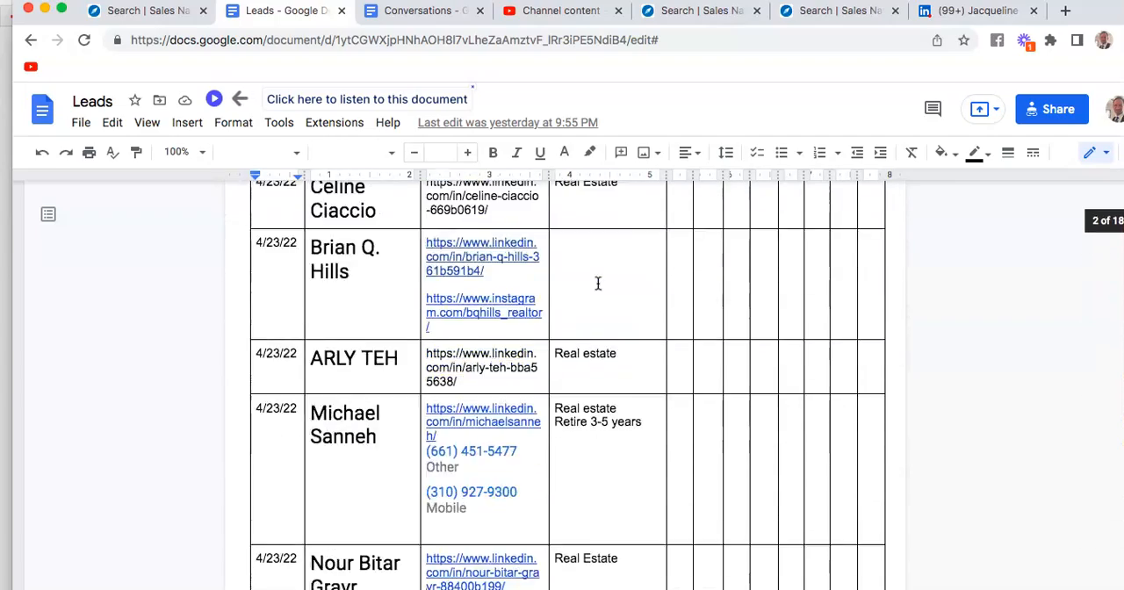
scroll(up, 3)
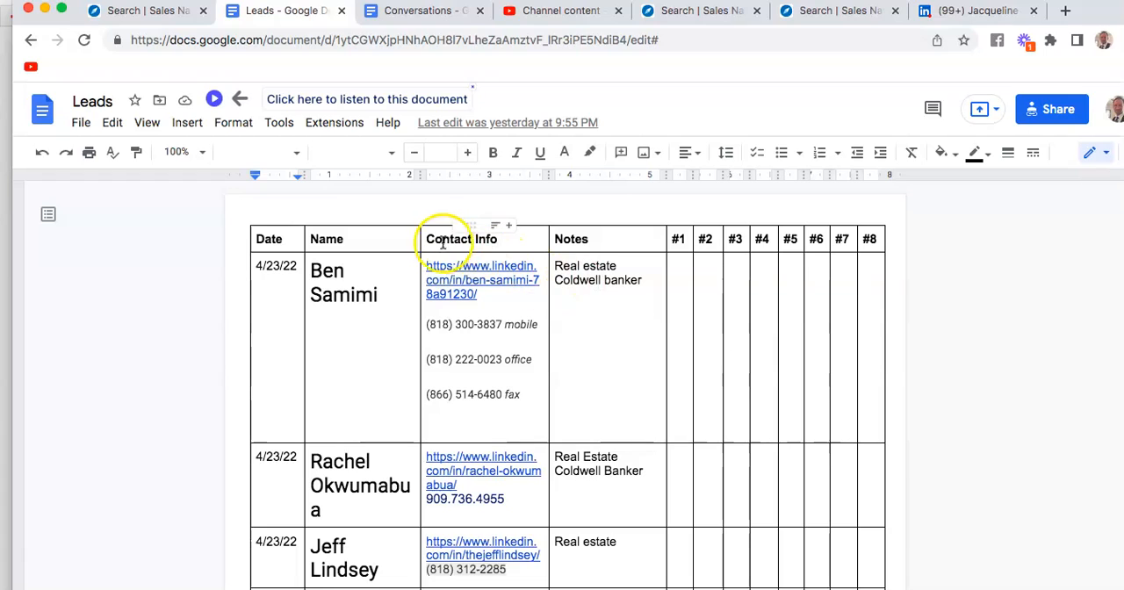
mouse_move(348, 174)
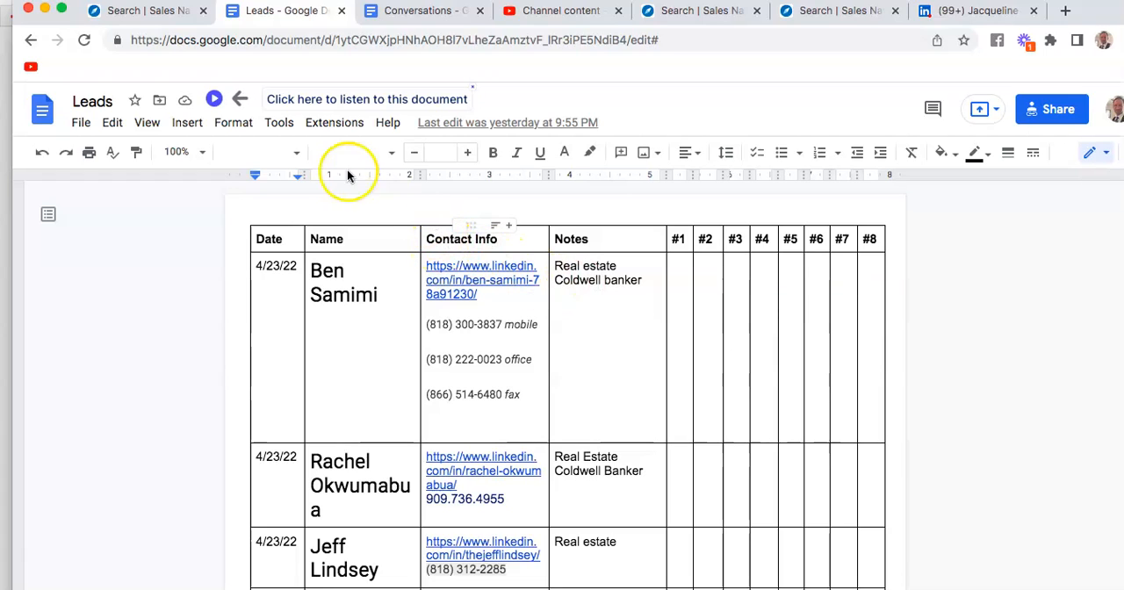
click(424, 11)
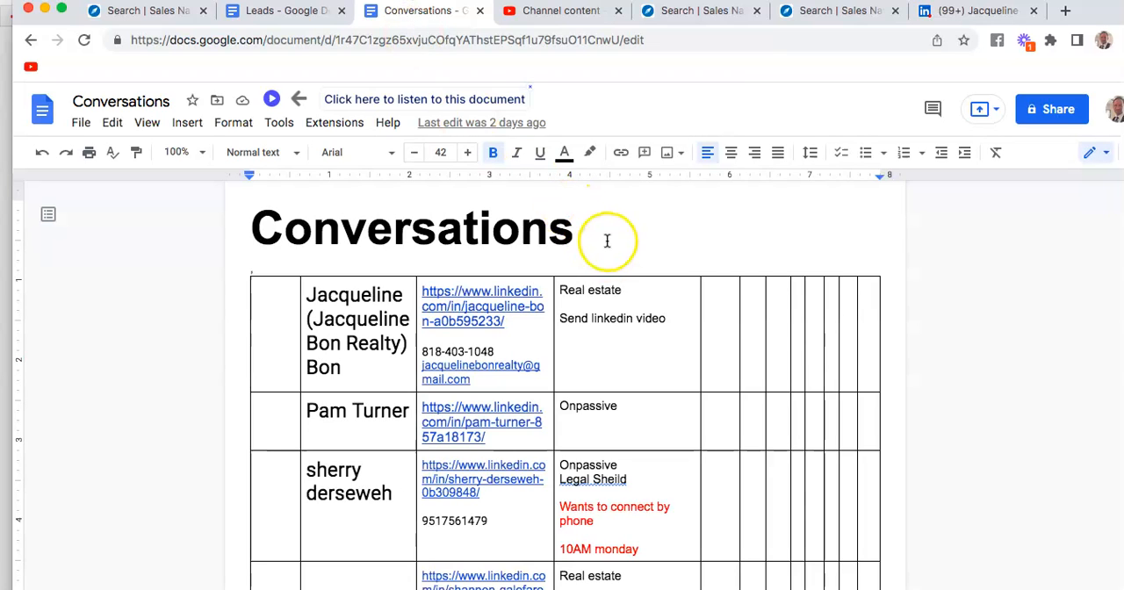
mouse_move(608, 239)
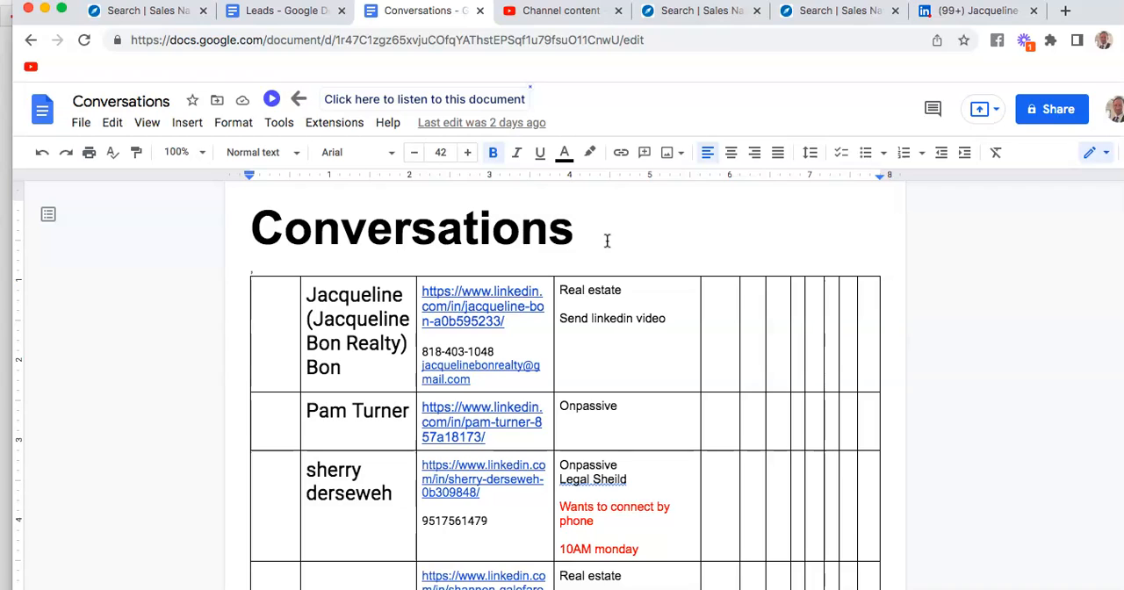
mouse_move(606, 243)
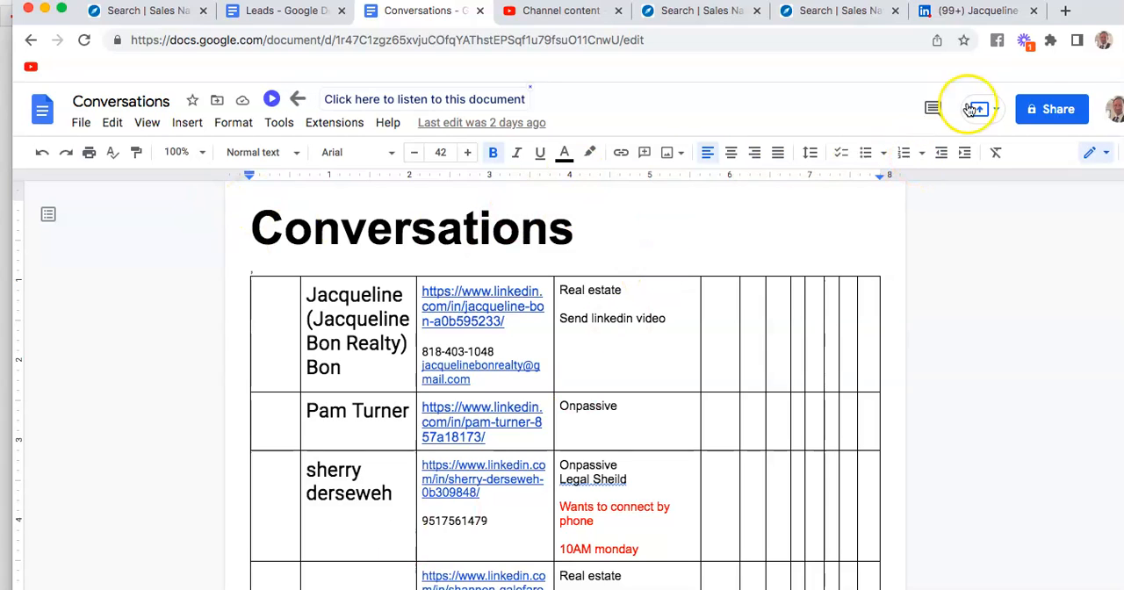
Search Google for 'google docs' and open the Google Docs product page result.
click(1065, 10)
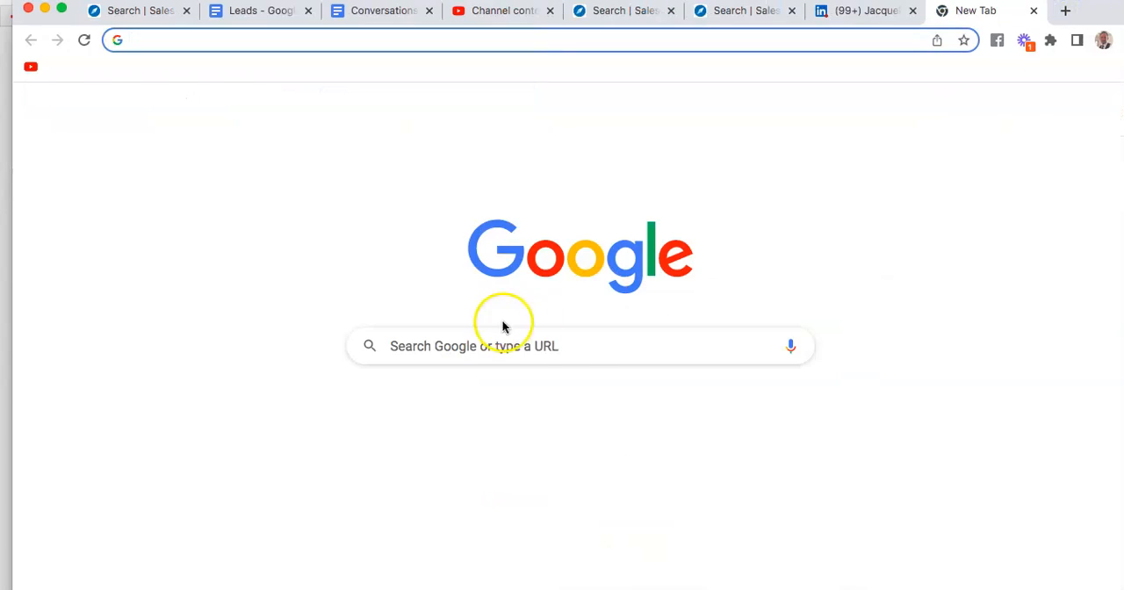
text(google doc)
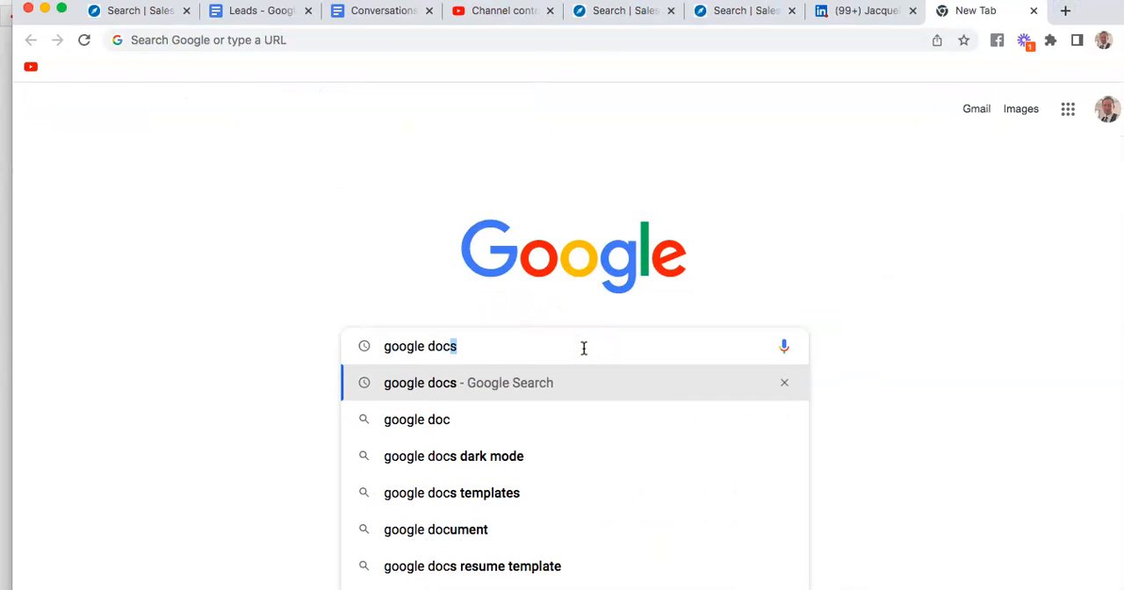
key(Return)
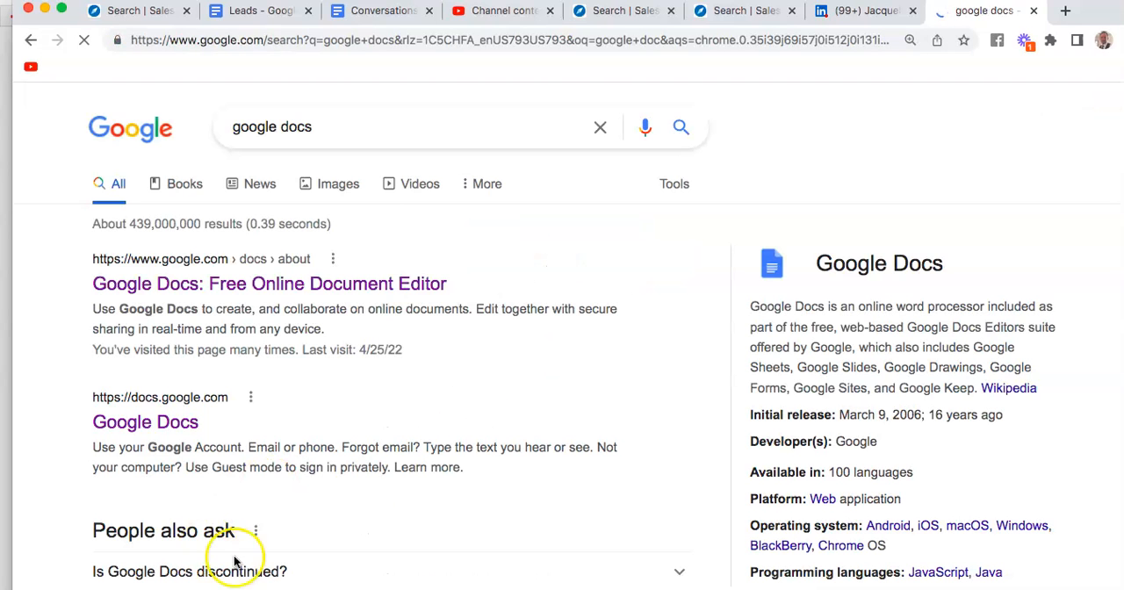
click(264, 284)
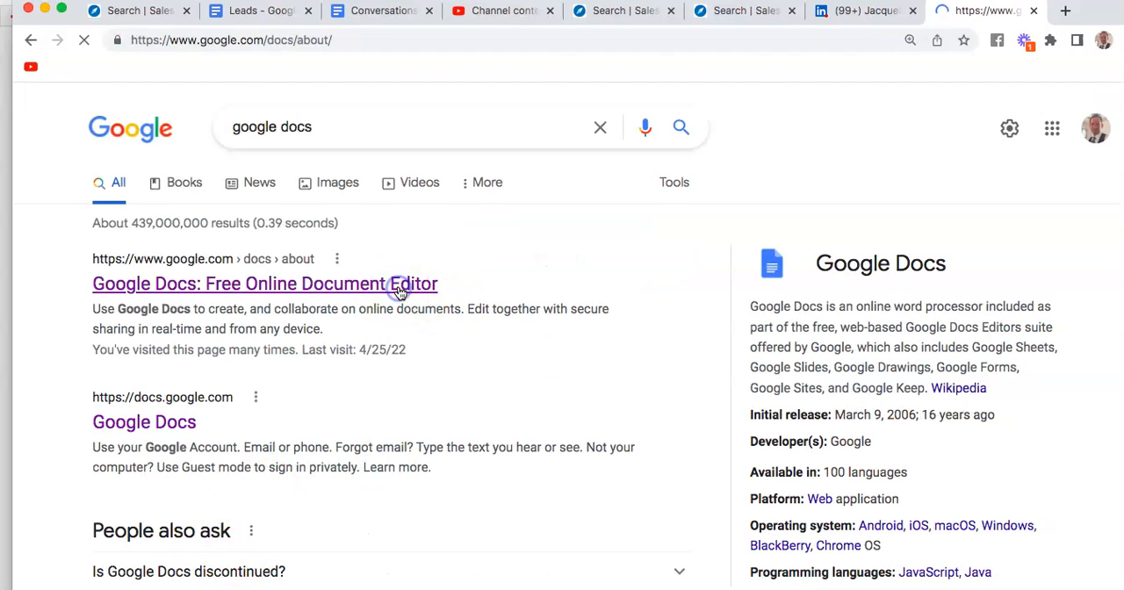
click(263, 282)
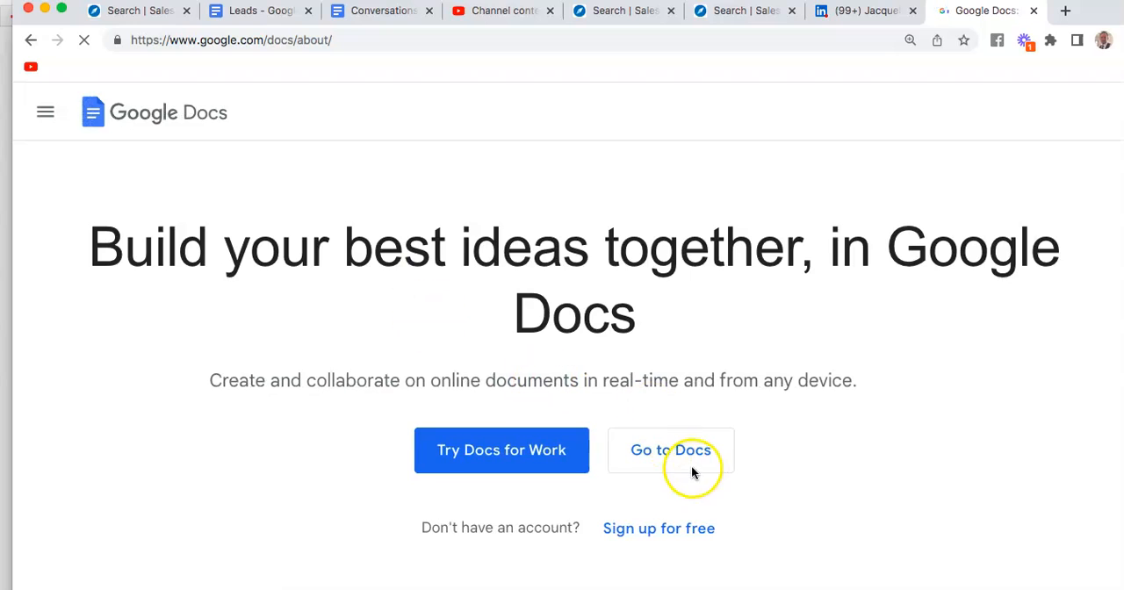
Go to the Docs home and start a new Blank document.
click(671, 450)
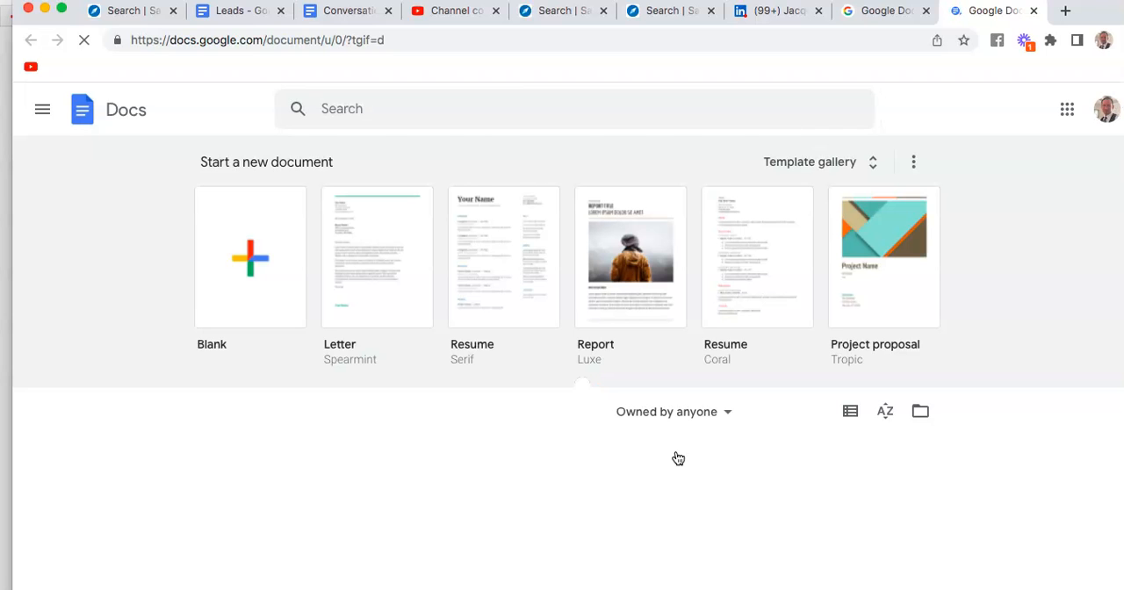
click(249, 256)
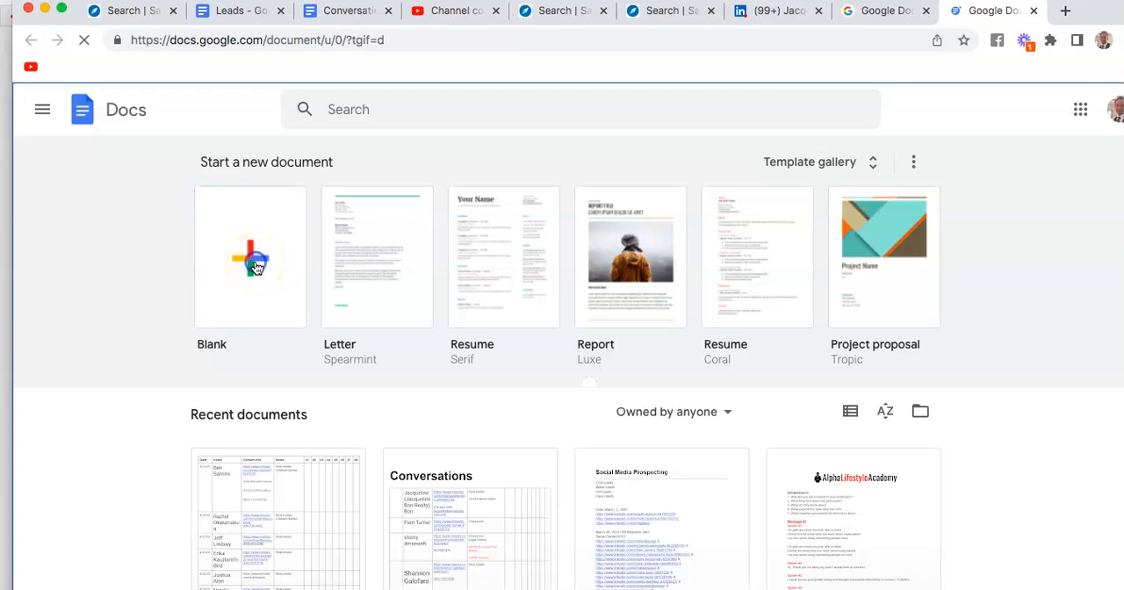
click(250, 256)
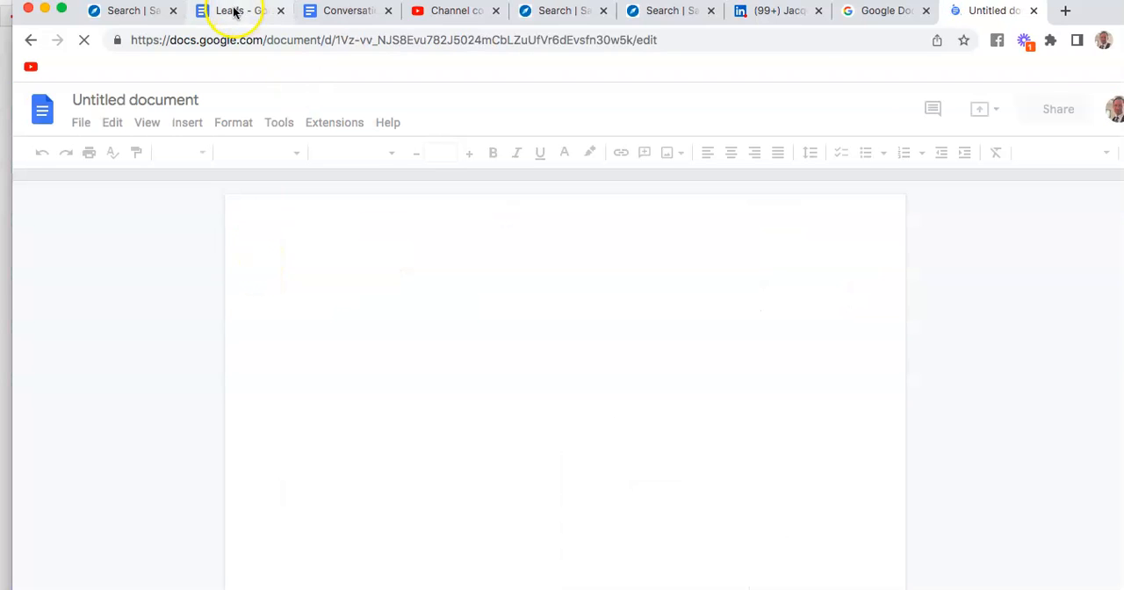
click(236, 11)
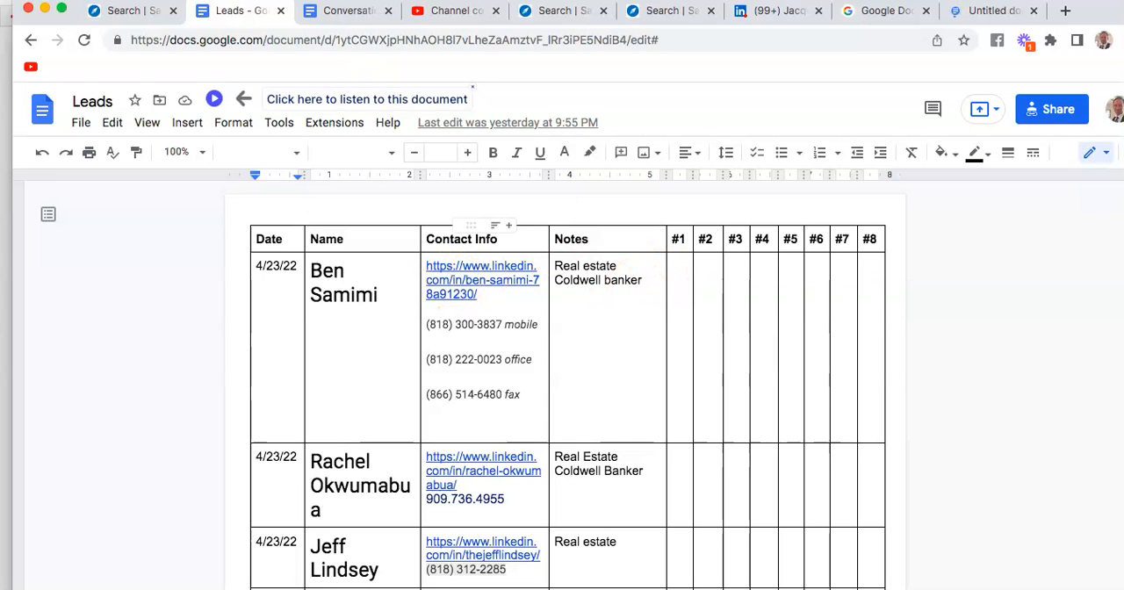
click(992, 10)
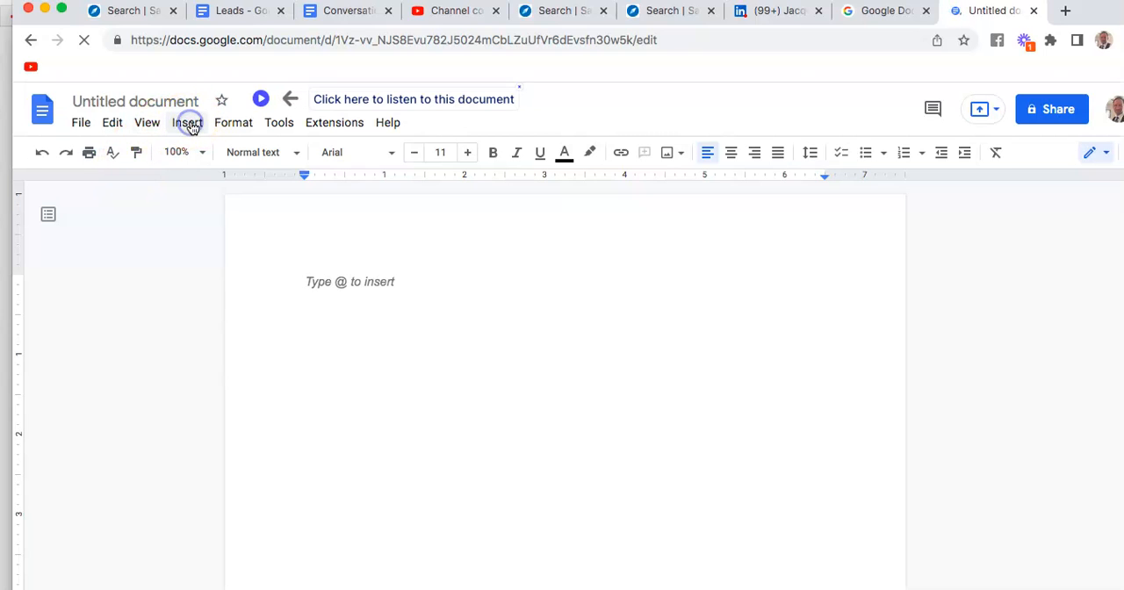
click(186, 123)
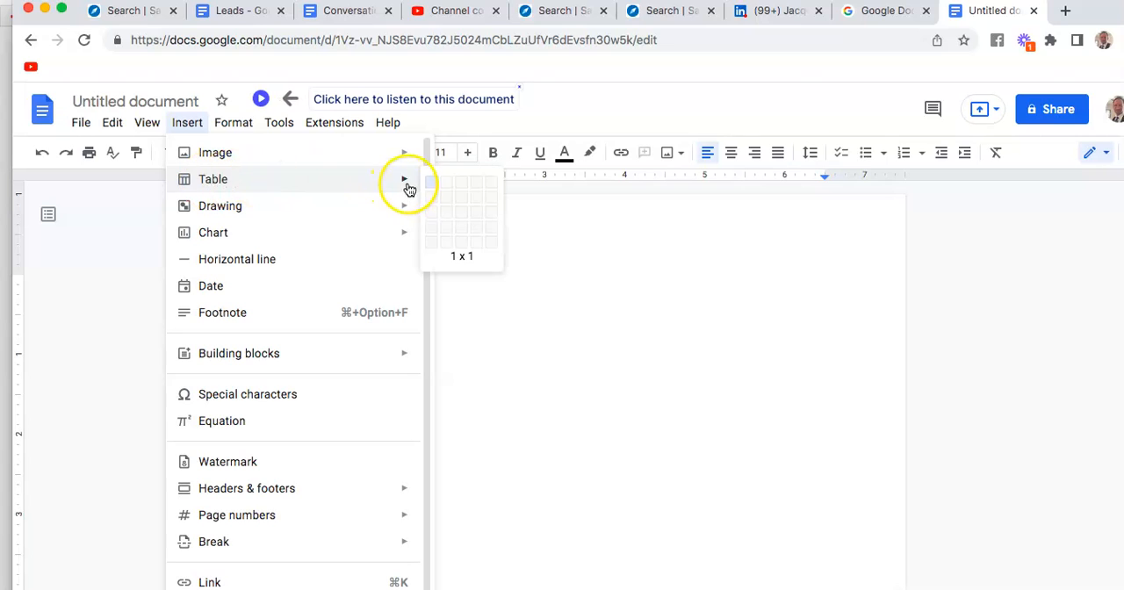
mouse_move(472, 184)
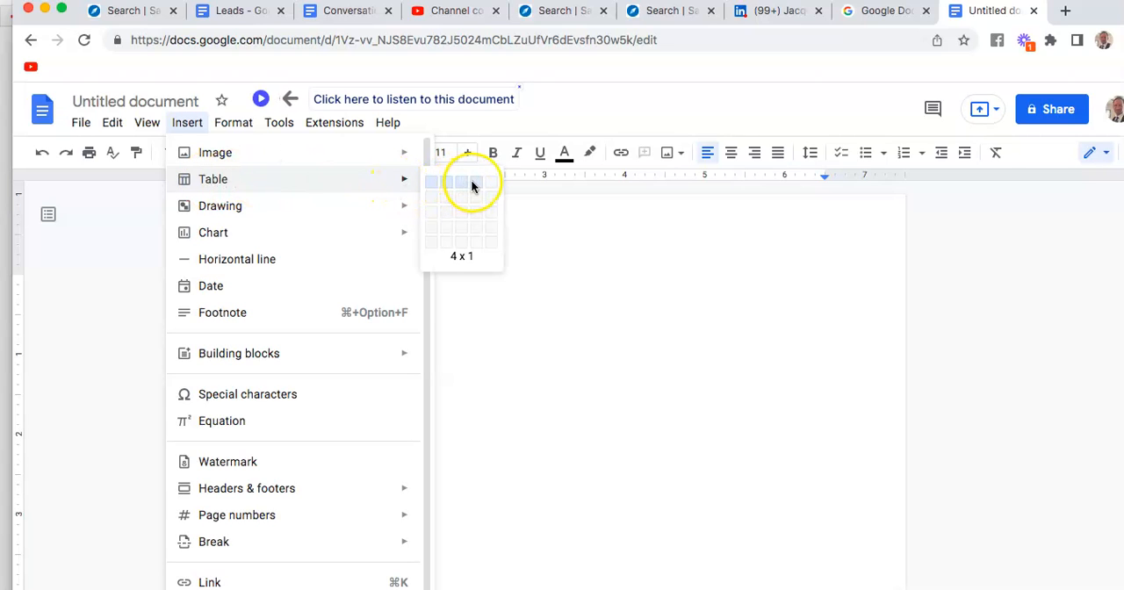
Insert a 4 x 1 table into the blank document.
click(474, 183)
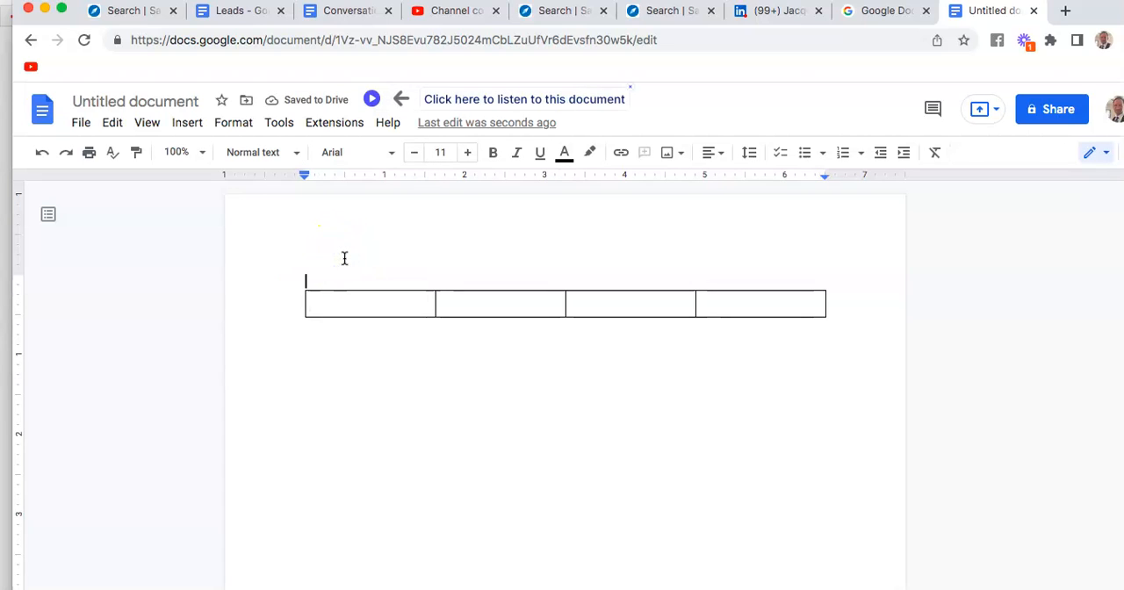
Add a 'Leads' heading above the table and enlarge its font size three steps.
text(Lea)
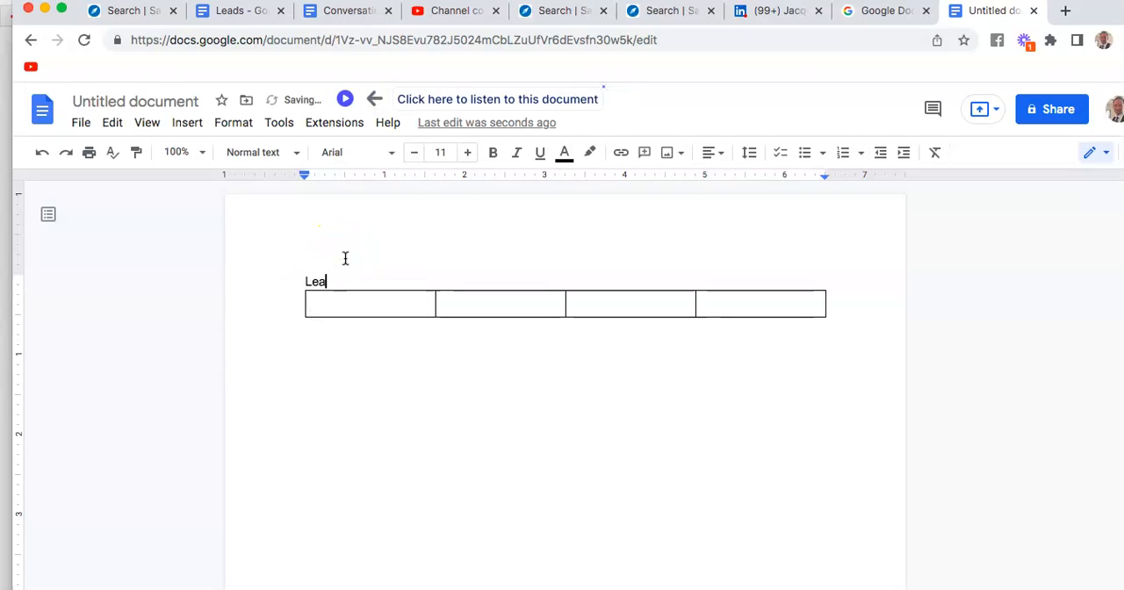
text(ds)
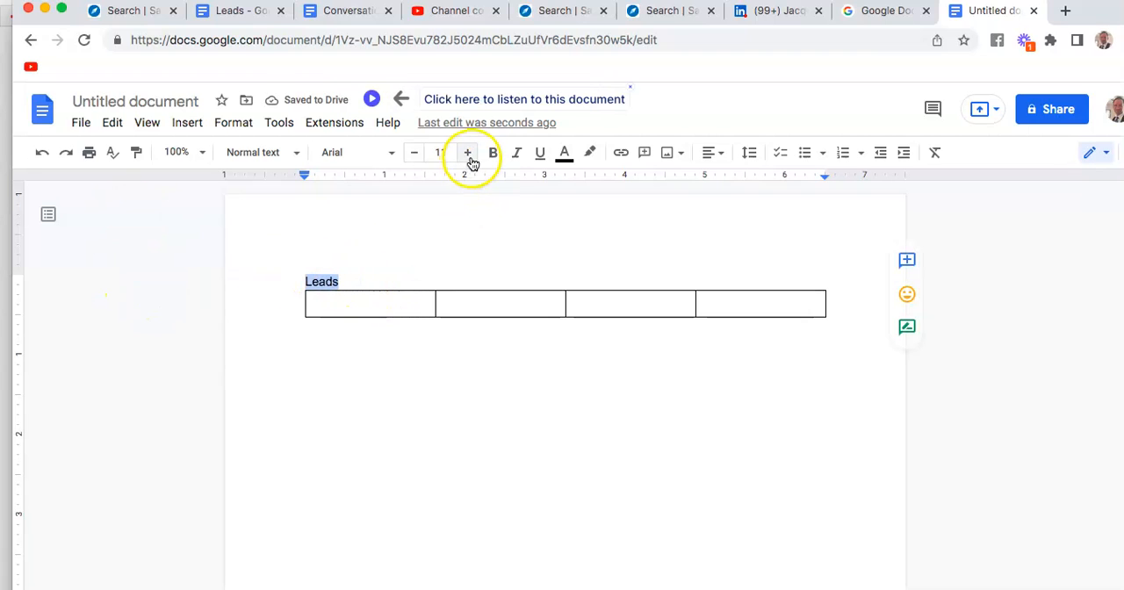
click(467, 151)
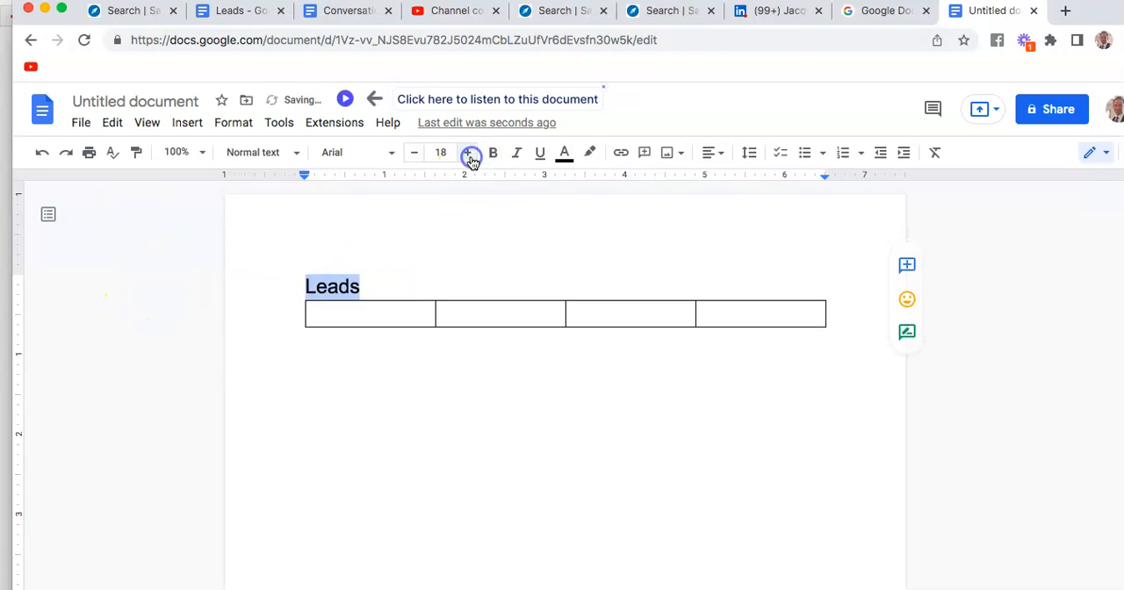
click(471, 151)
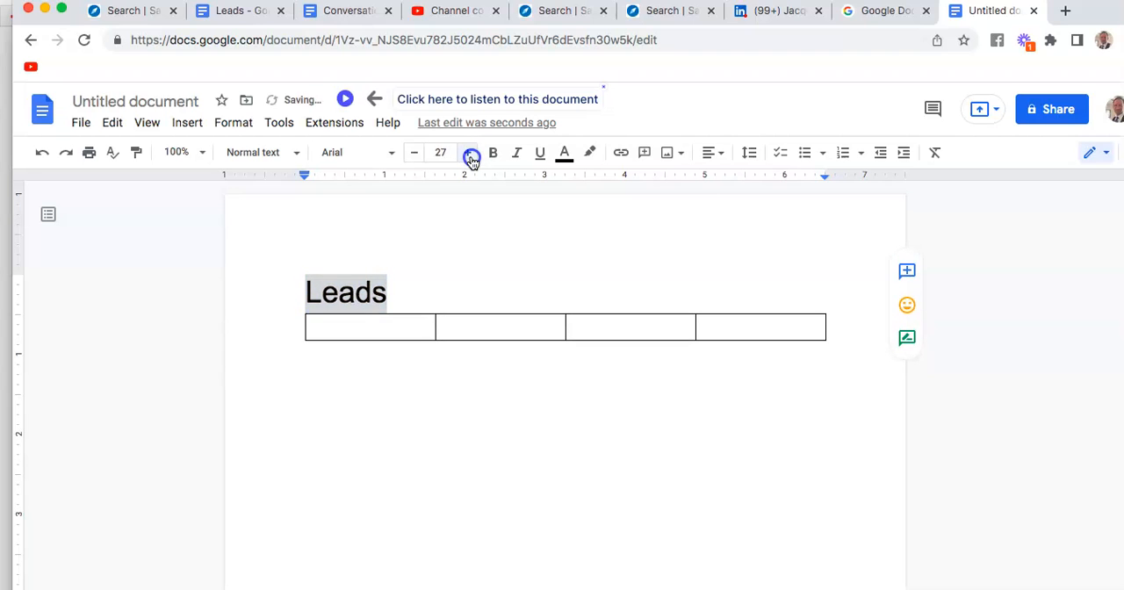
click(468, 151)
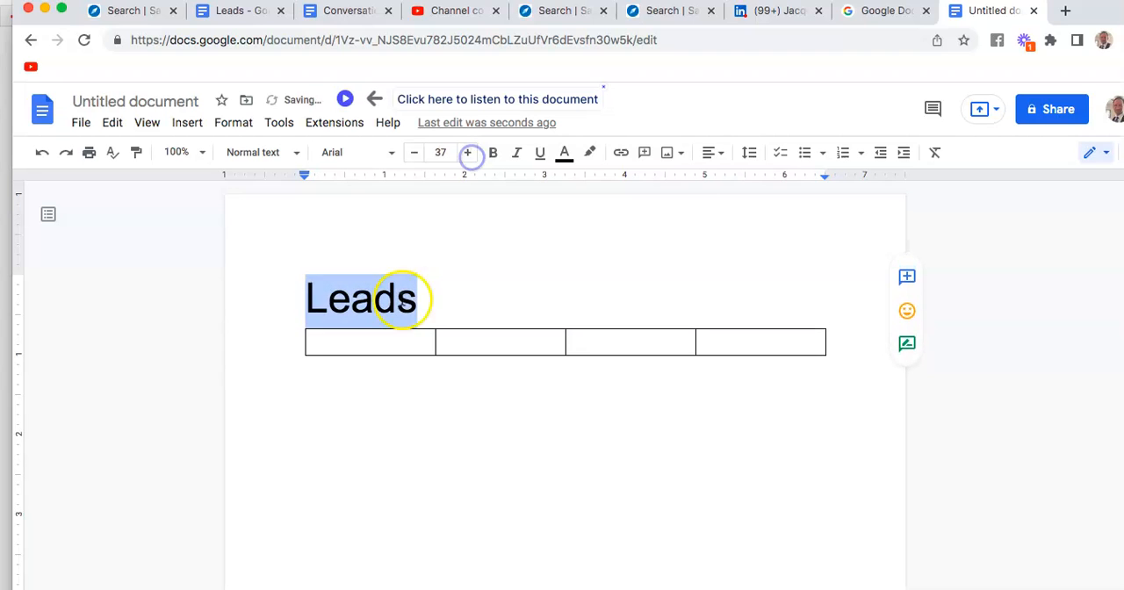
click(369, 342)
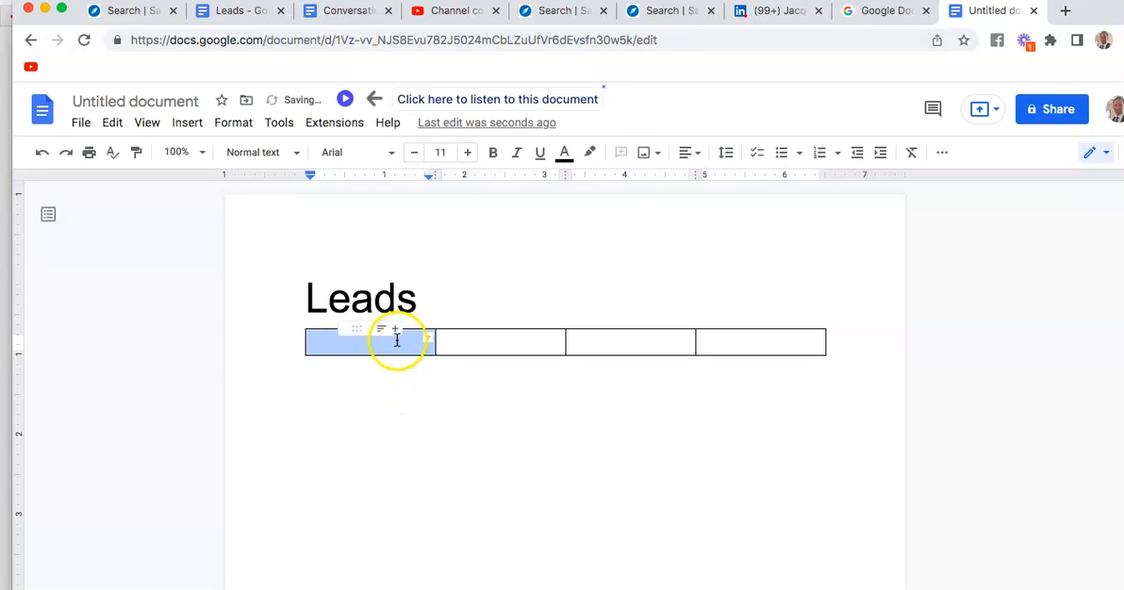
Fill the header cells with Date, Name, Contact Info. and Notes.
text(D)
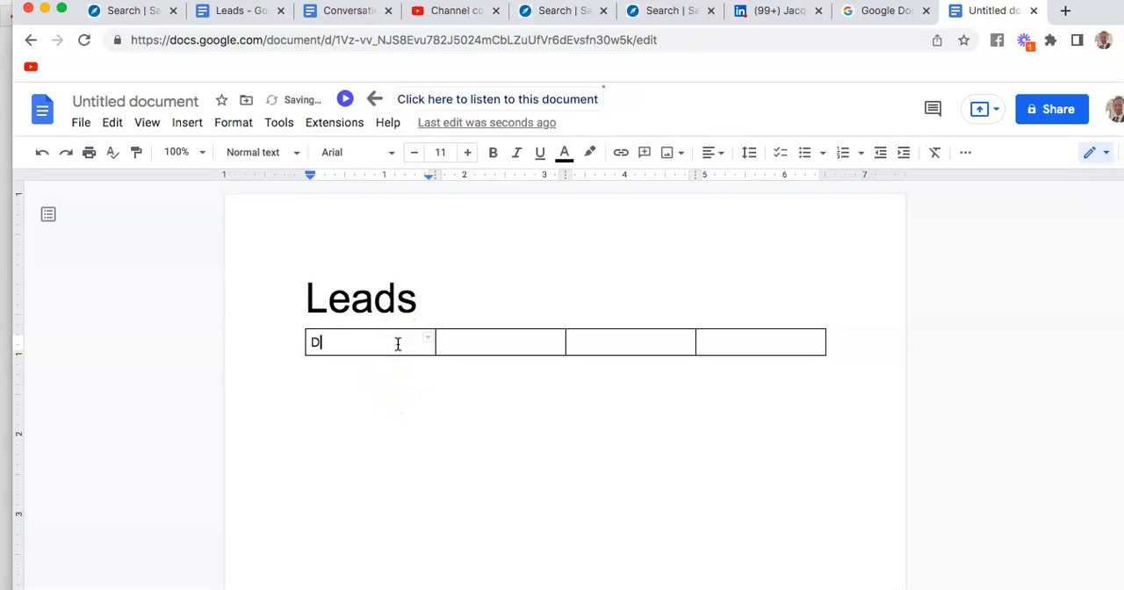
text(ate)
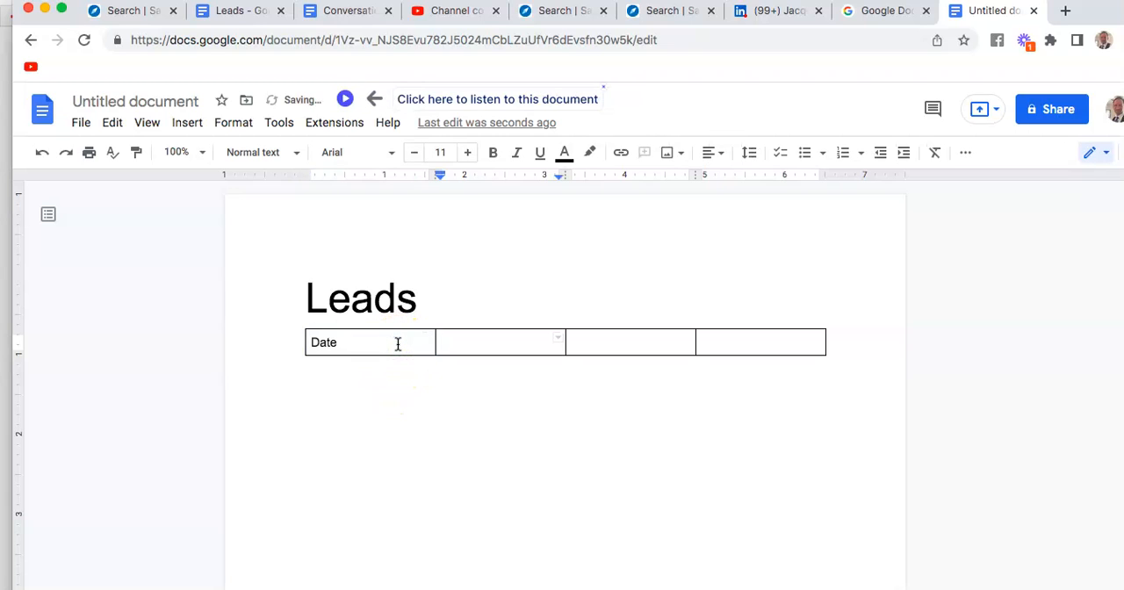
text(Name)
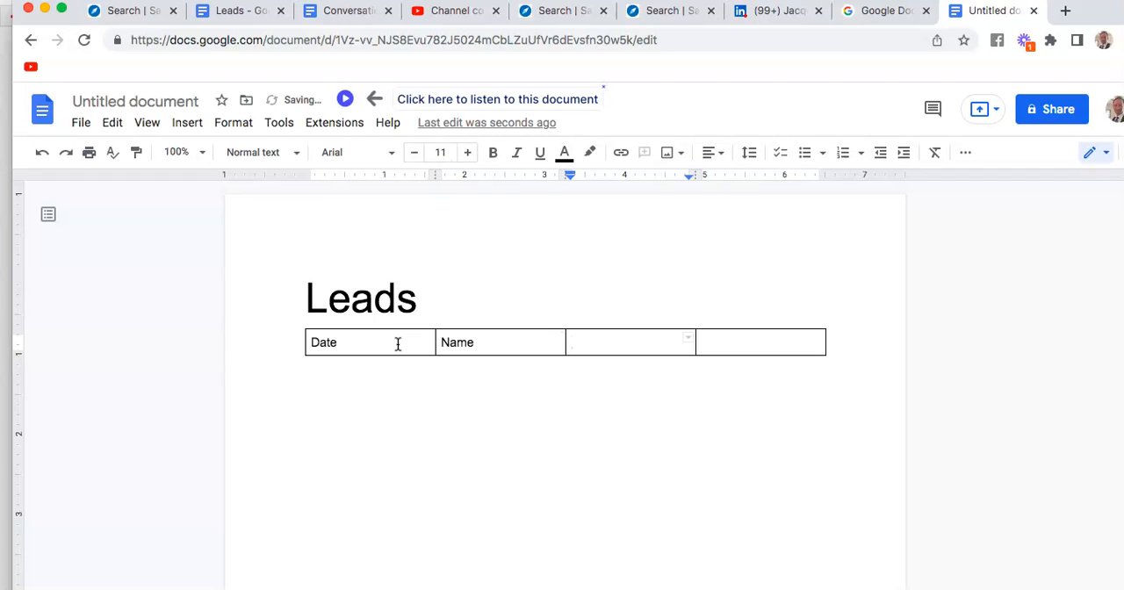
text(Contact)
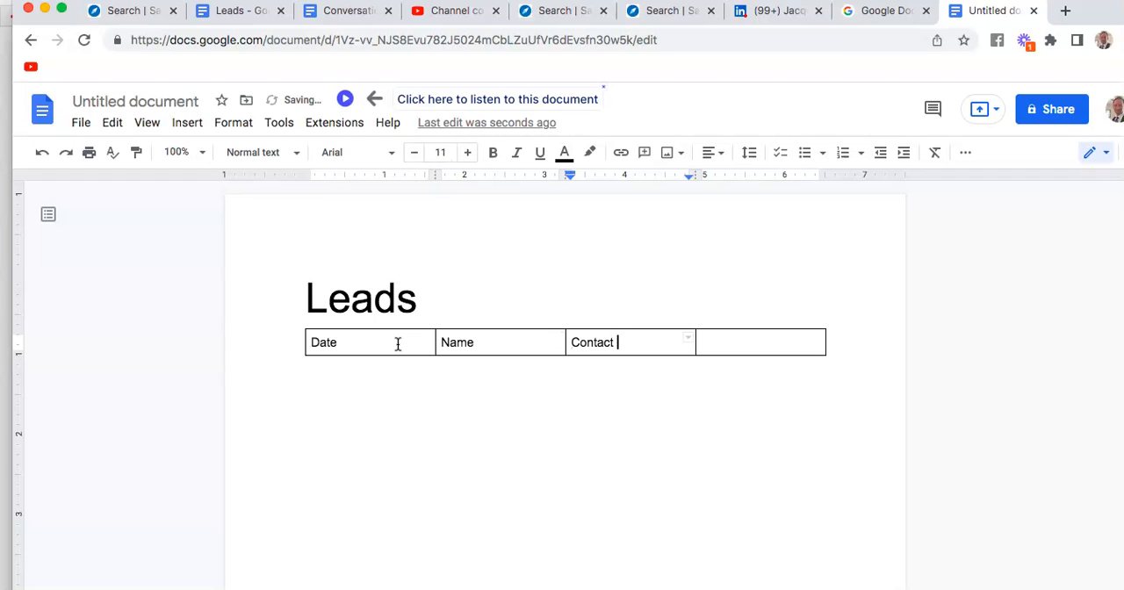
text(Info.)
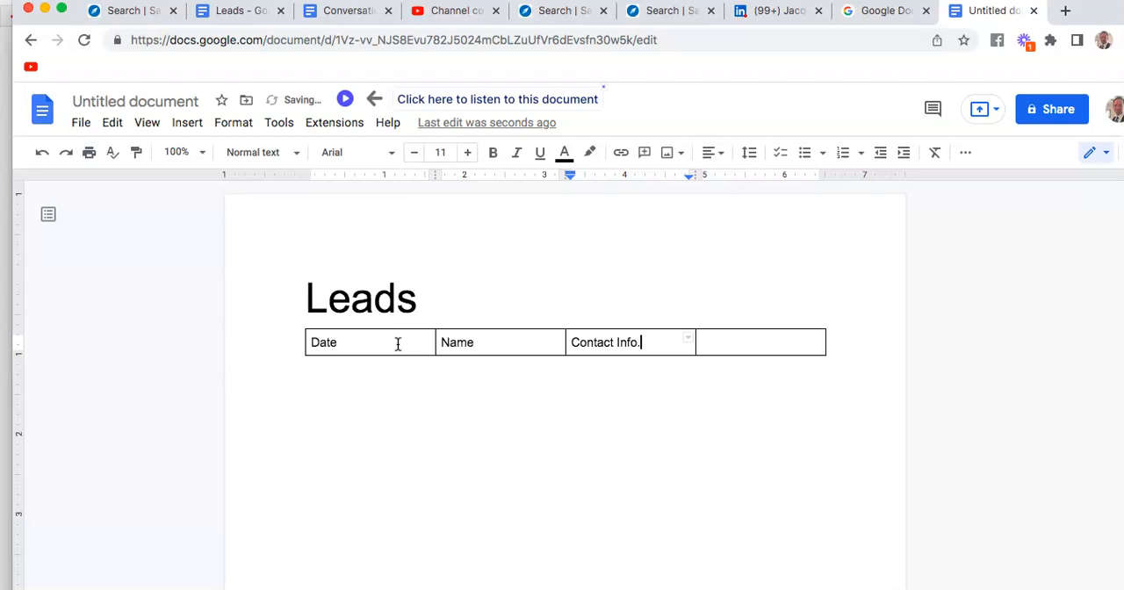
text(Not)
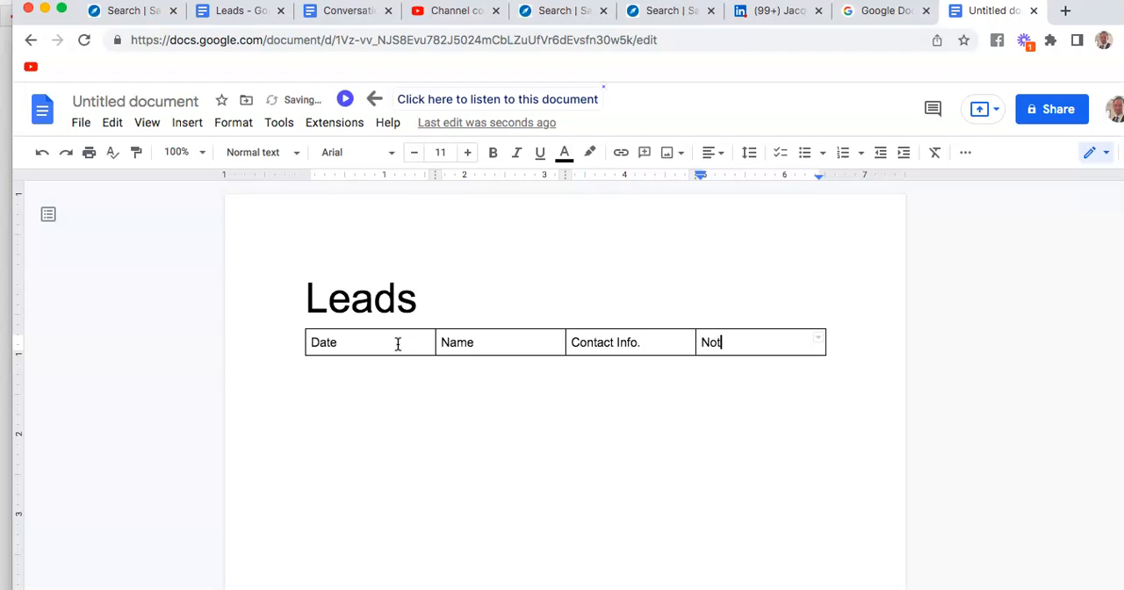
text(es)
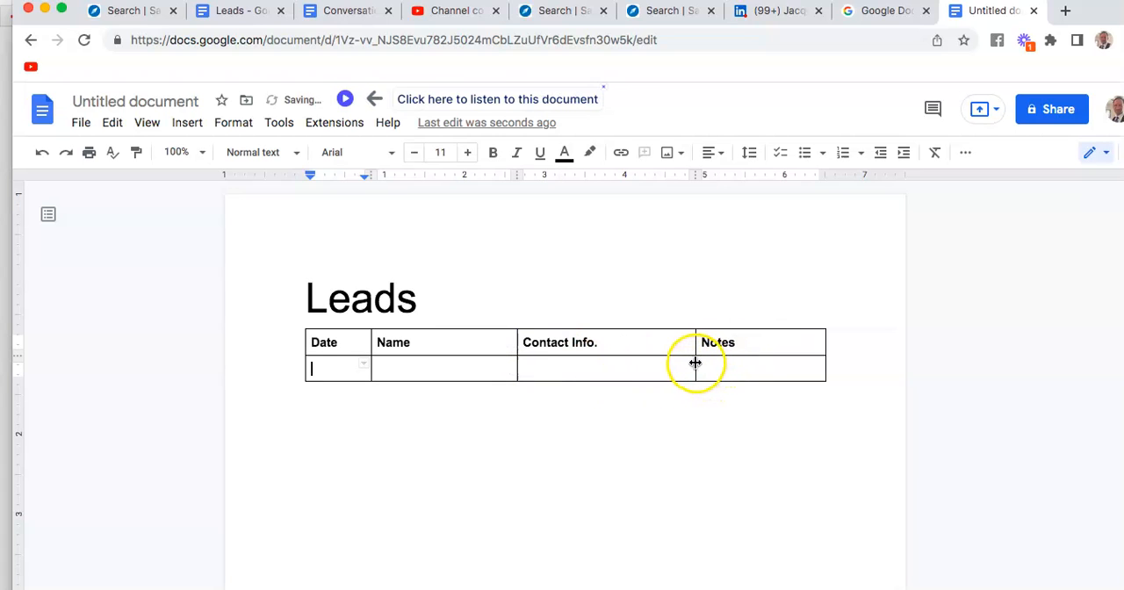
mouse_move(682, 407)
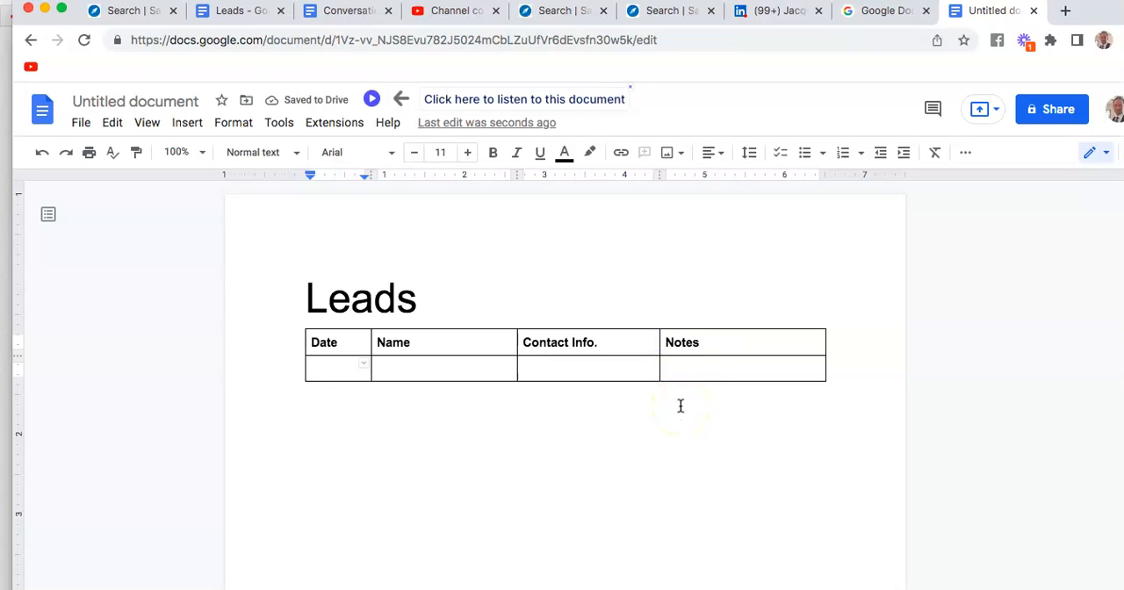
mouse_move(892, 39)
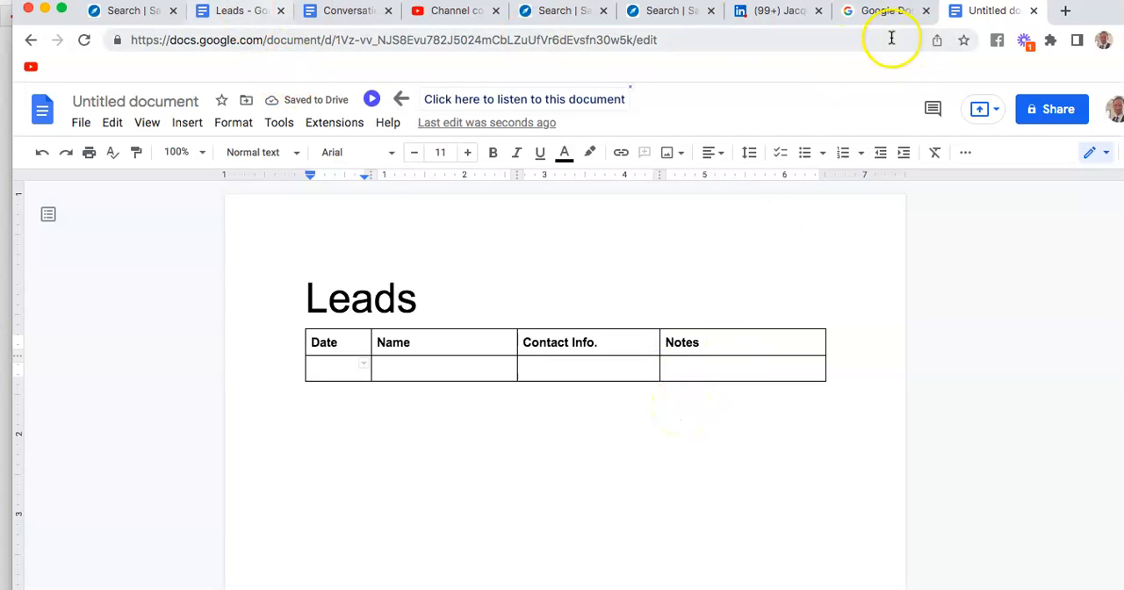
click(777, 10)
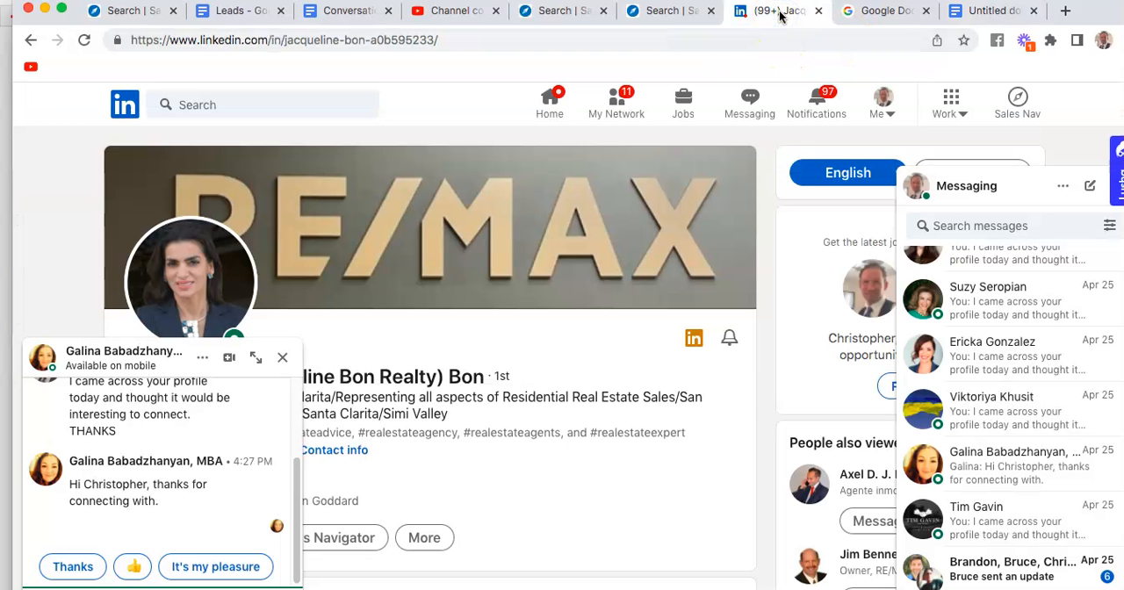
scroll(up, 3)
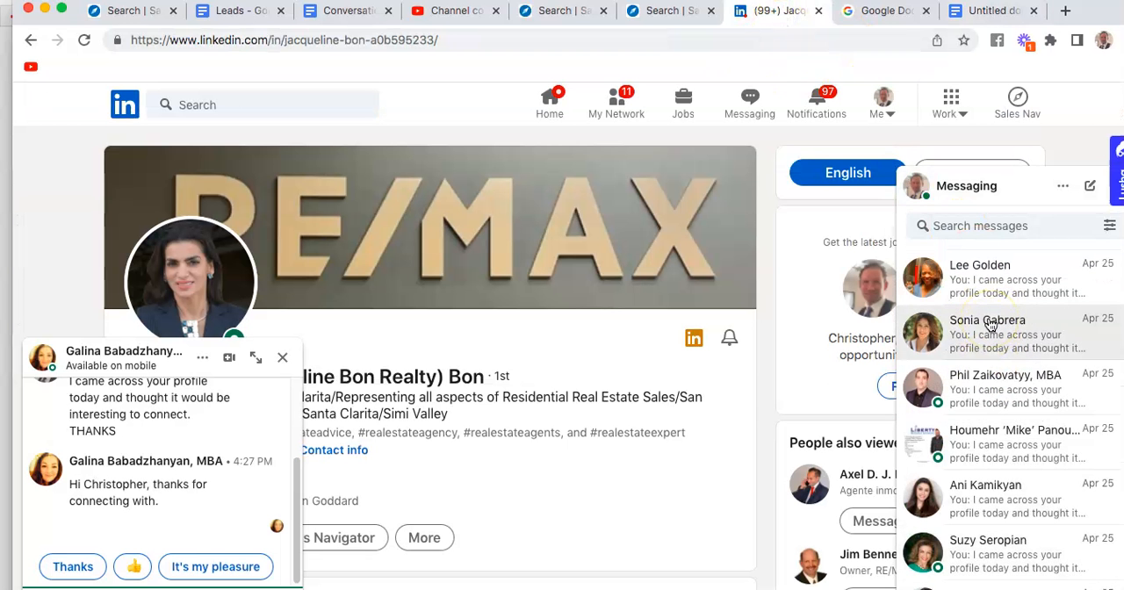
scroll(down, 3)
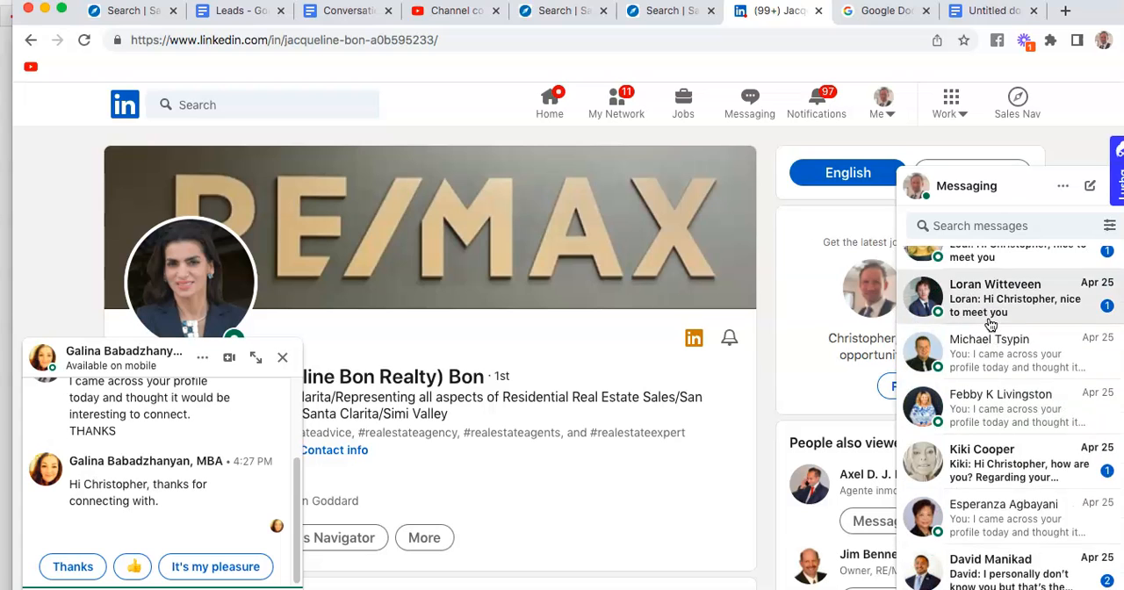
scroll(up, 3)
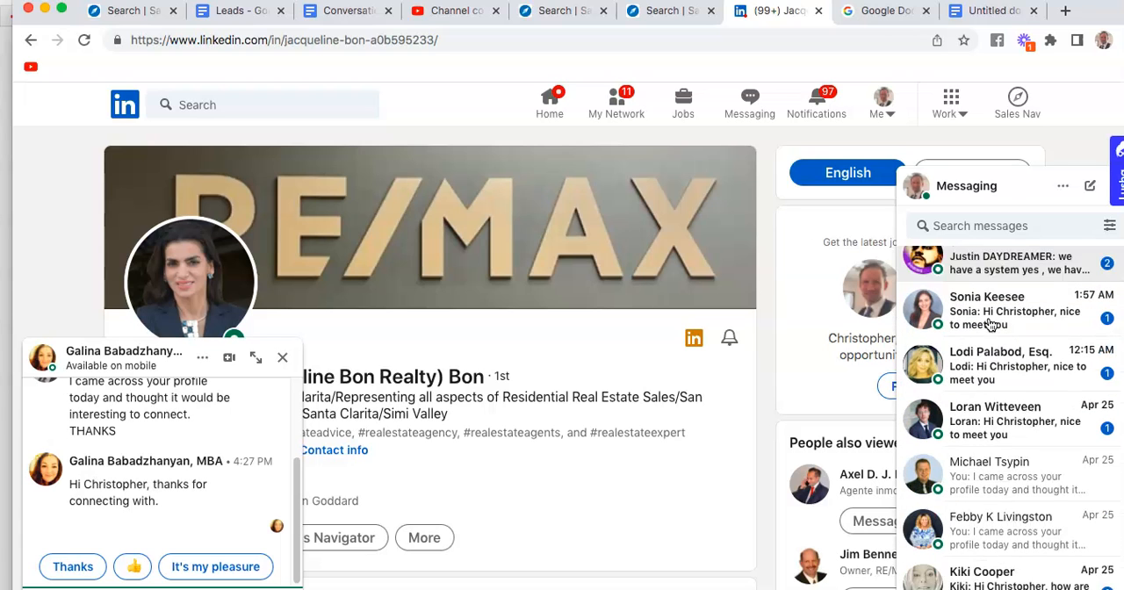
click(991, 448)
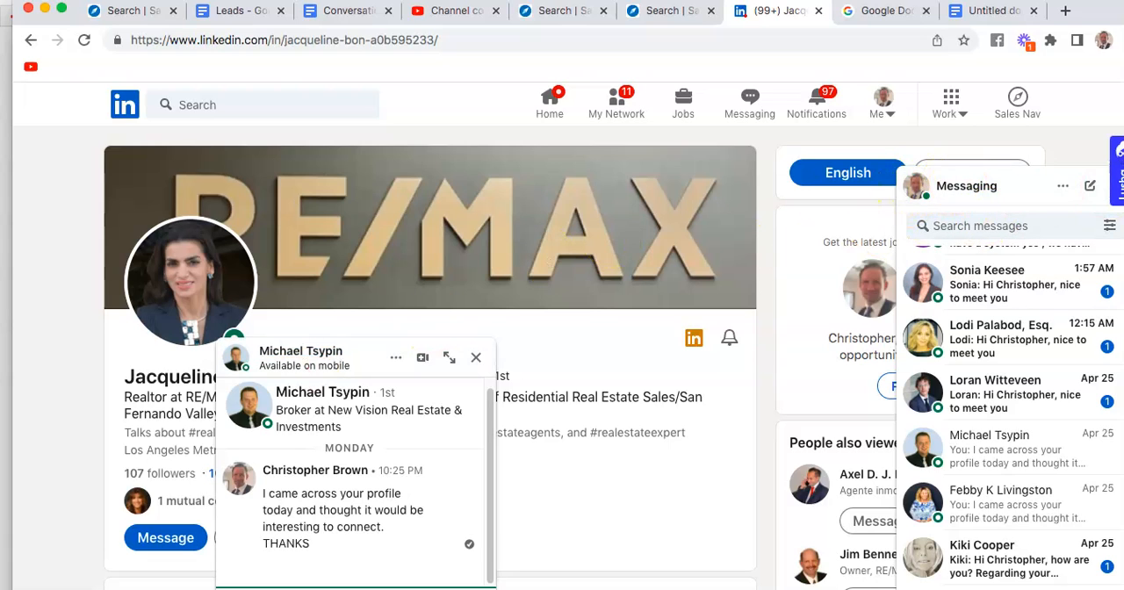
mouse_move(984, 393)
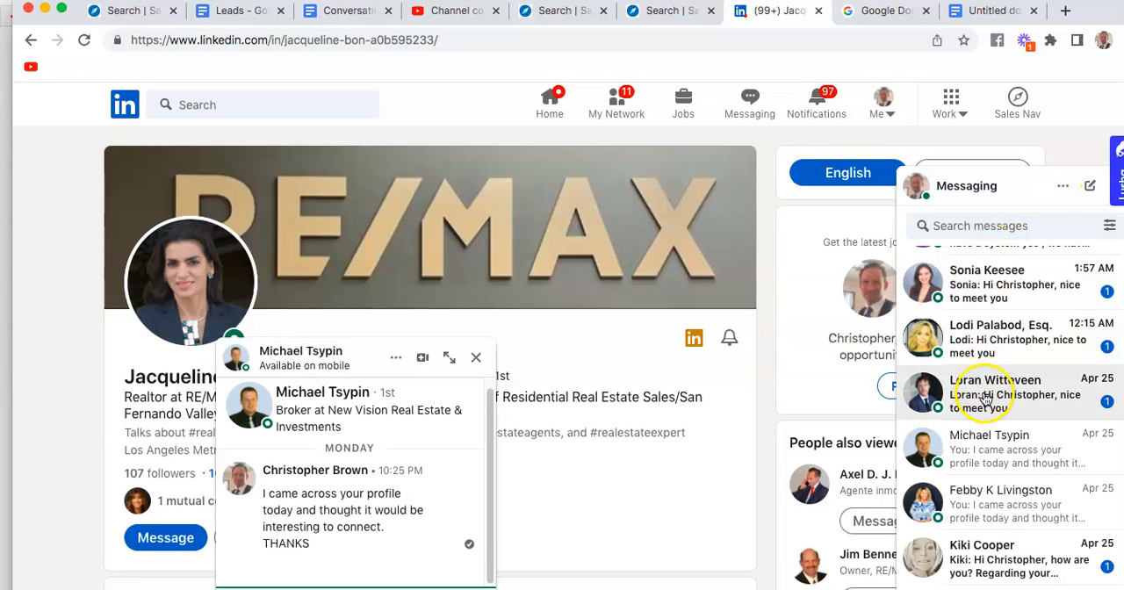
mouse_move(963, 172)
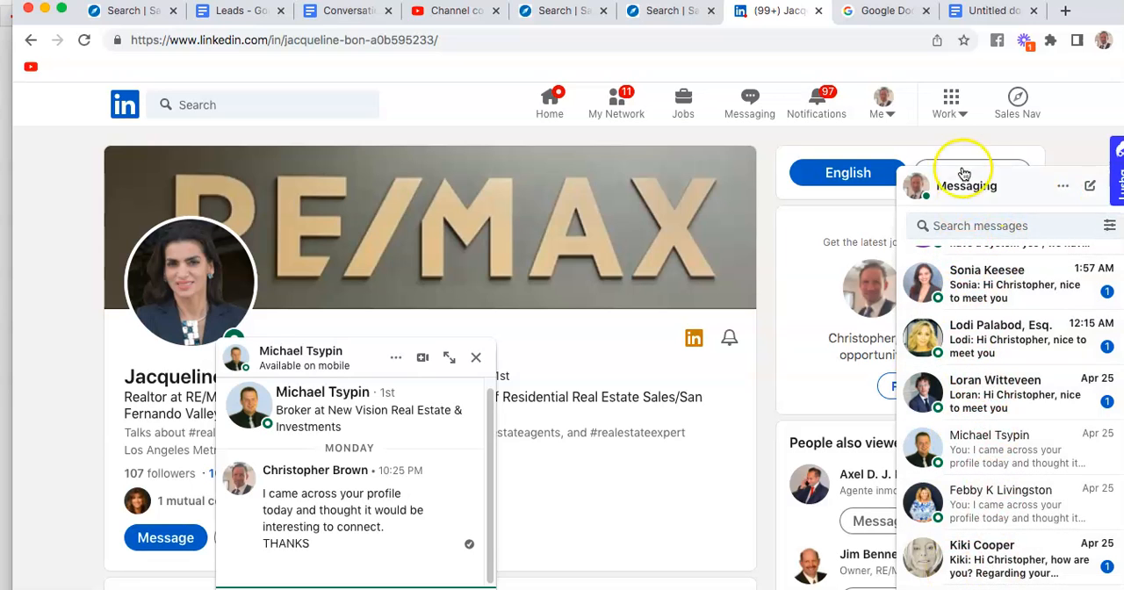
mouse_move(947, 281)
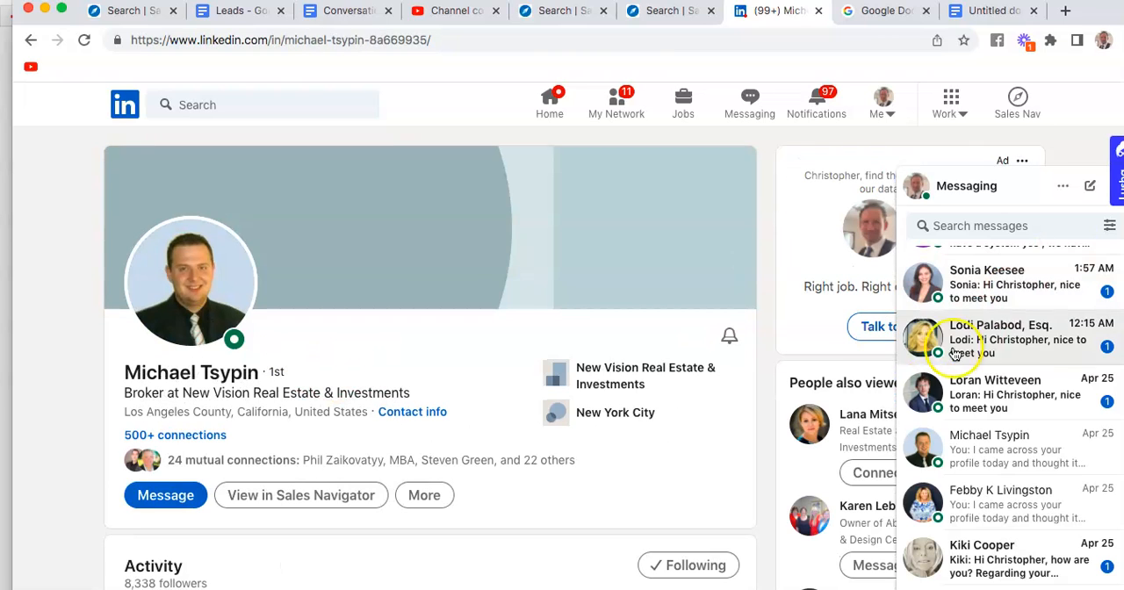
click(988, 448)
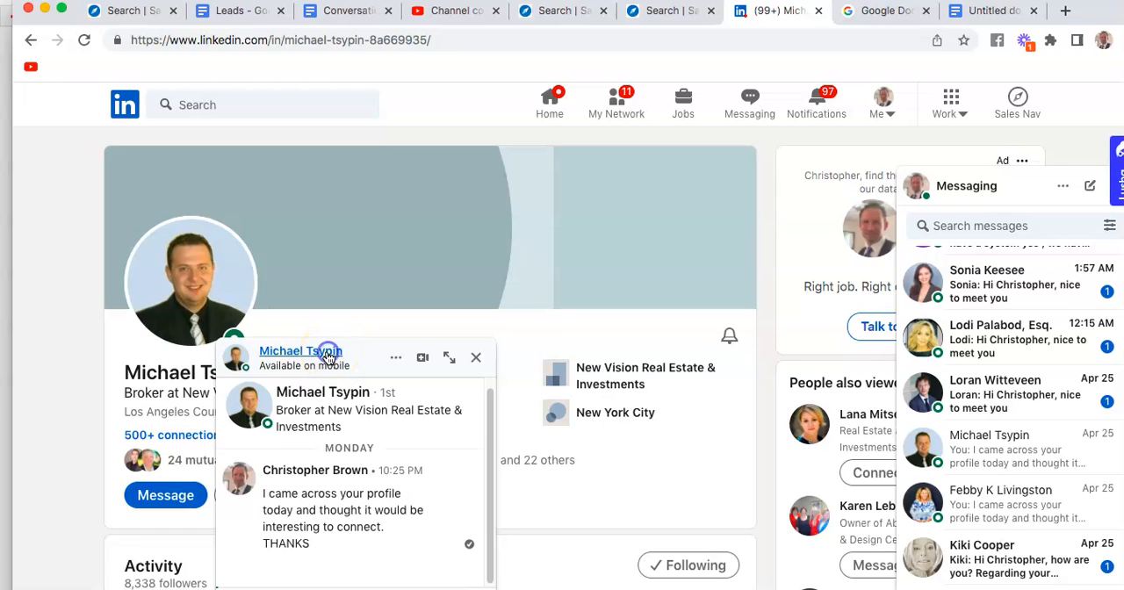
click(476, 359)
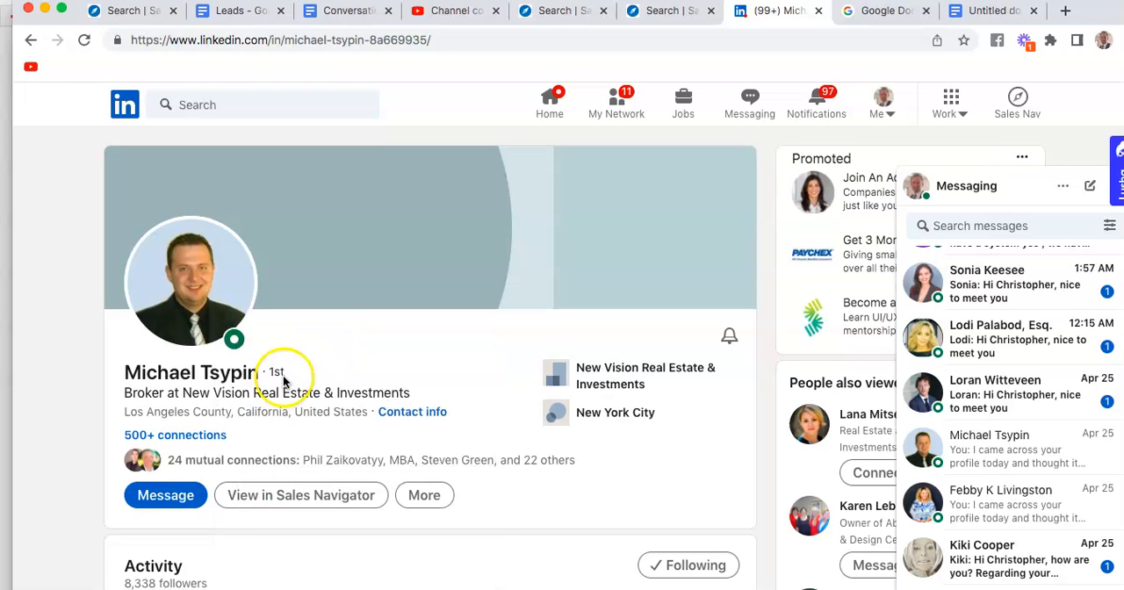
double_click(191, 372)
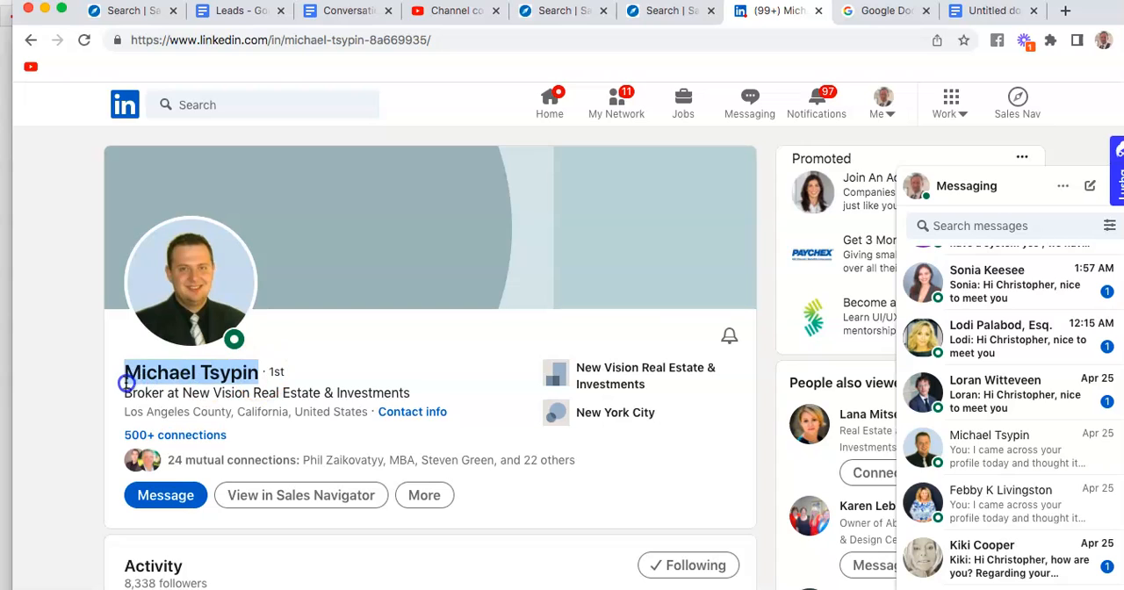
mouse_move(299, 88)
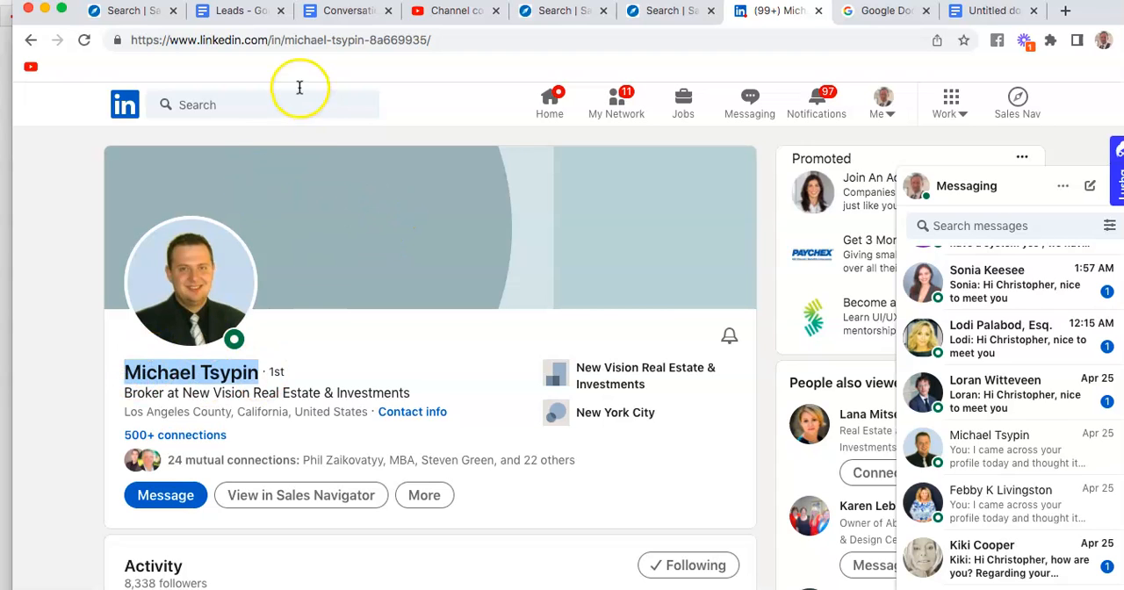
click(989, 11)
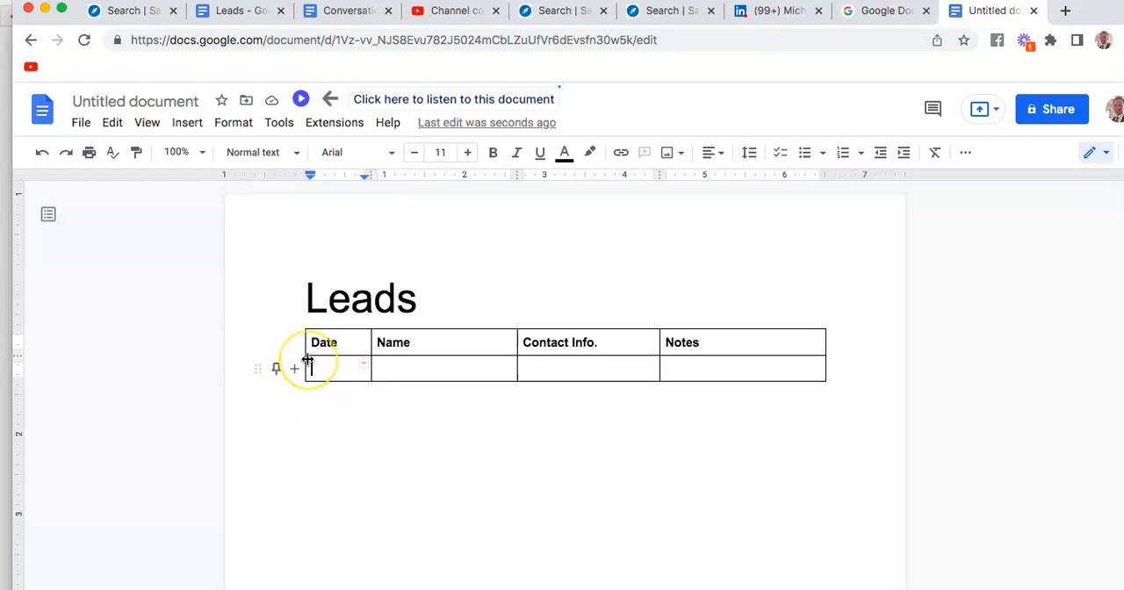
text(4)
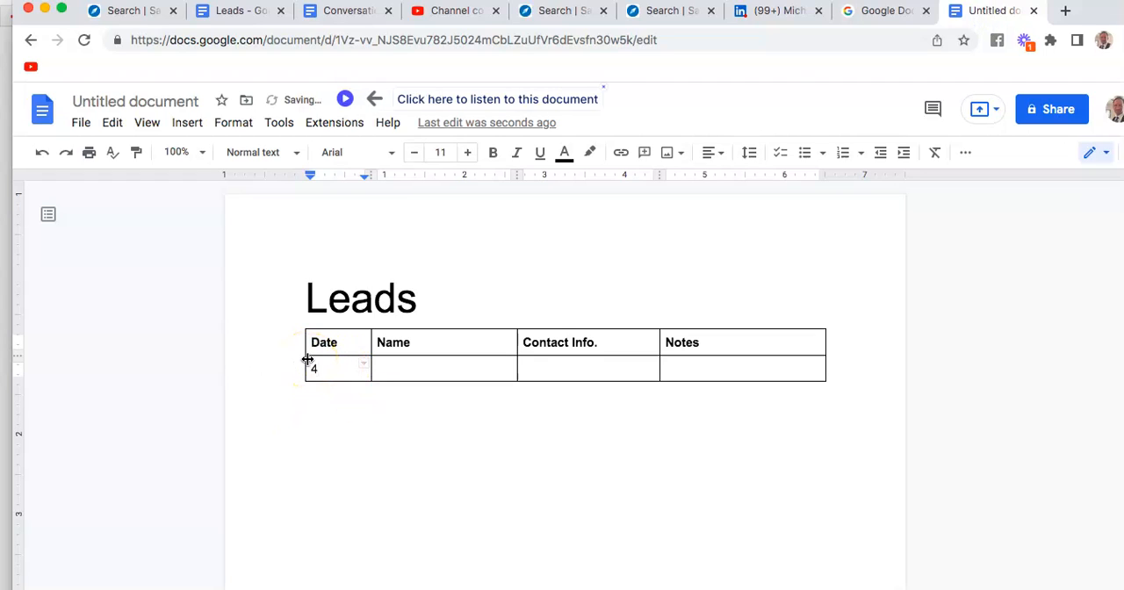
text(/26)
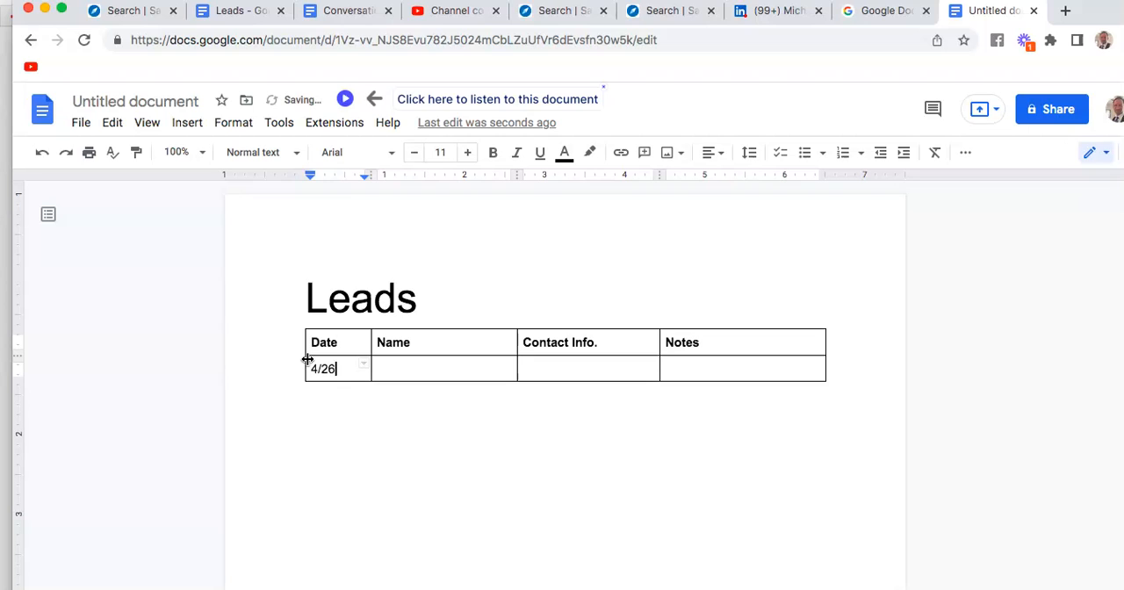
text(22)
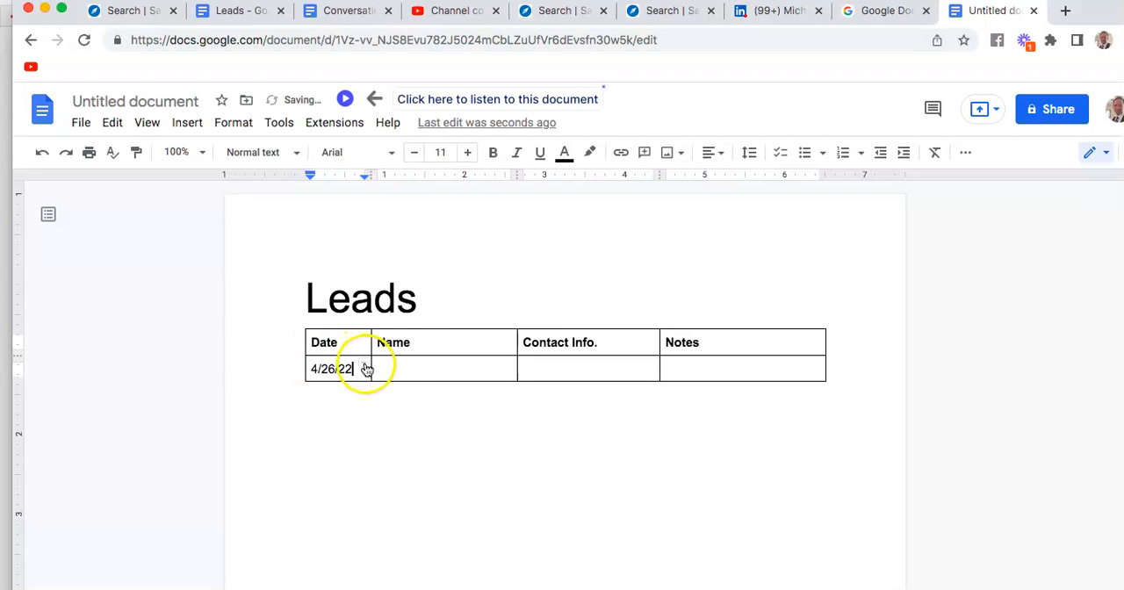
click(442, 369)
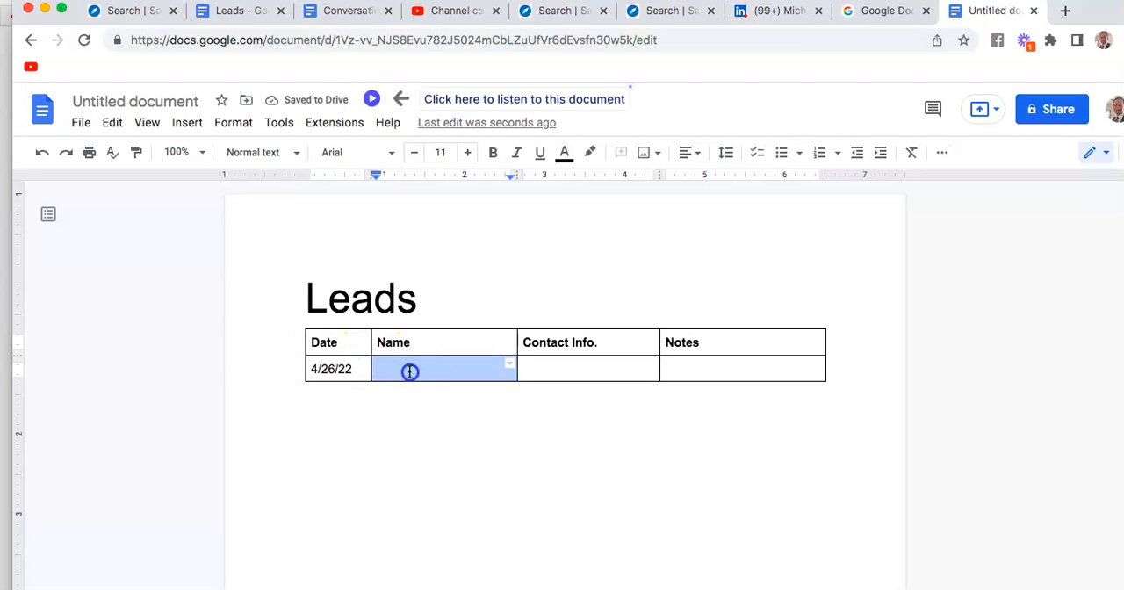
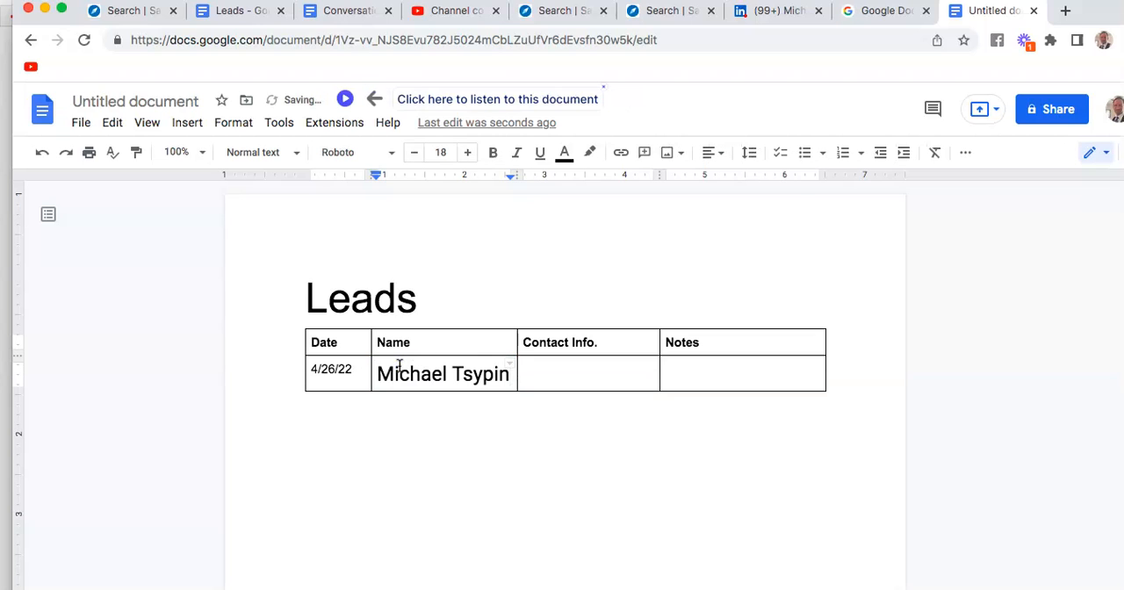
click(571, 373)
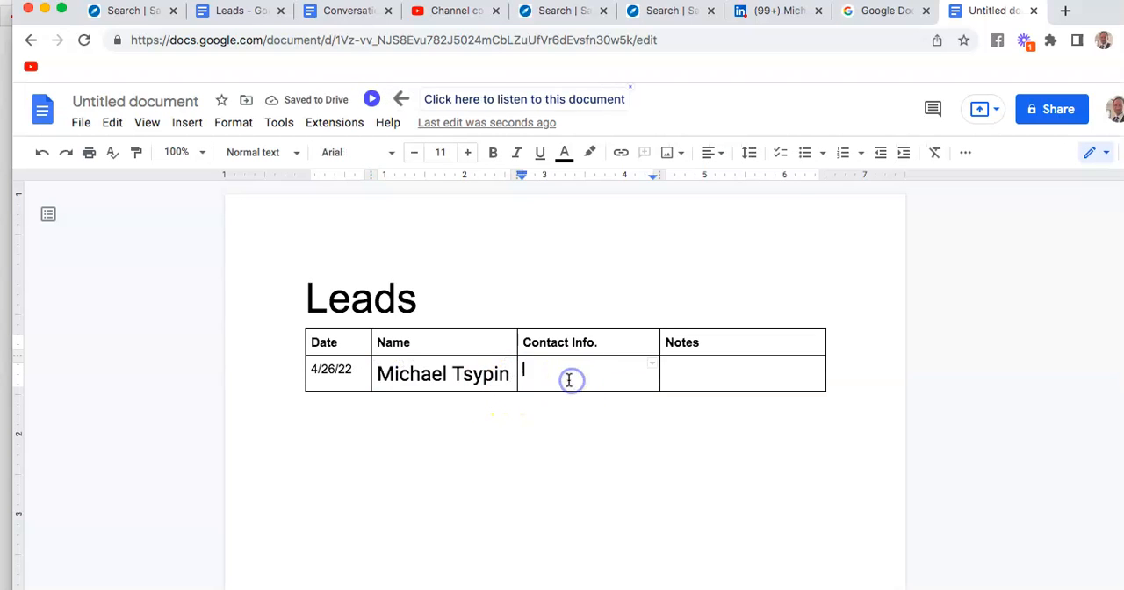
click(232, 11)
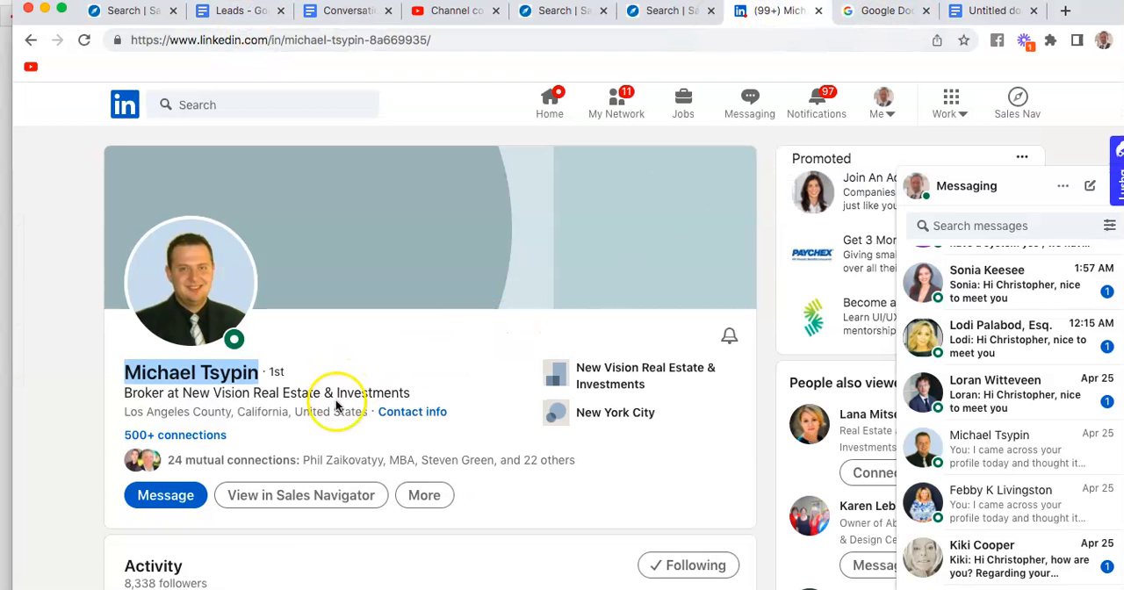
click(411, 411)
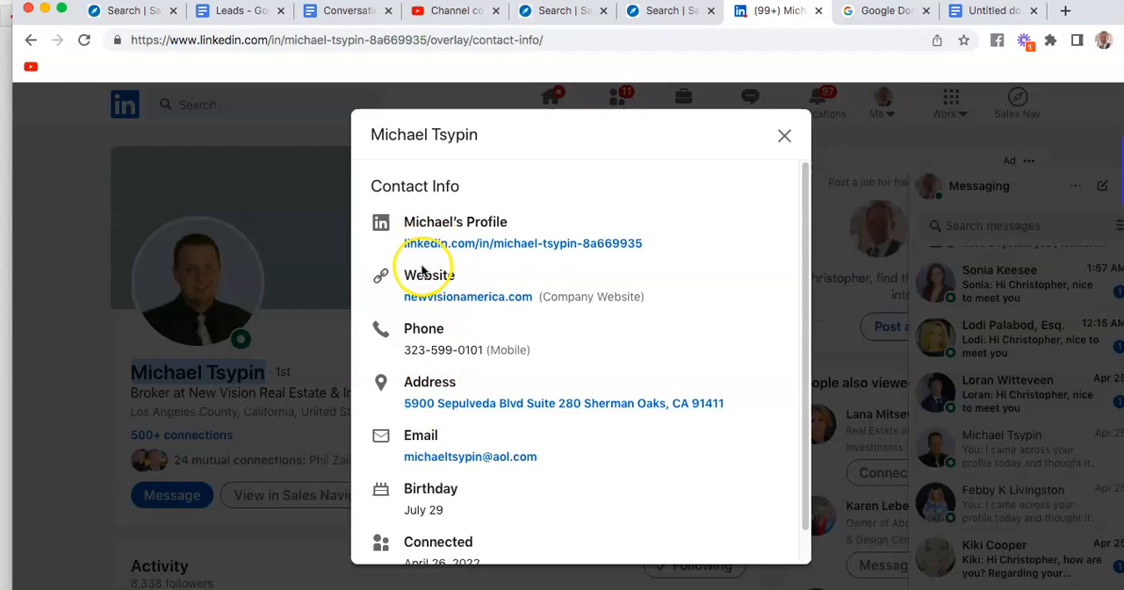
mouse_move(499, 353)
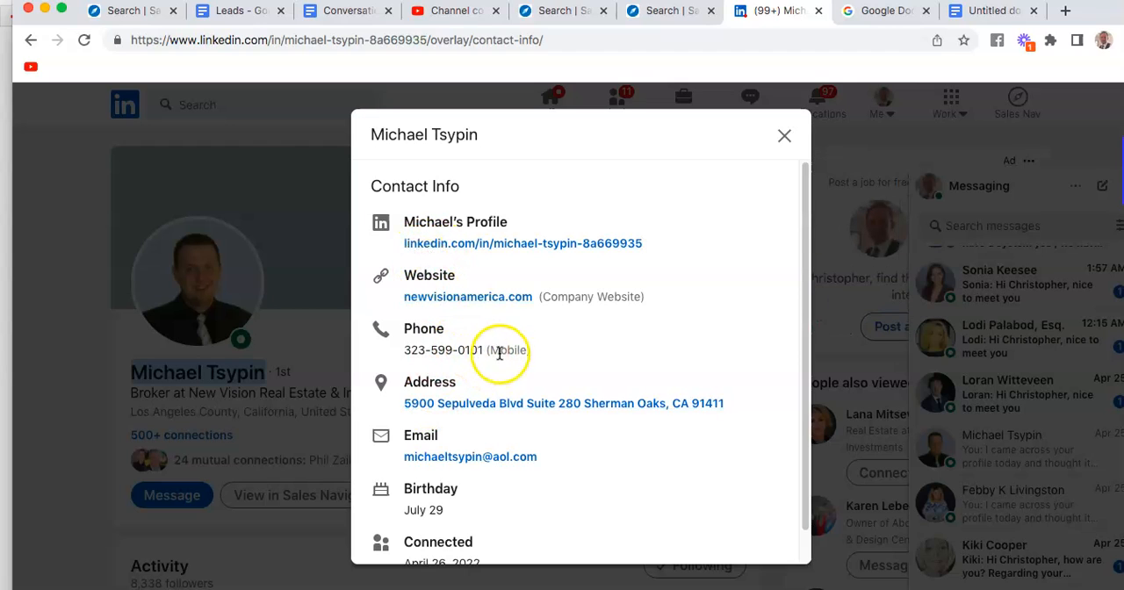
click(784, 136)
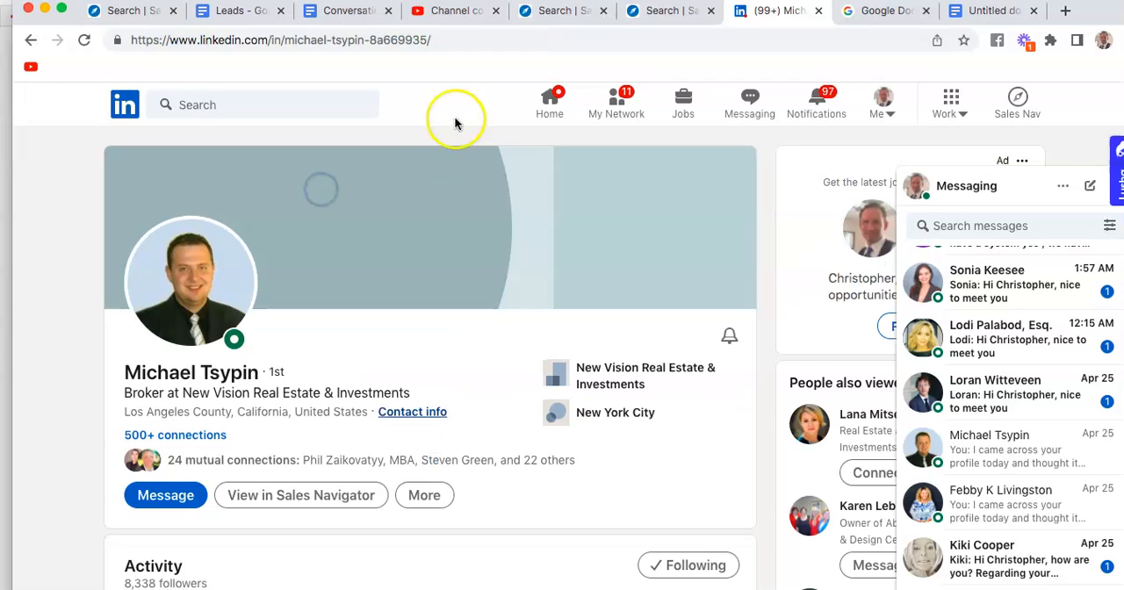
click(281, 38)
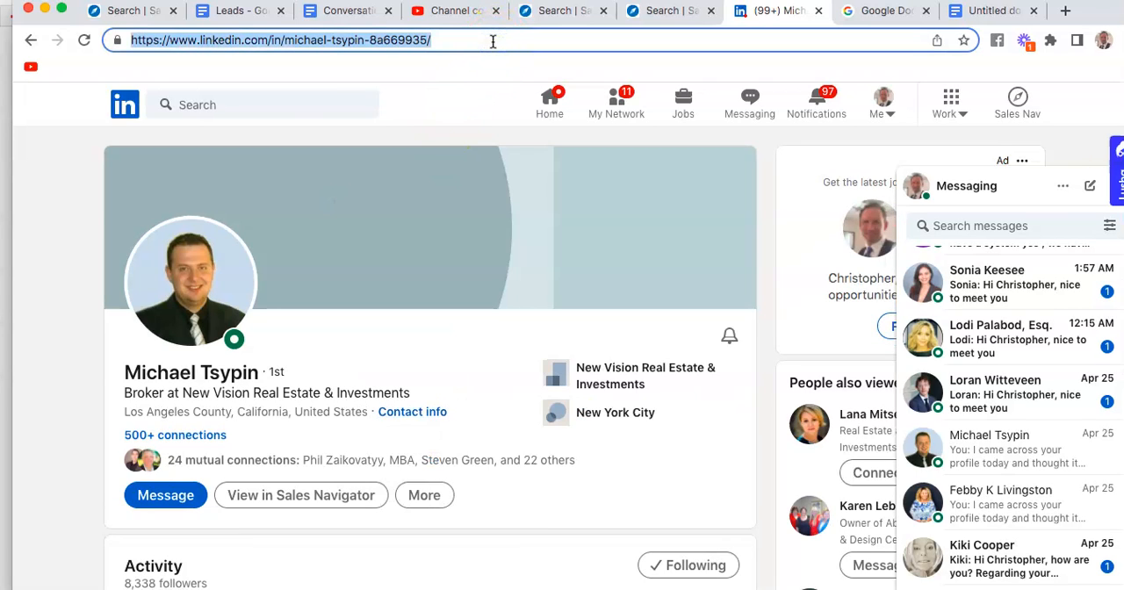
mouse_move(664, 11)
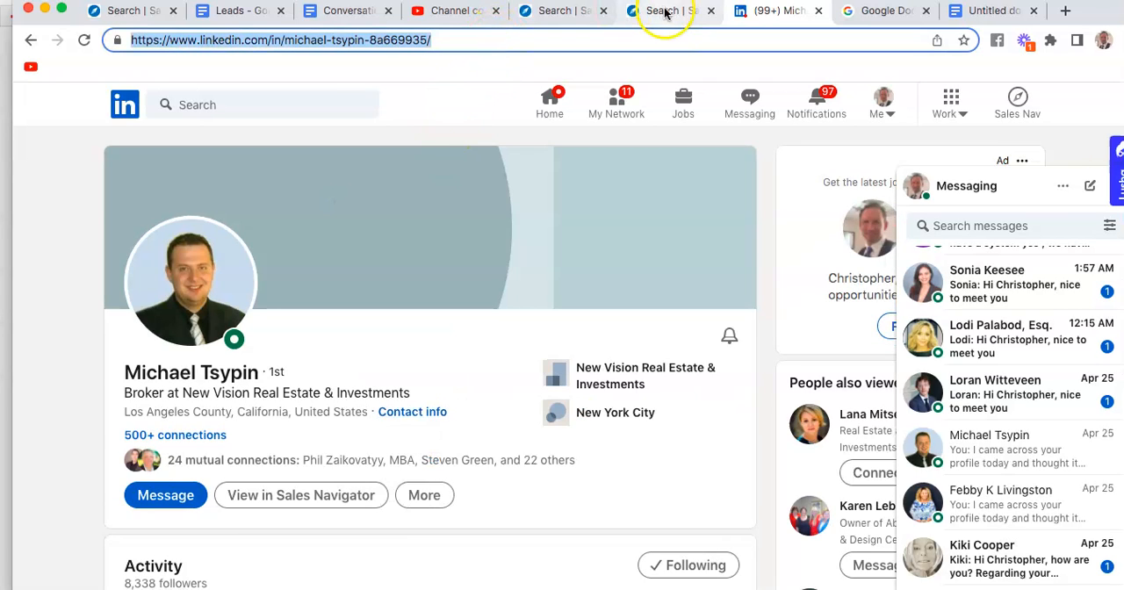
click(993, 11)
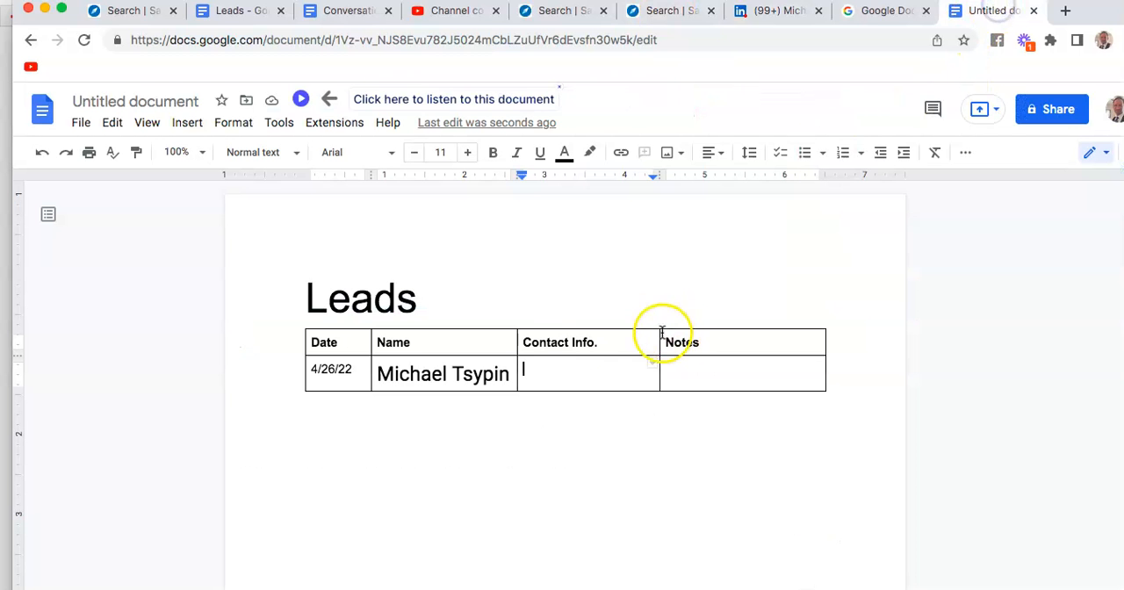
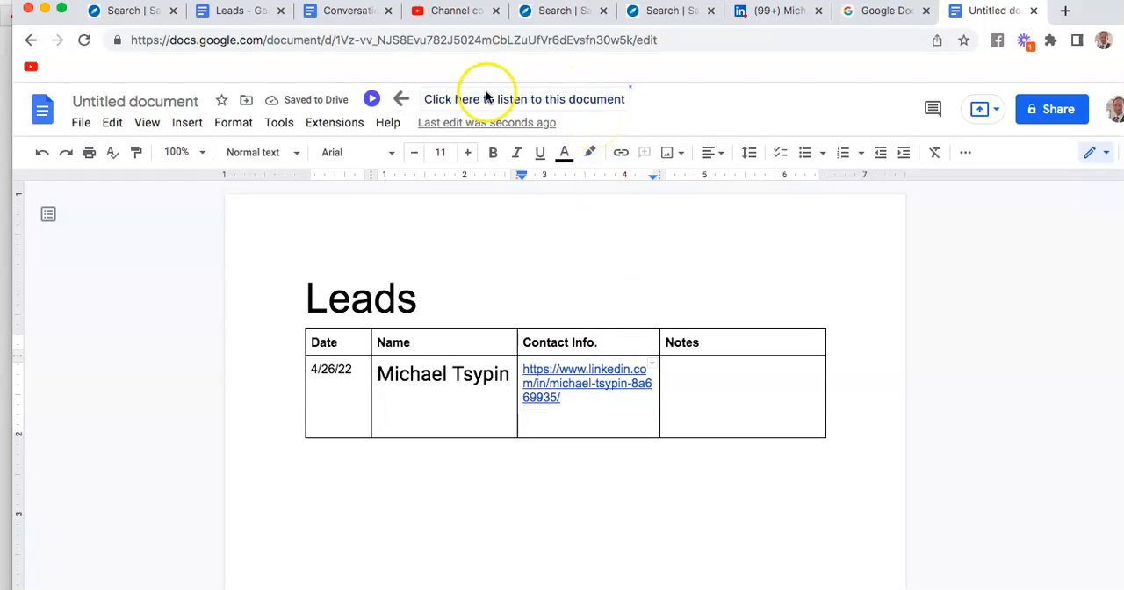
click(232, 11)
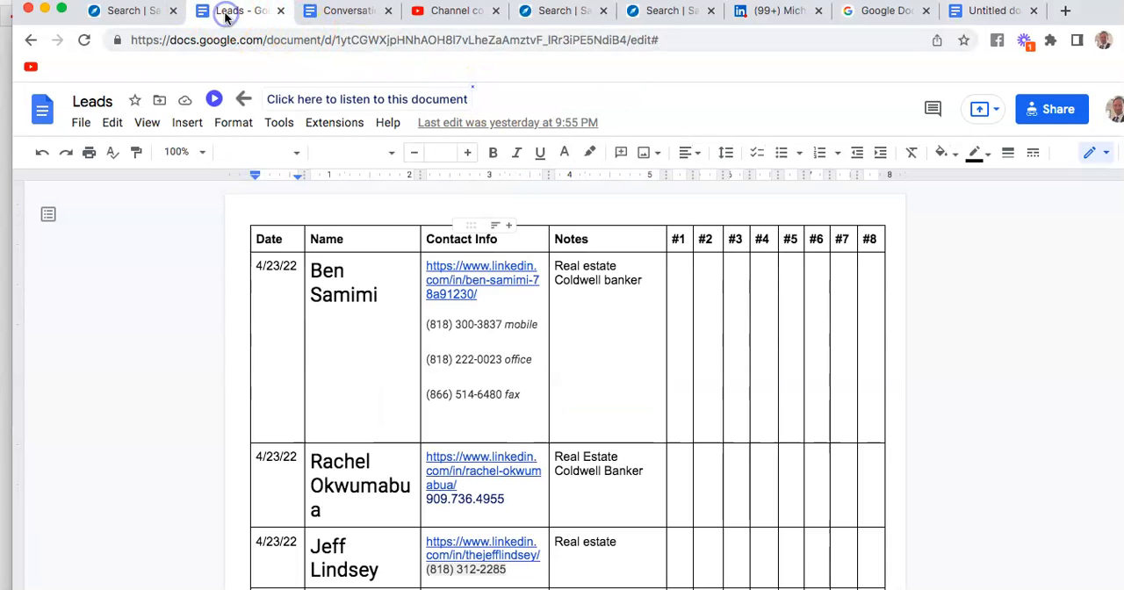
click(343, 10)
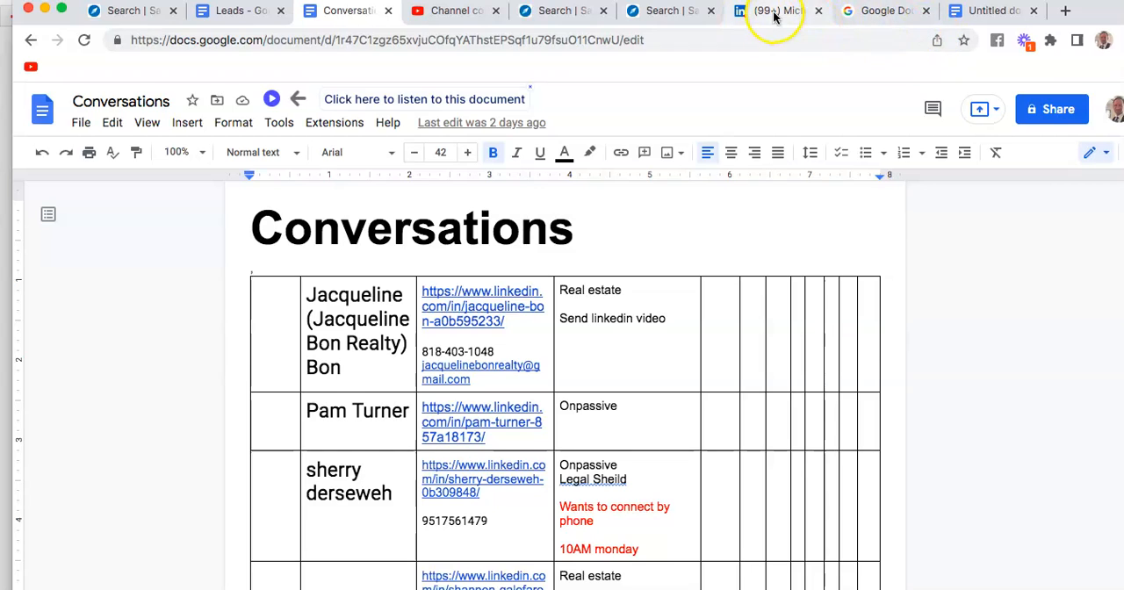
click(773, 10)
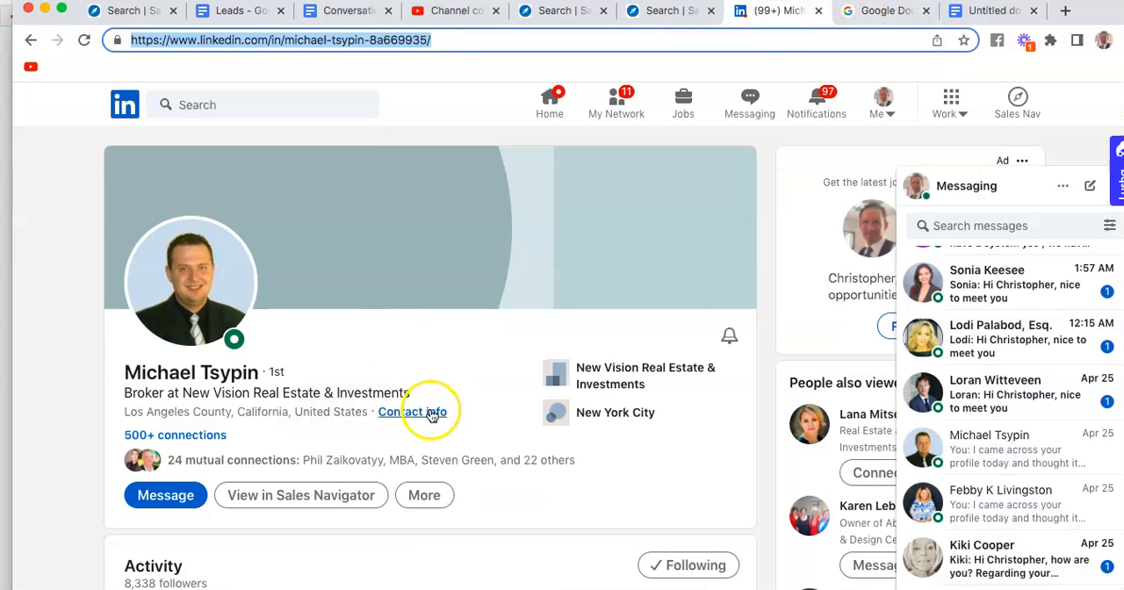
click(413, 411)
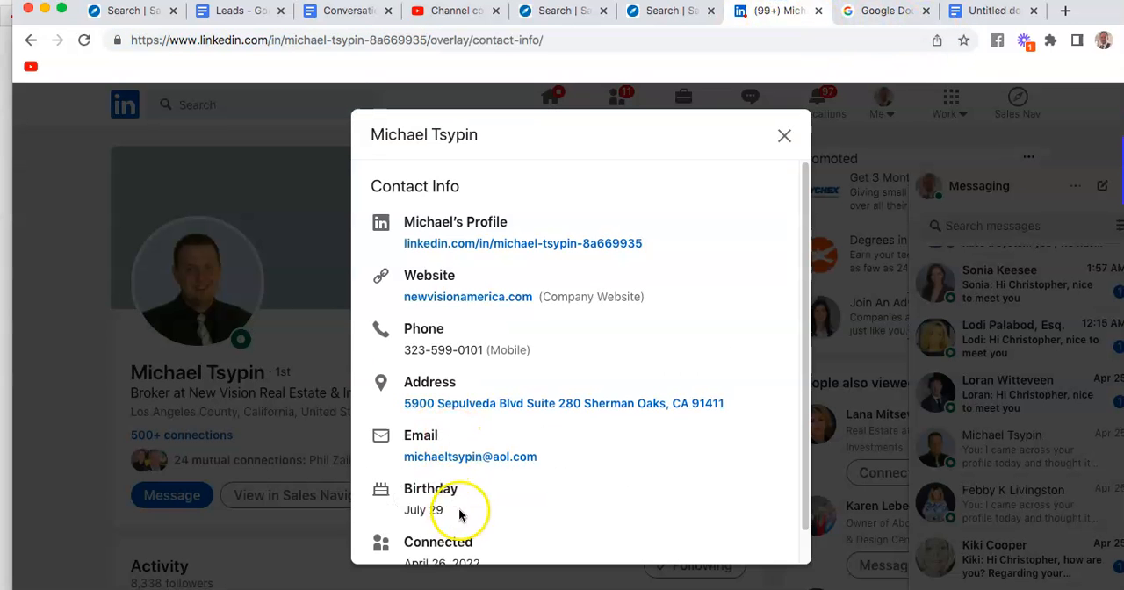
mouse_move(478, 379)
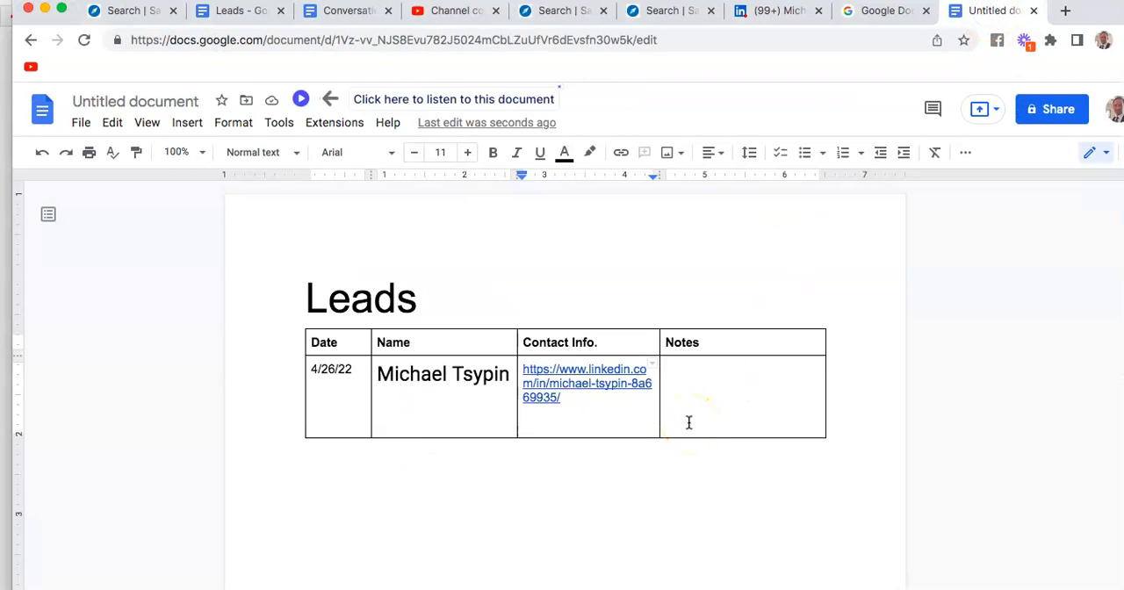
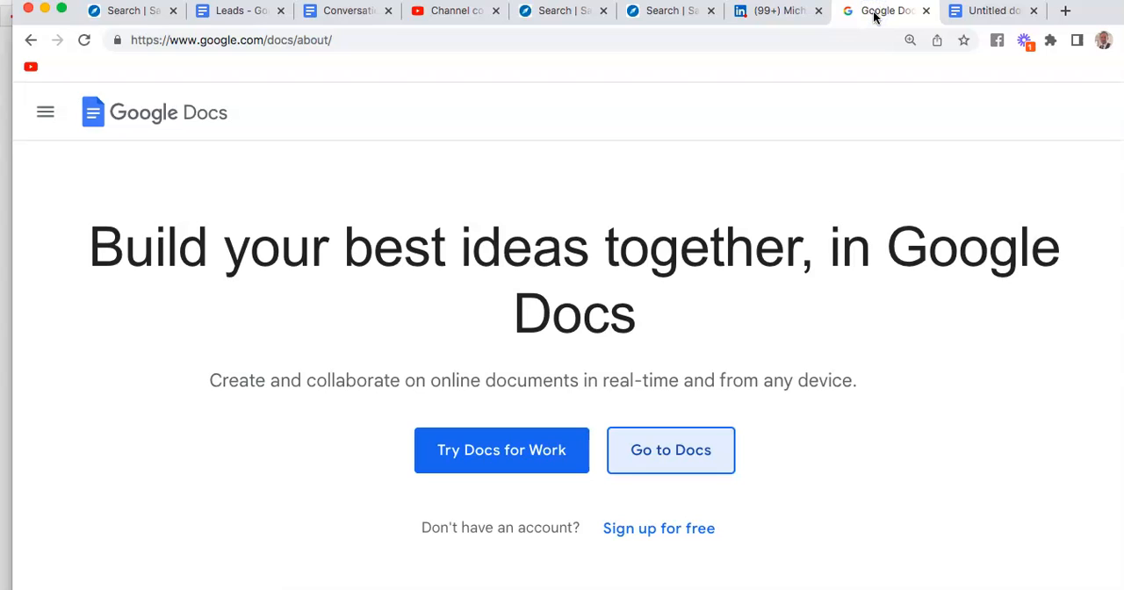
mouse_move(1065, 10)
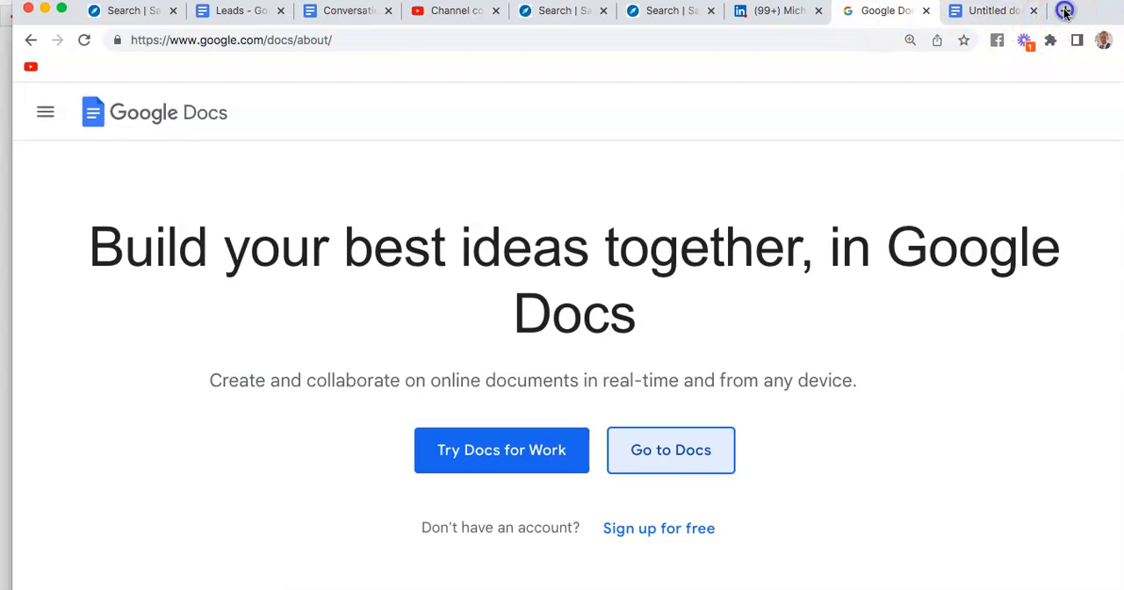
click(1065, 10)
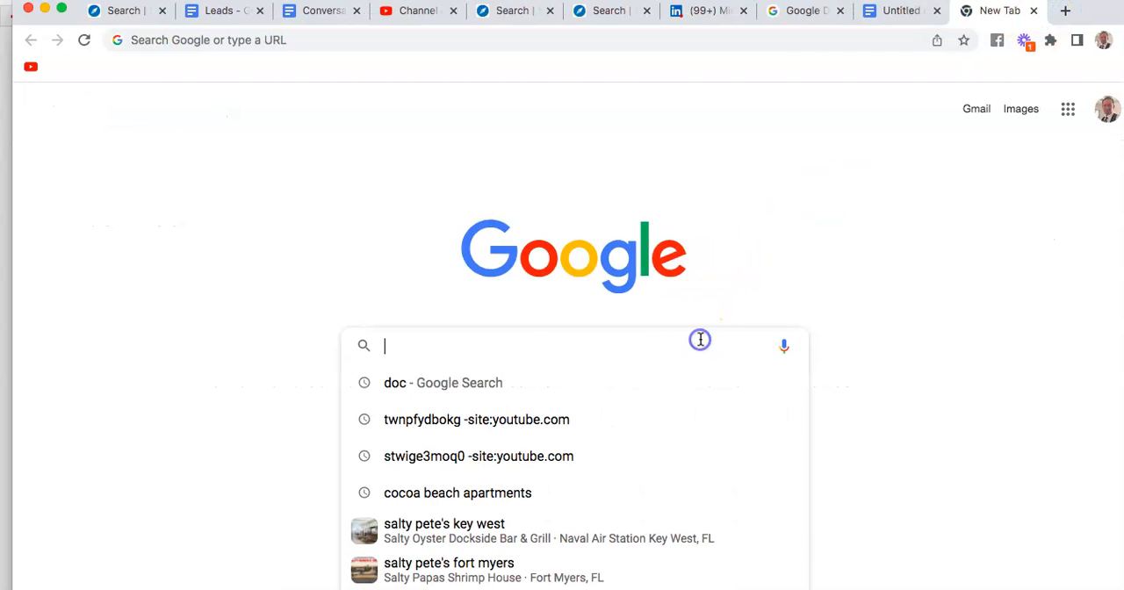
click(706, 10)
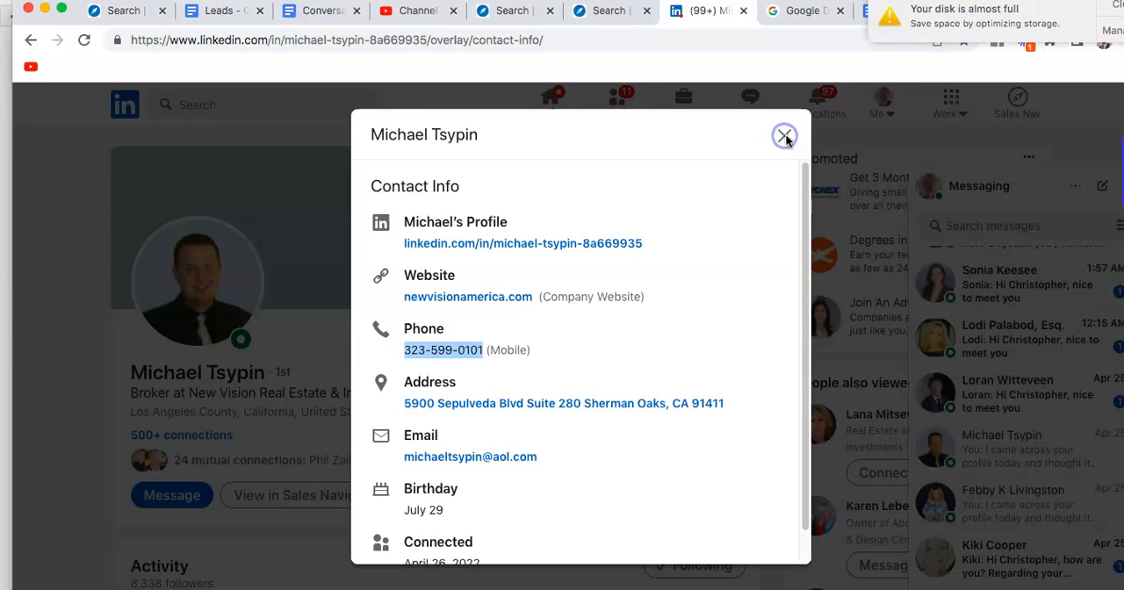
click(783, 137)
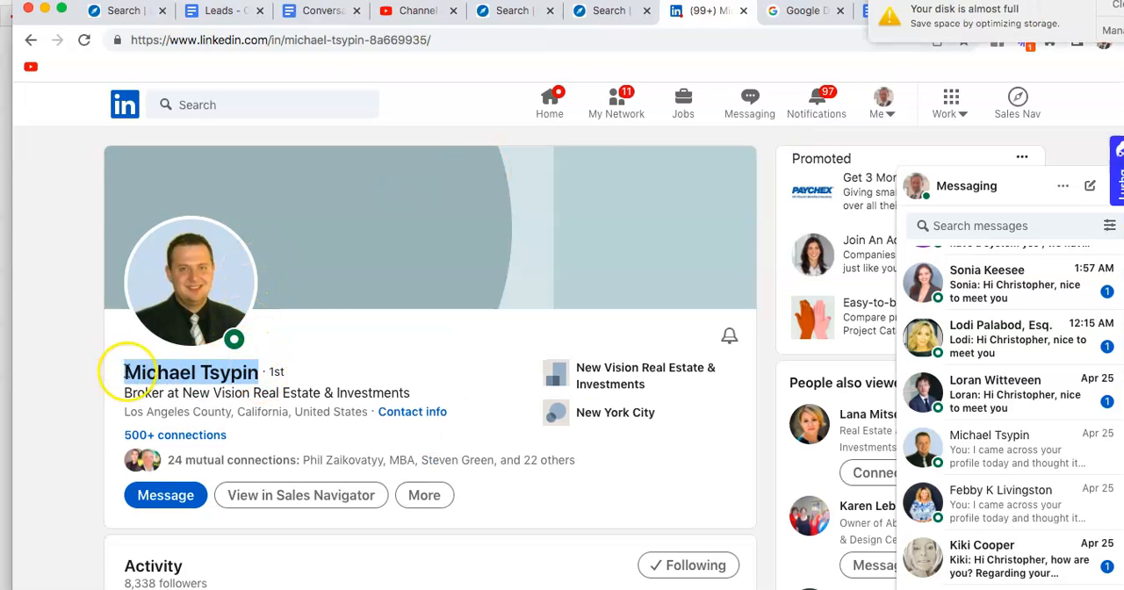
click(1071, 11)
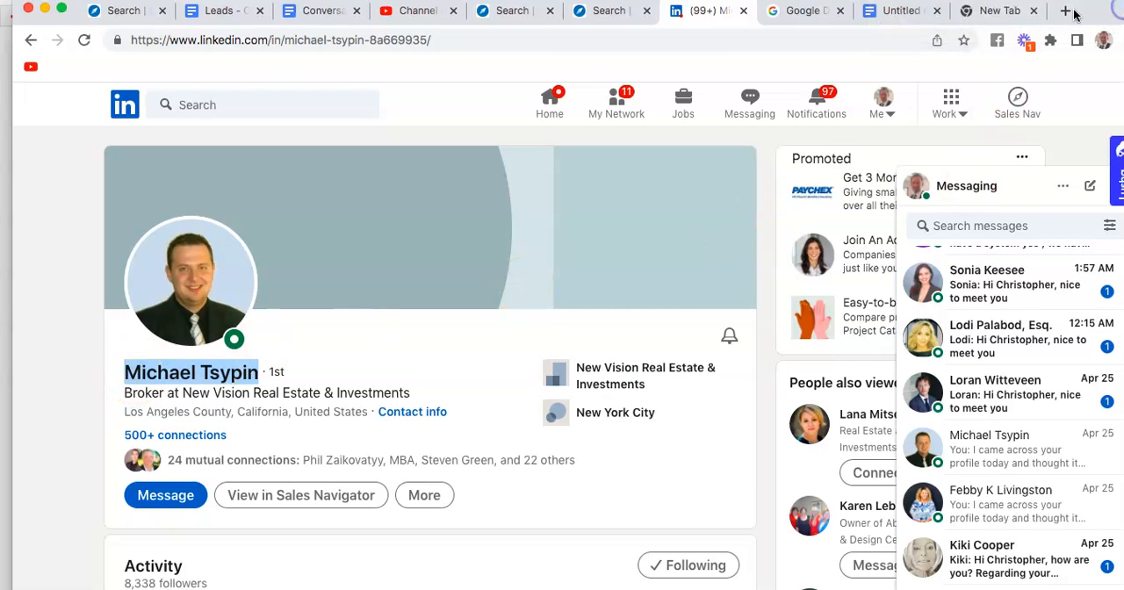
click(1073, 11)
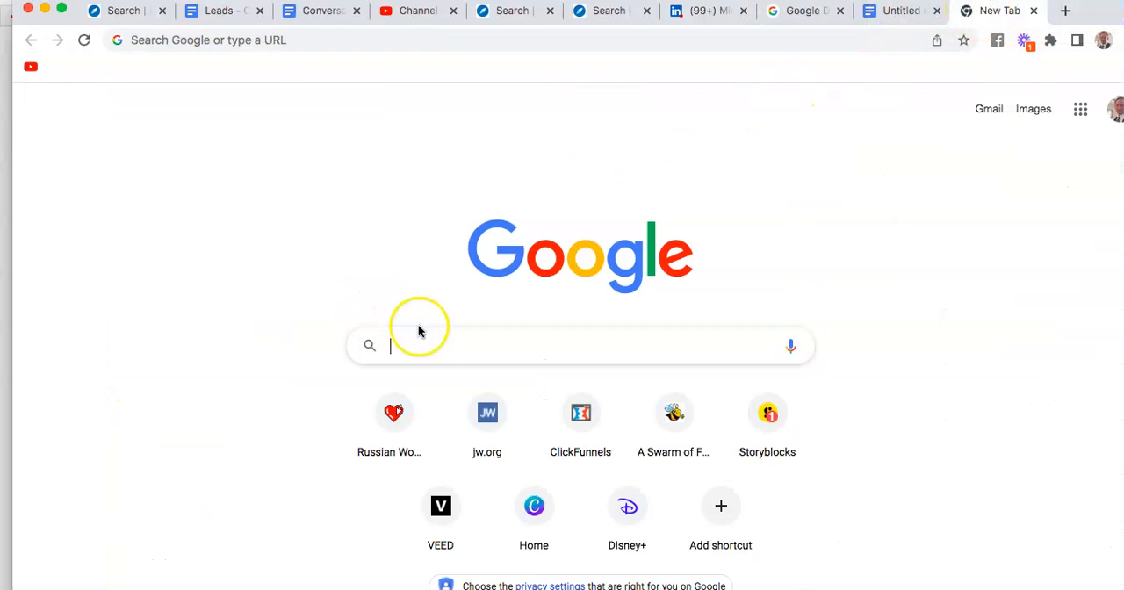
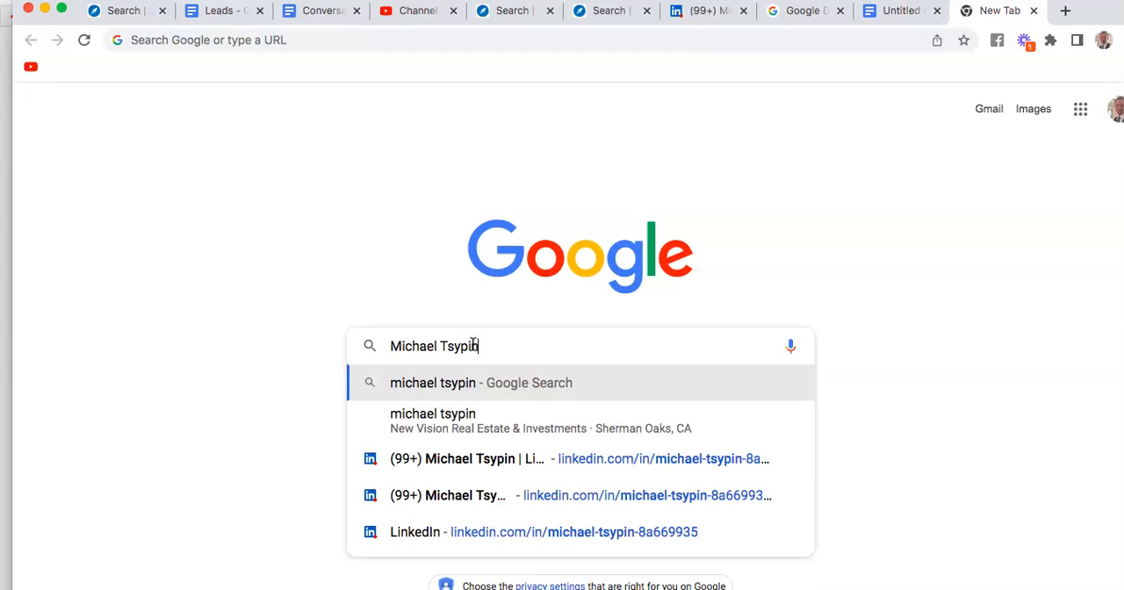
text(r)
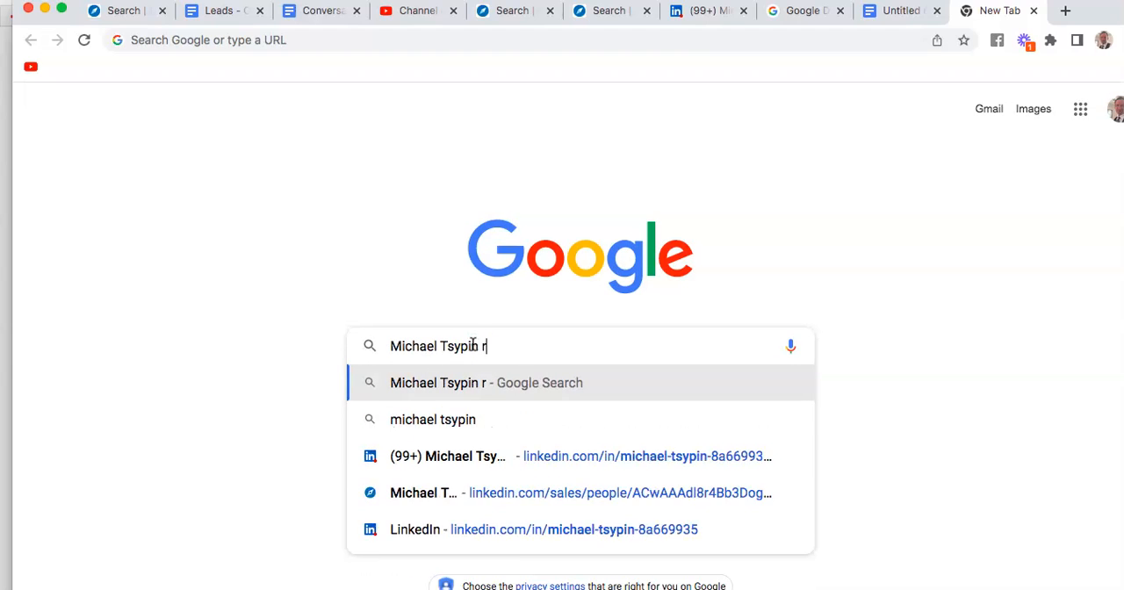
text(eal)
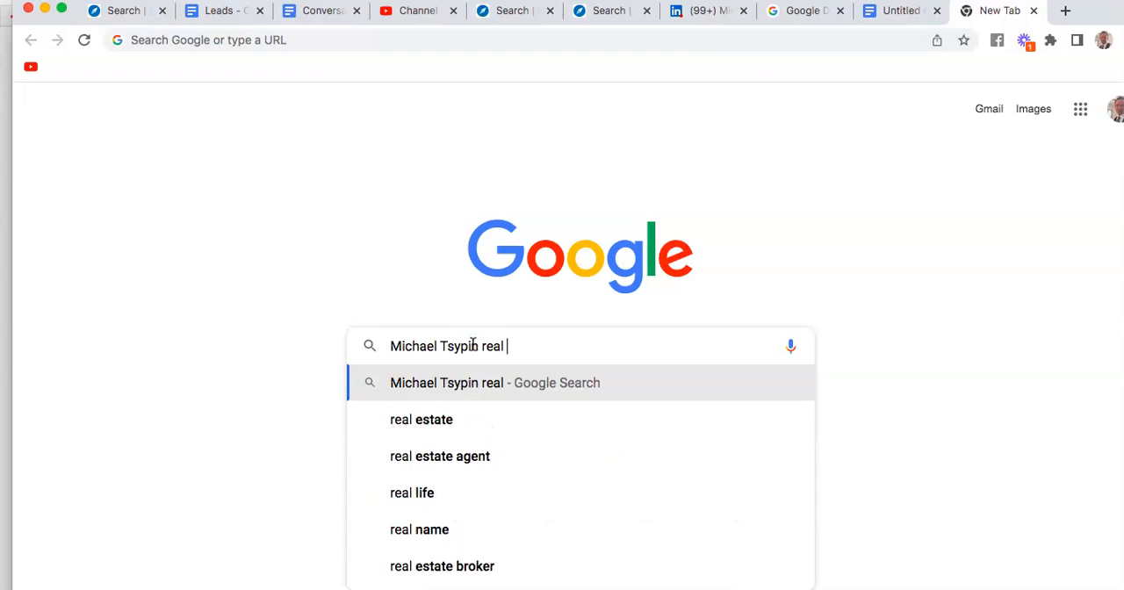
text(estate)
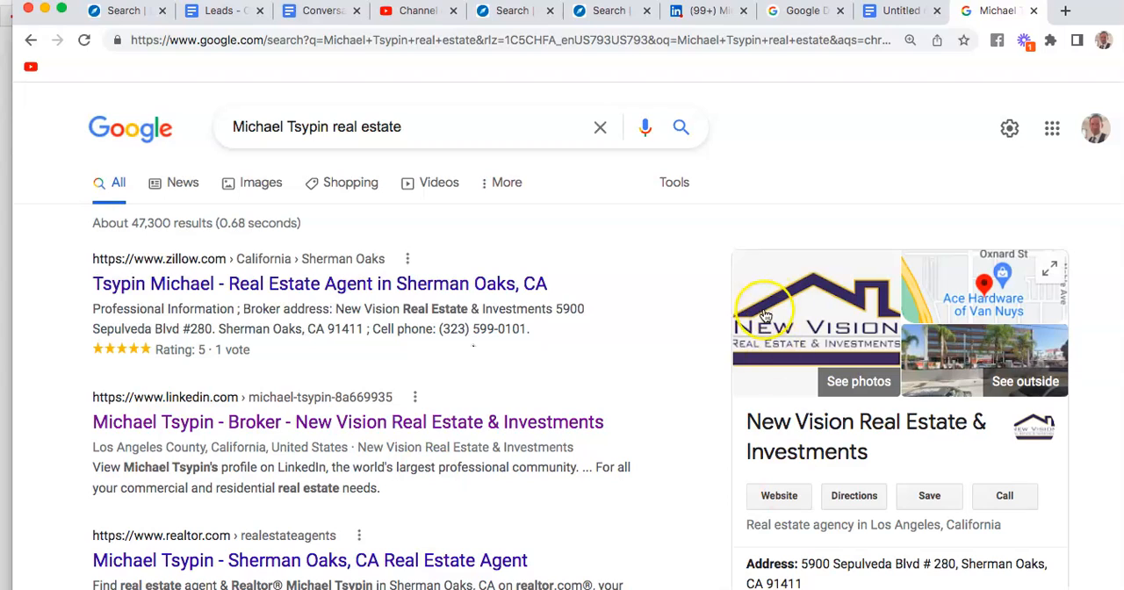
mouse_move(726, 244)
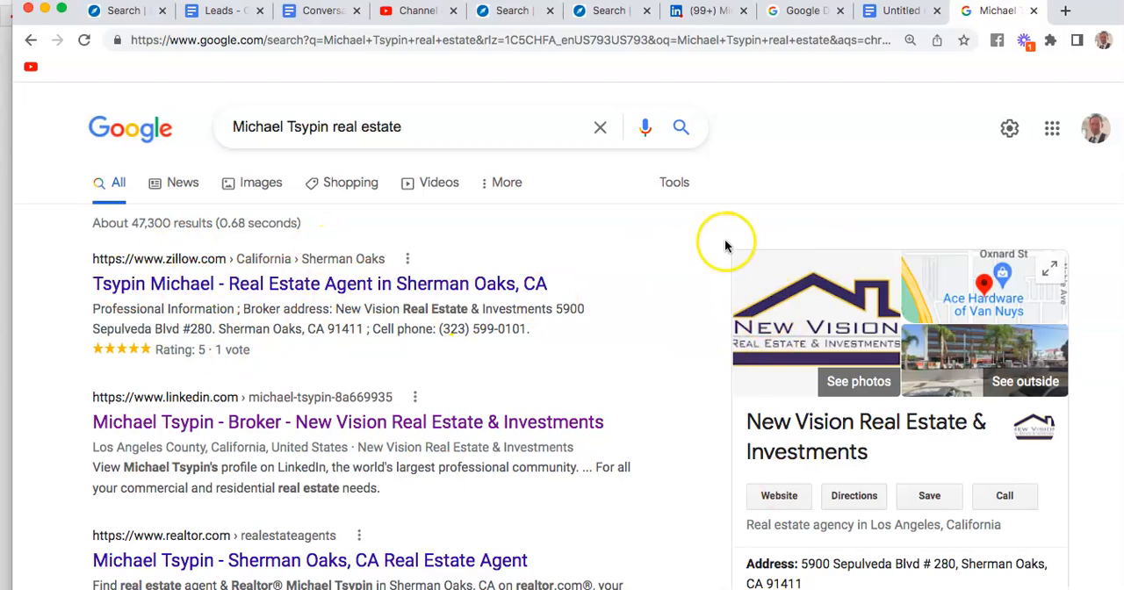
mouse_move(725, 246)
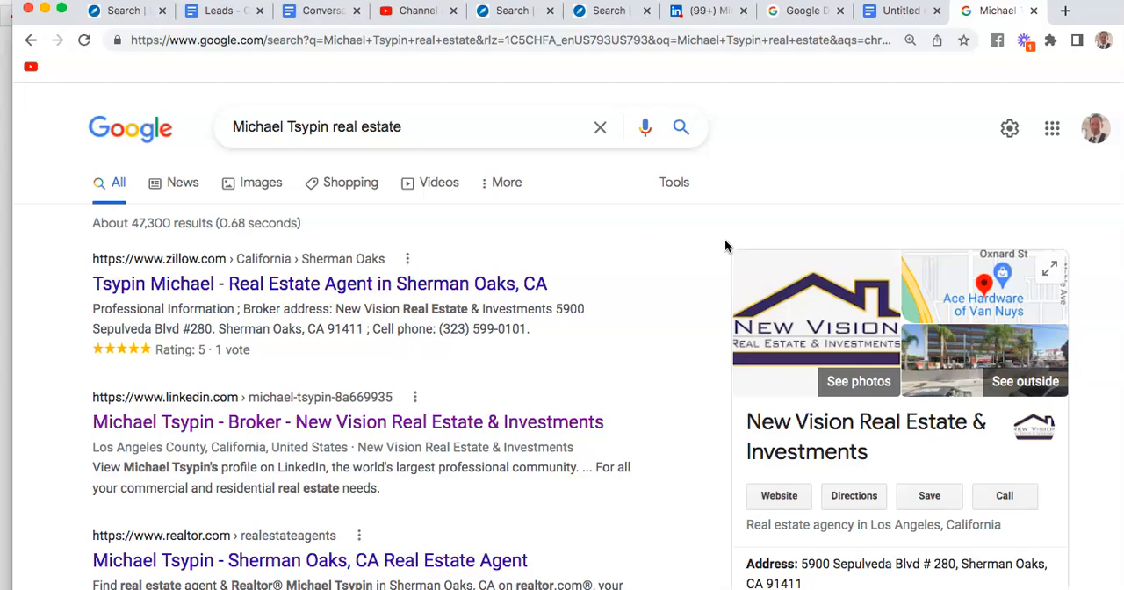
scroll(down, 3)
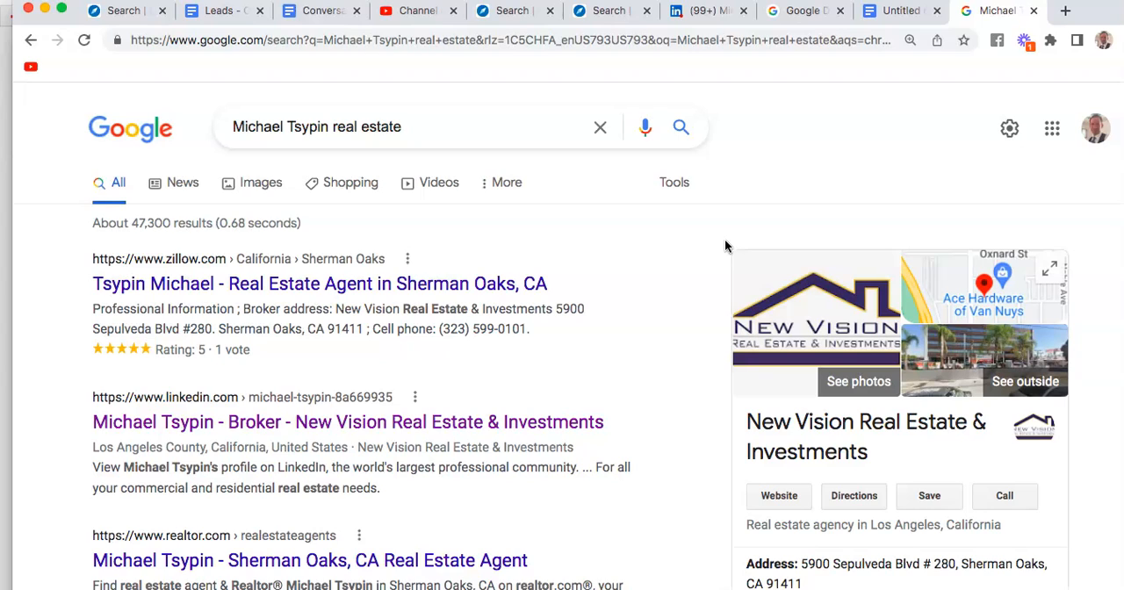
mouse_move(799, 214)
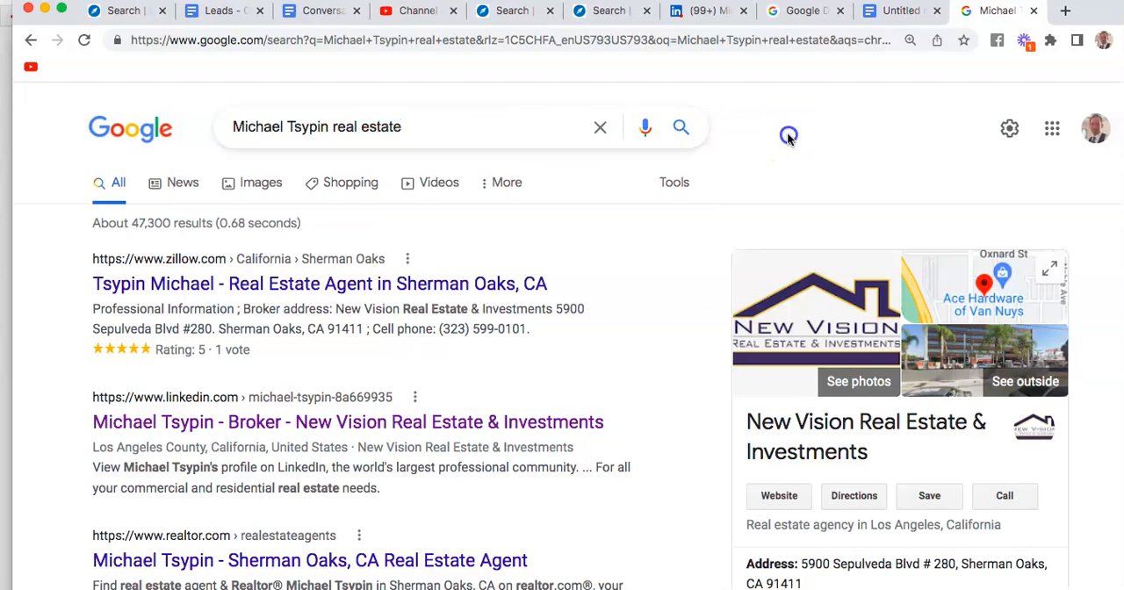
scroll(down, 3)
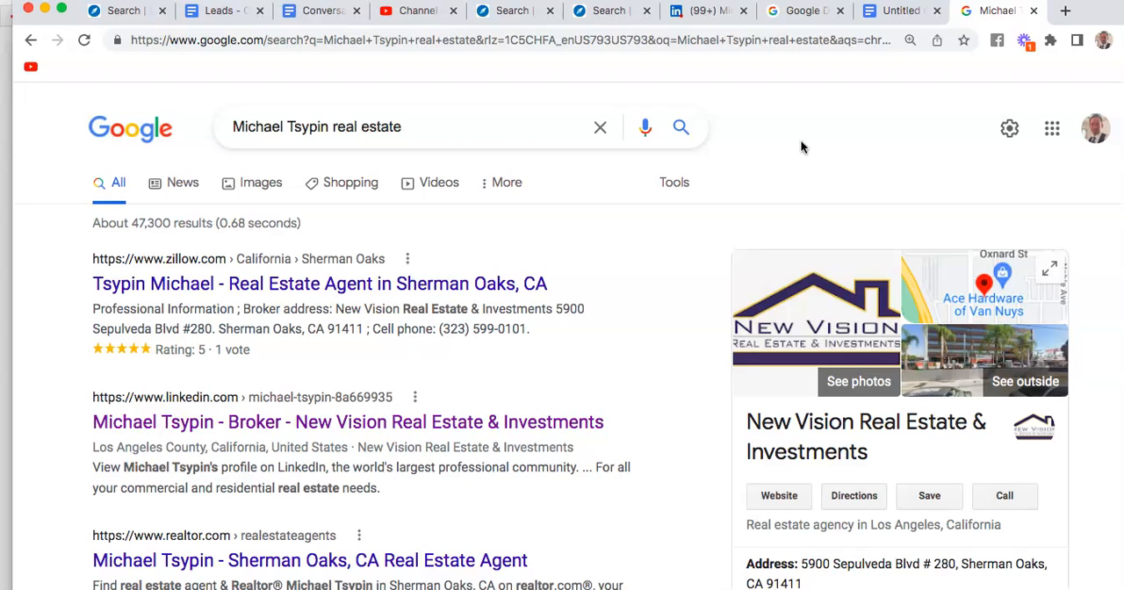
scroll(down, 3)
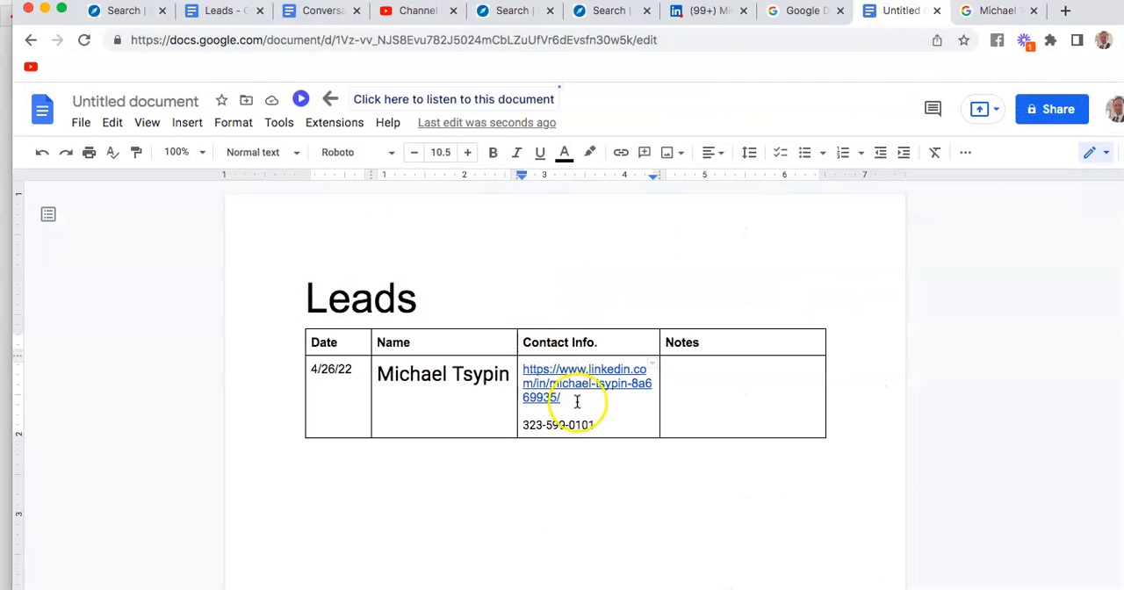
click(600, 425)
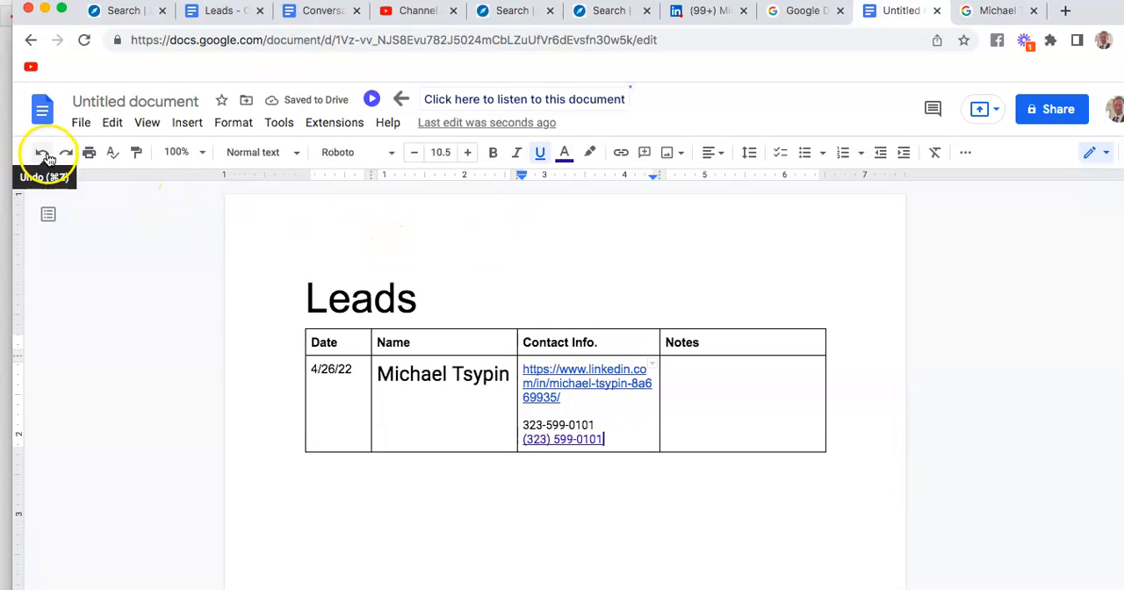
click(44, 151)
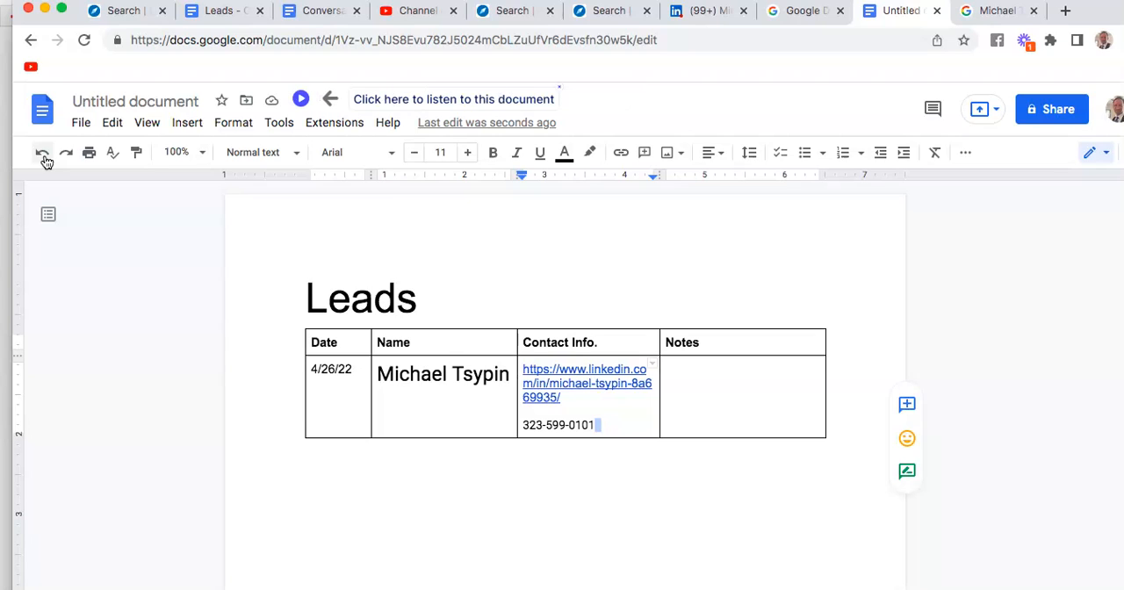
mouse_move(910, 70)
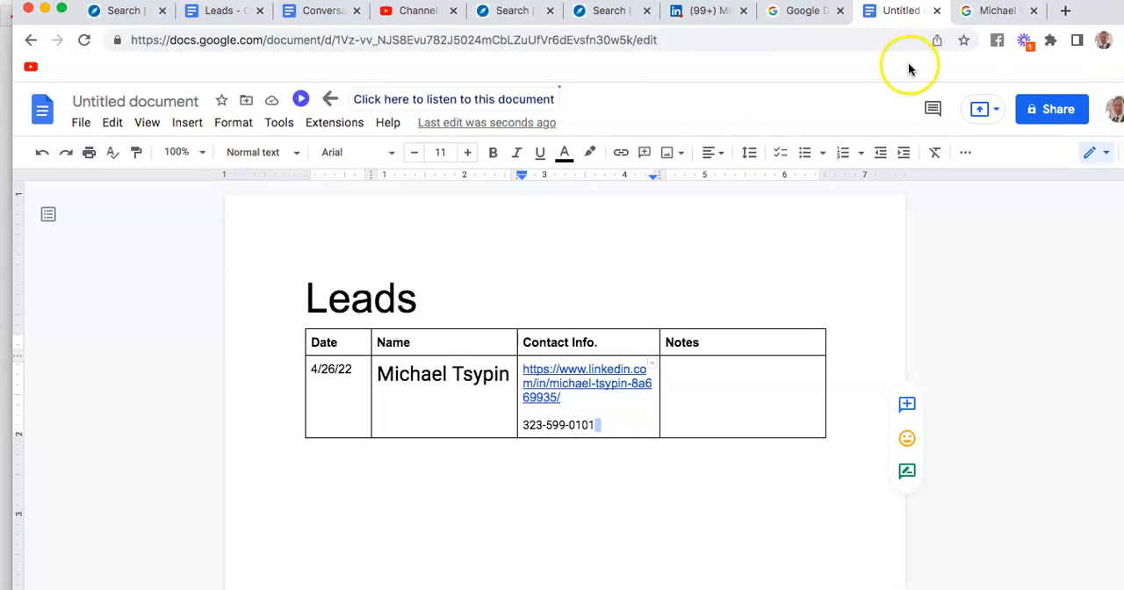
click(320, 10)
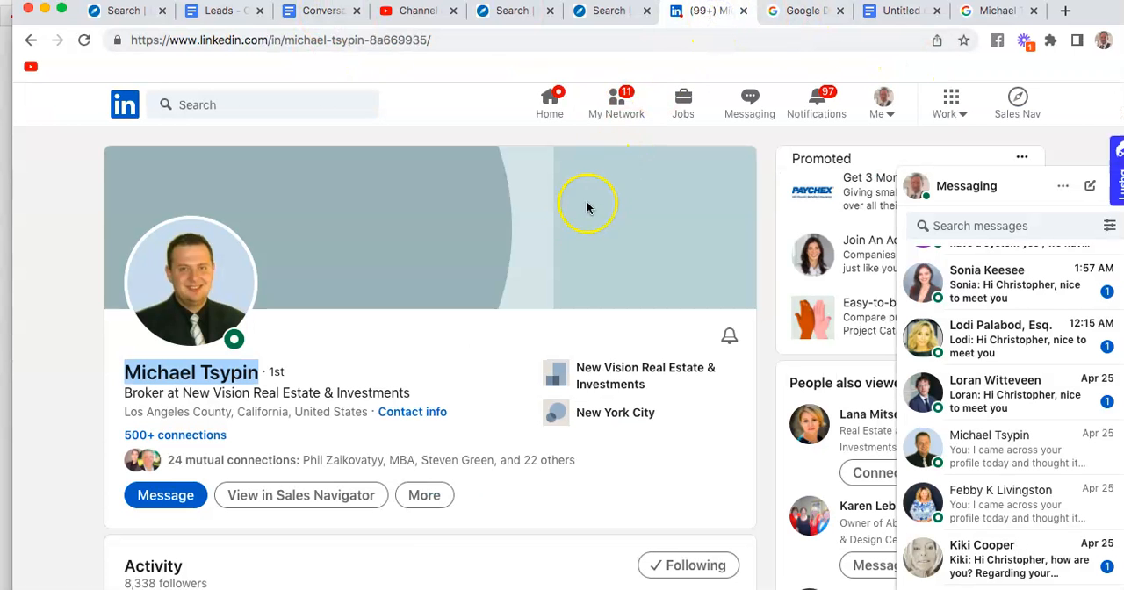
mouse_move(688, 367)
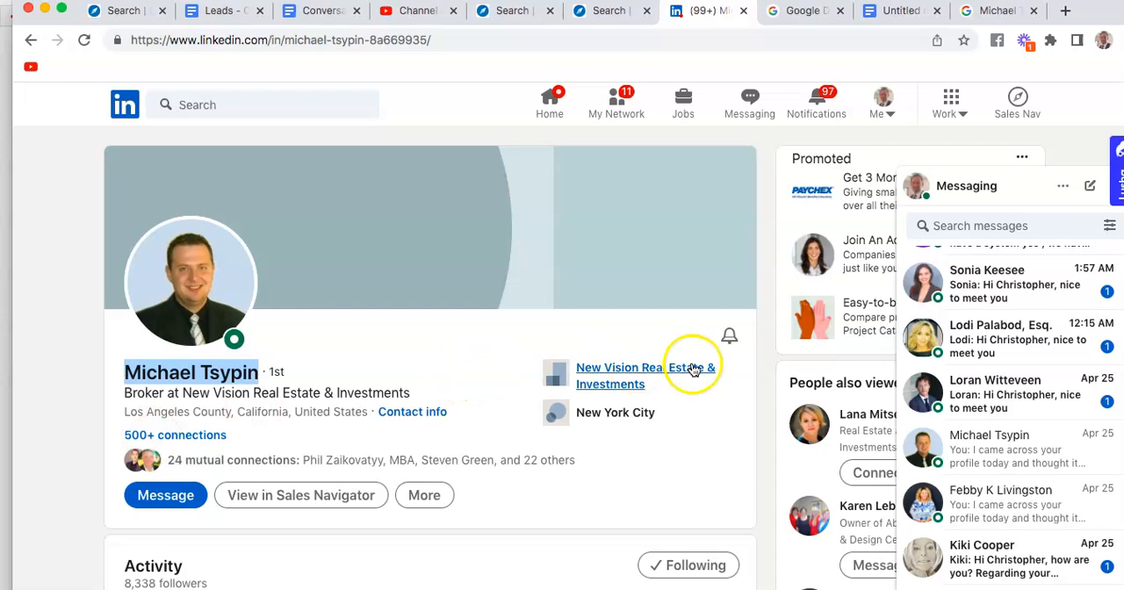
mouse_move(998, 283)
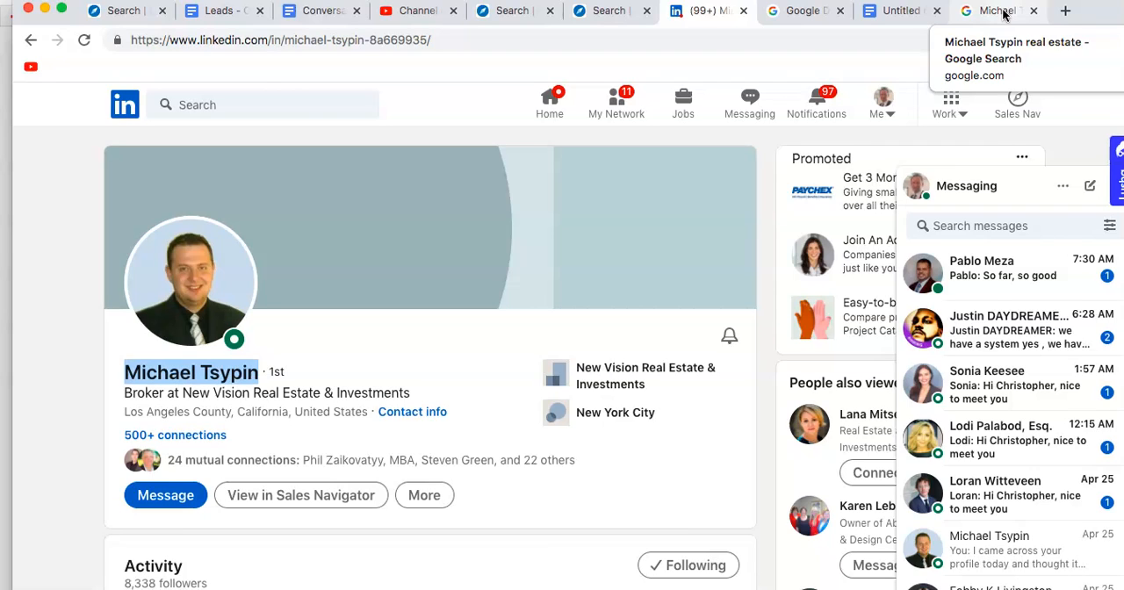
mouse_move(562, 531)
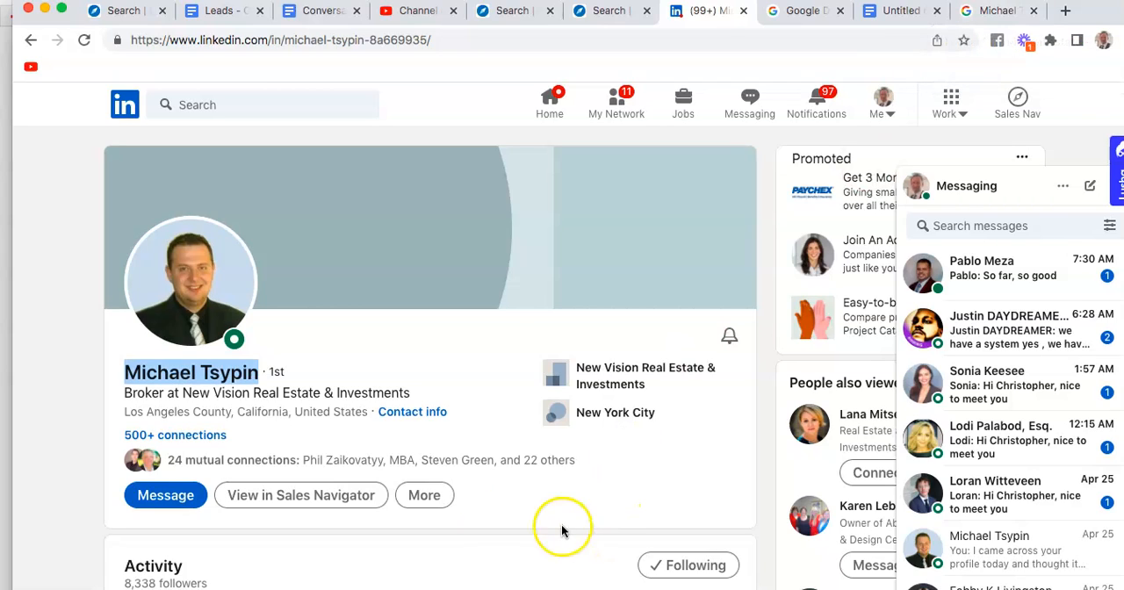